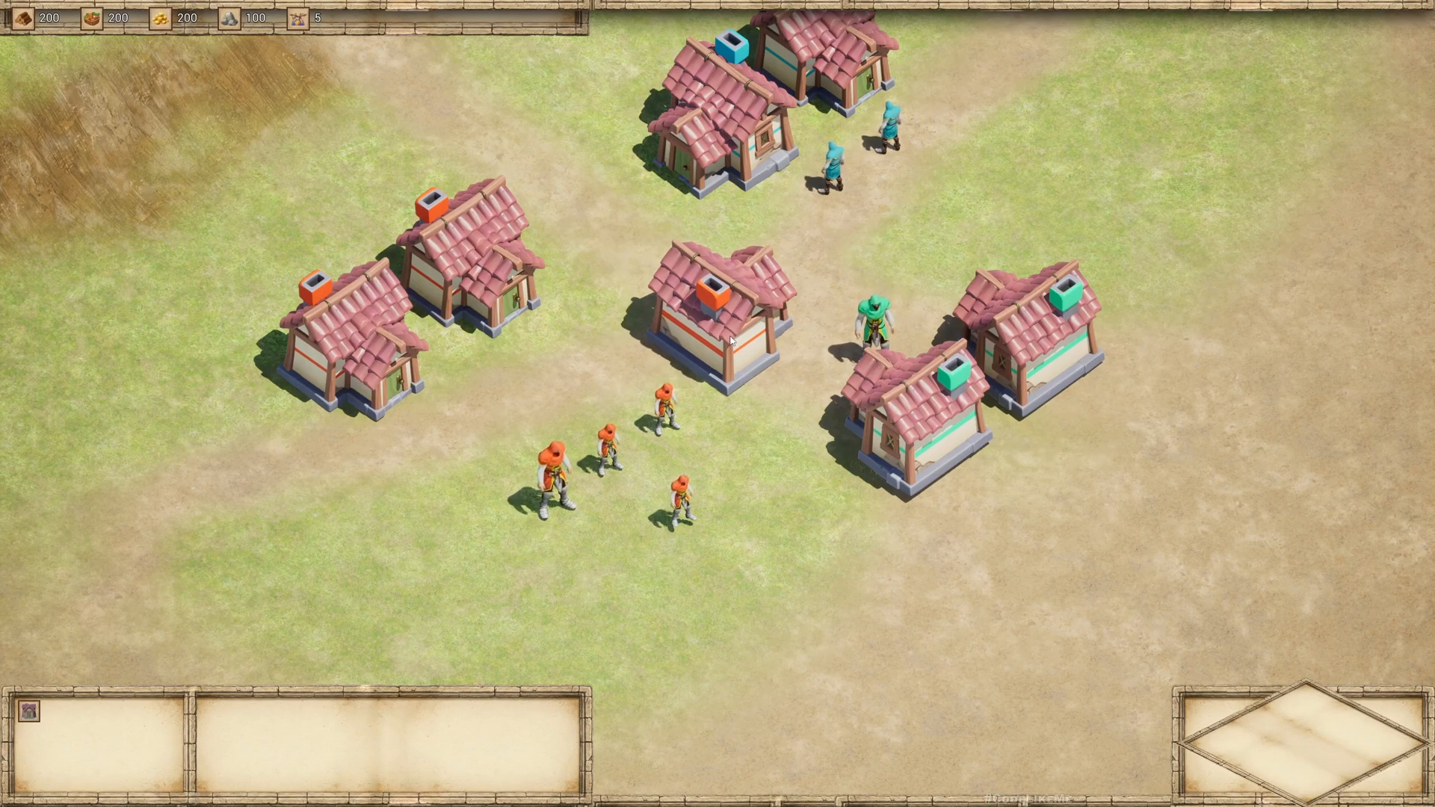
mouse_move(814, 616)
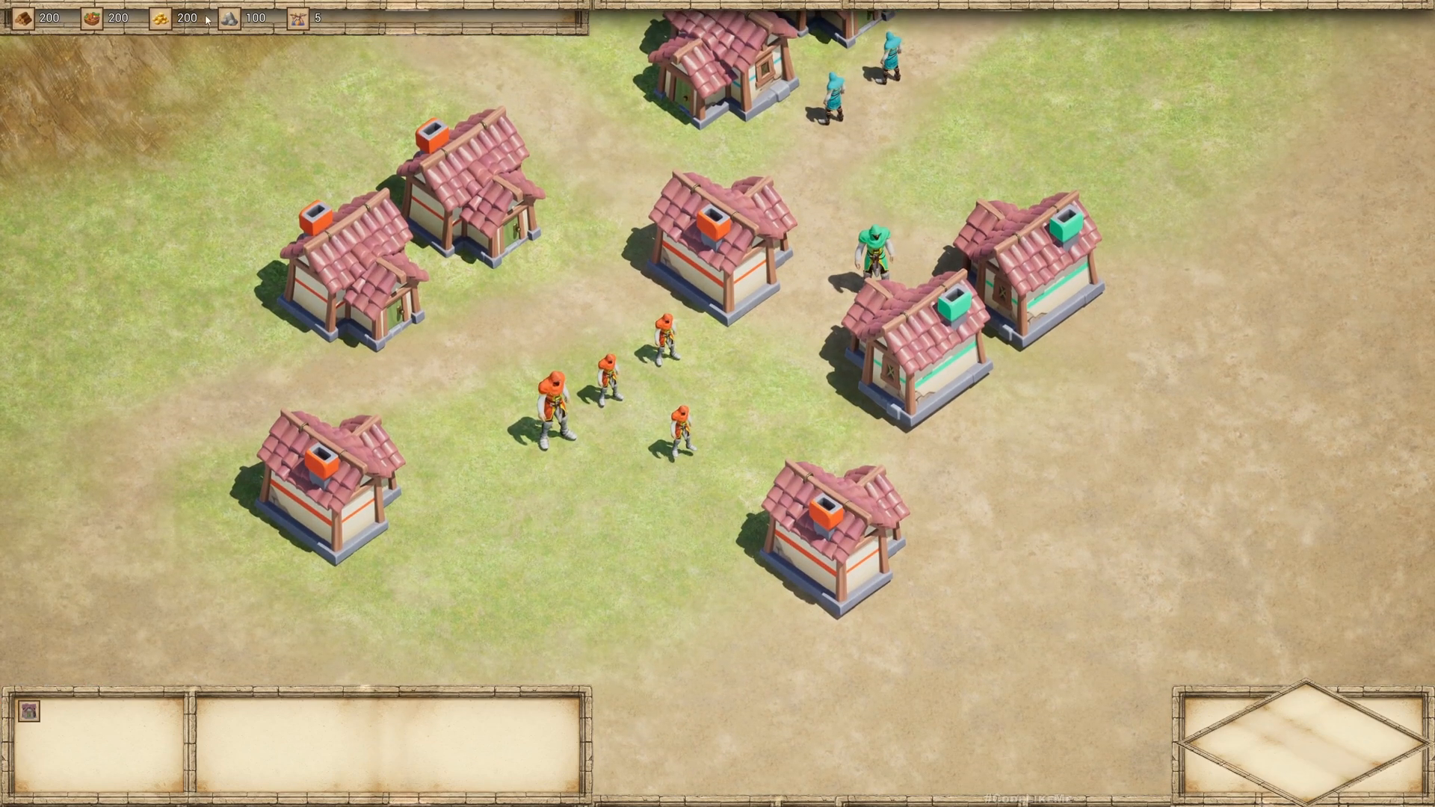
mouse_move(467, 484)
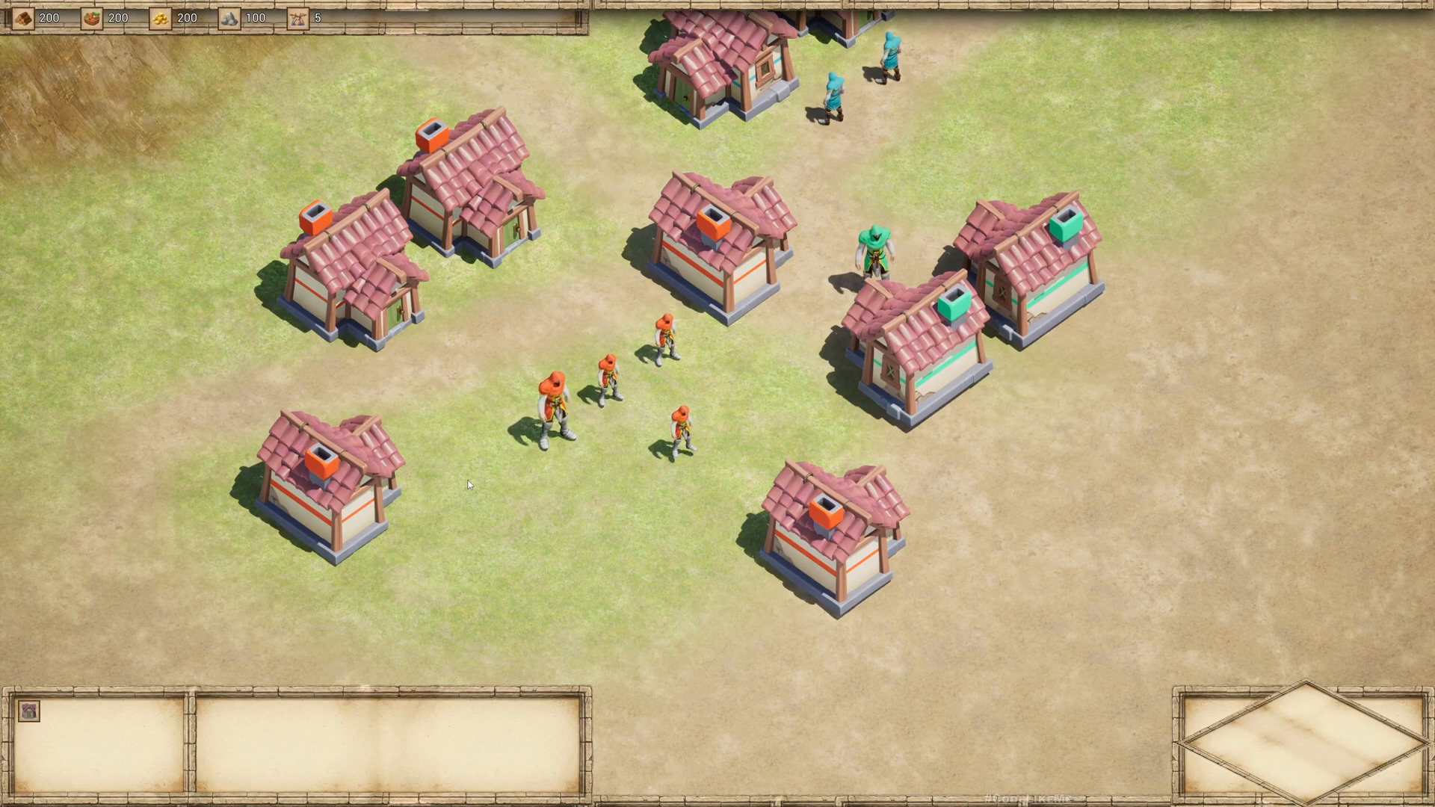
mouse_move(660, 550)
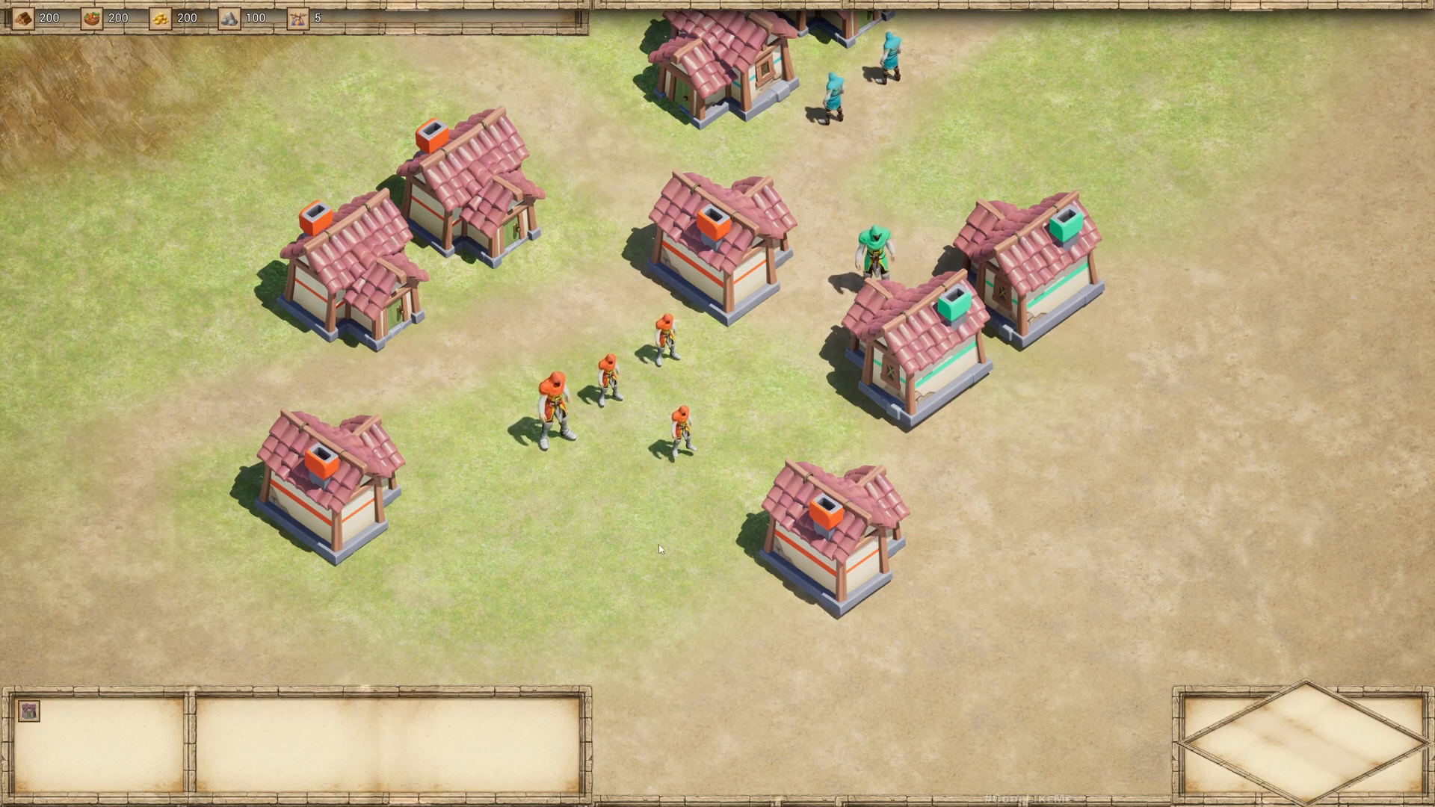
mouse_move(491, 388)
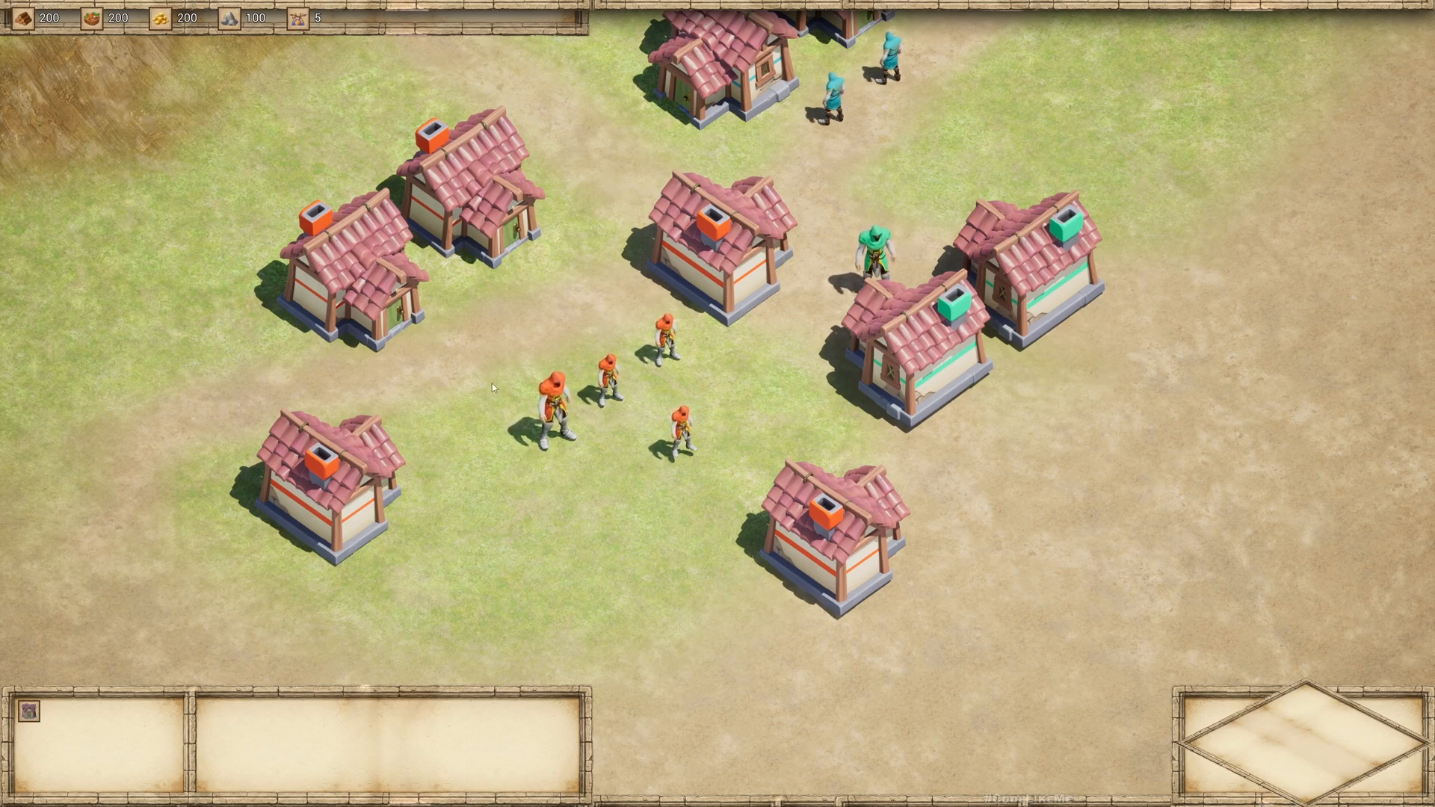
mouse_move(48, 724)
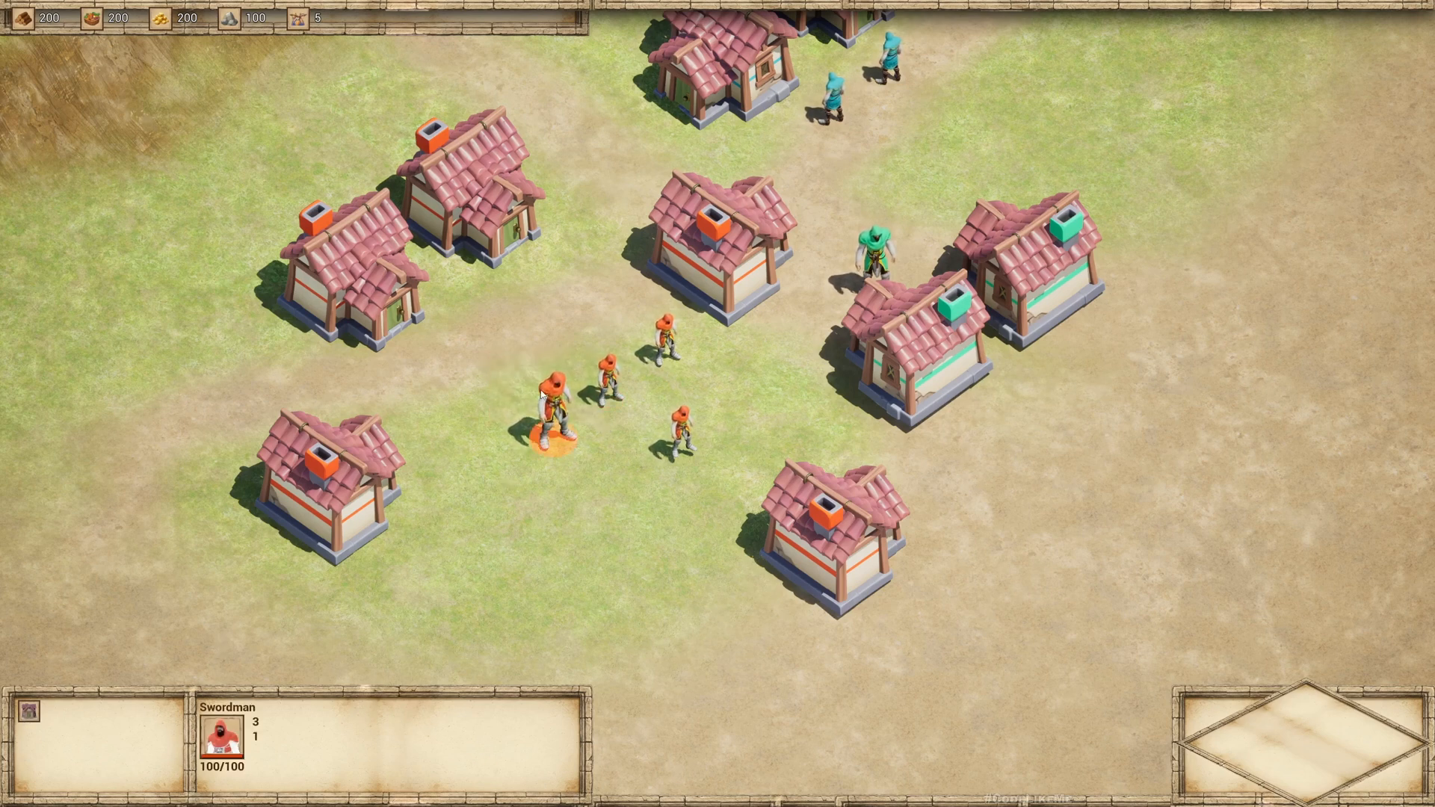
mouse_move(173, 749)
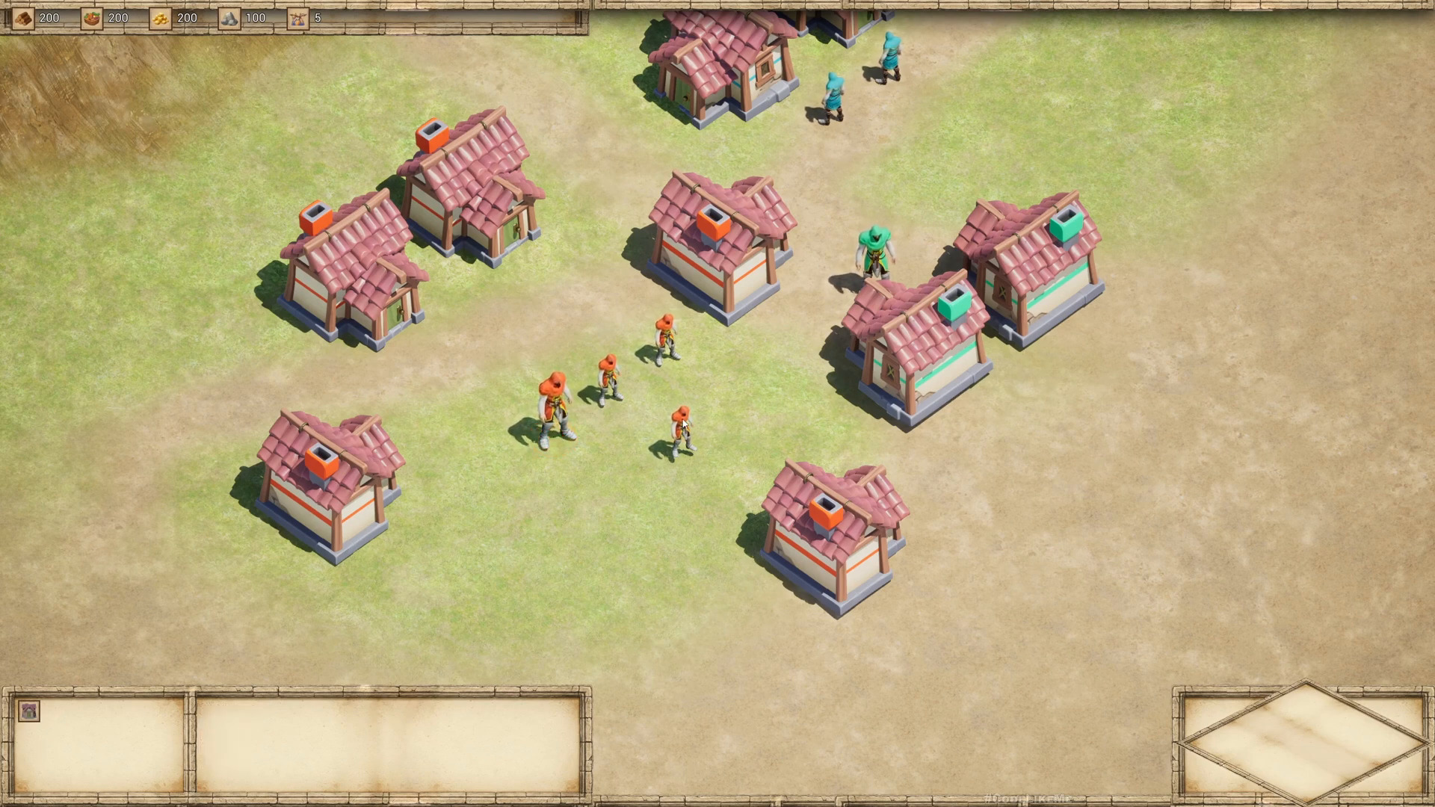
Scroll through the CodeLikeMe Patreon posts, then switch to the YouTube RTS playlist
left_click(683, 432)
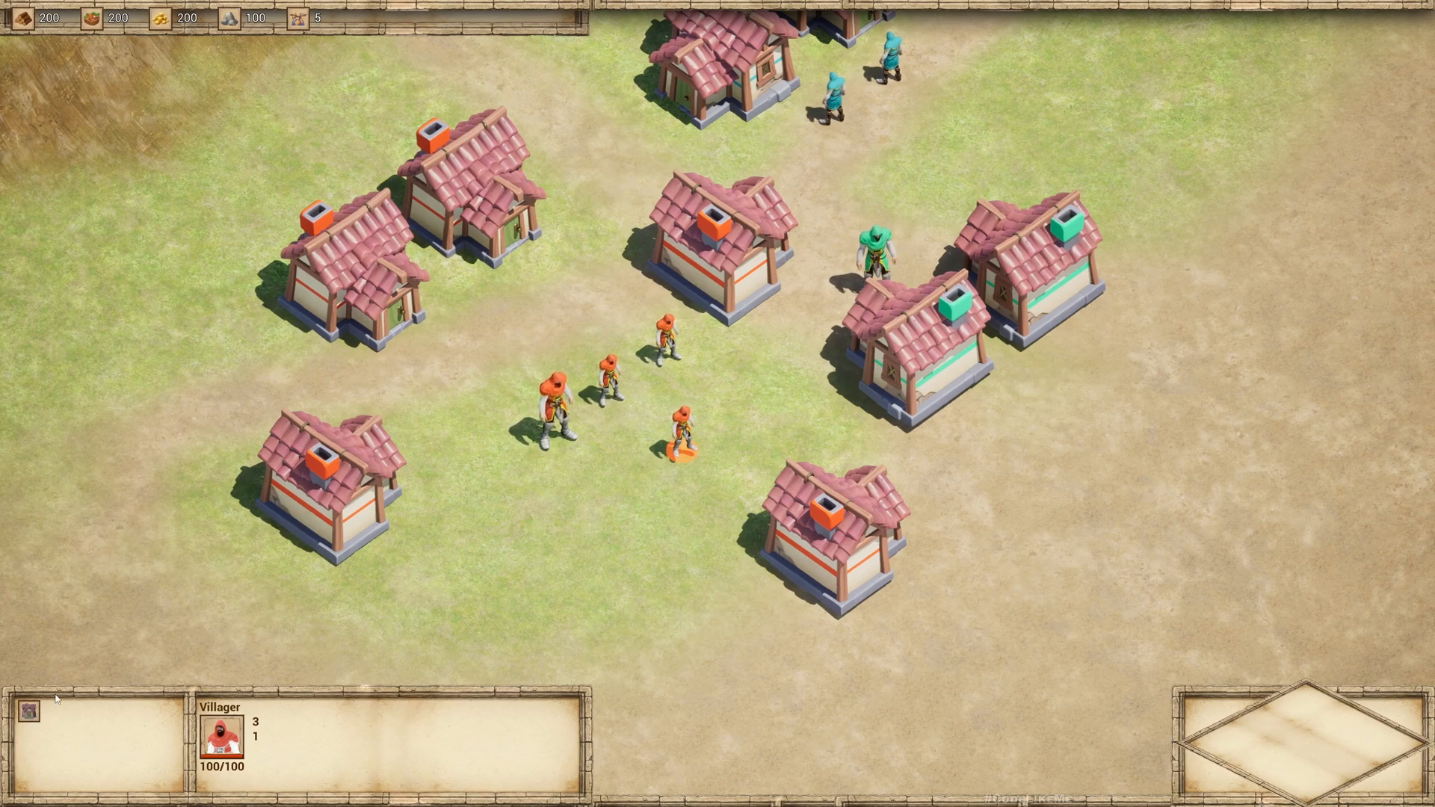
mouse_move(28, 727)
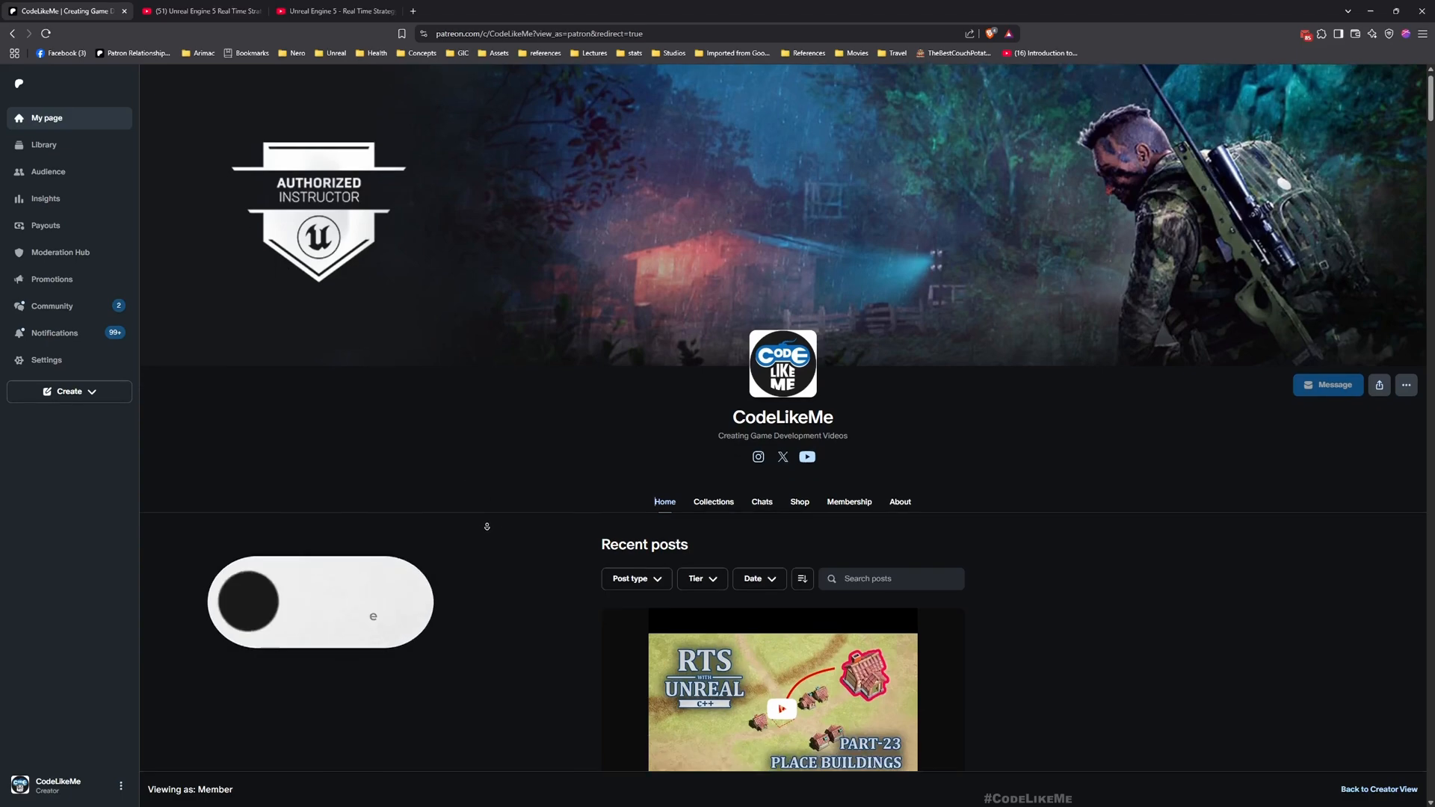
scroll("down", 3)
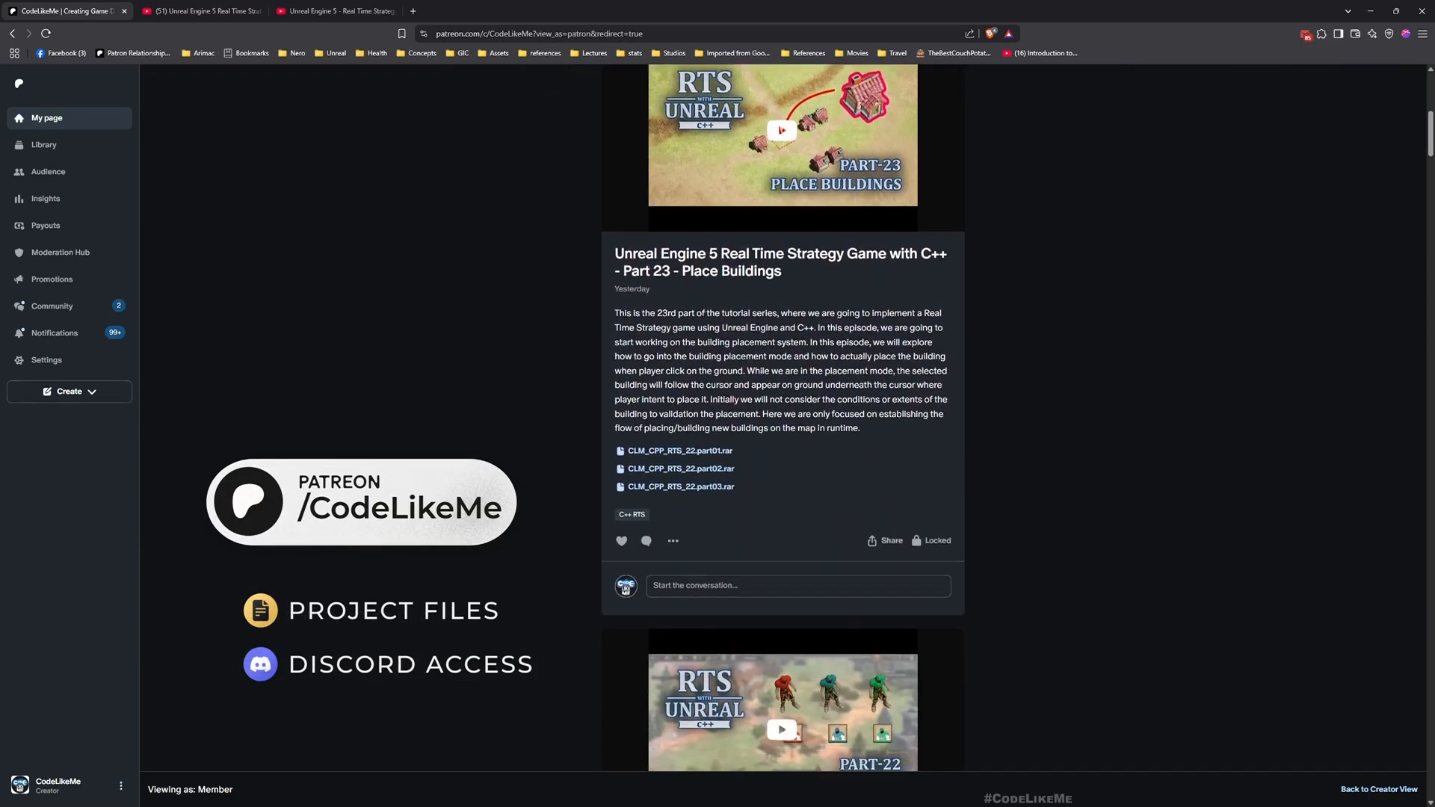
scroll("down", 3)
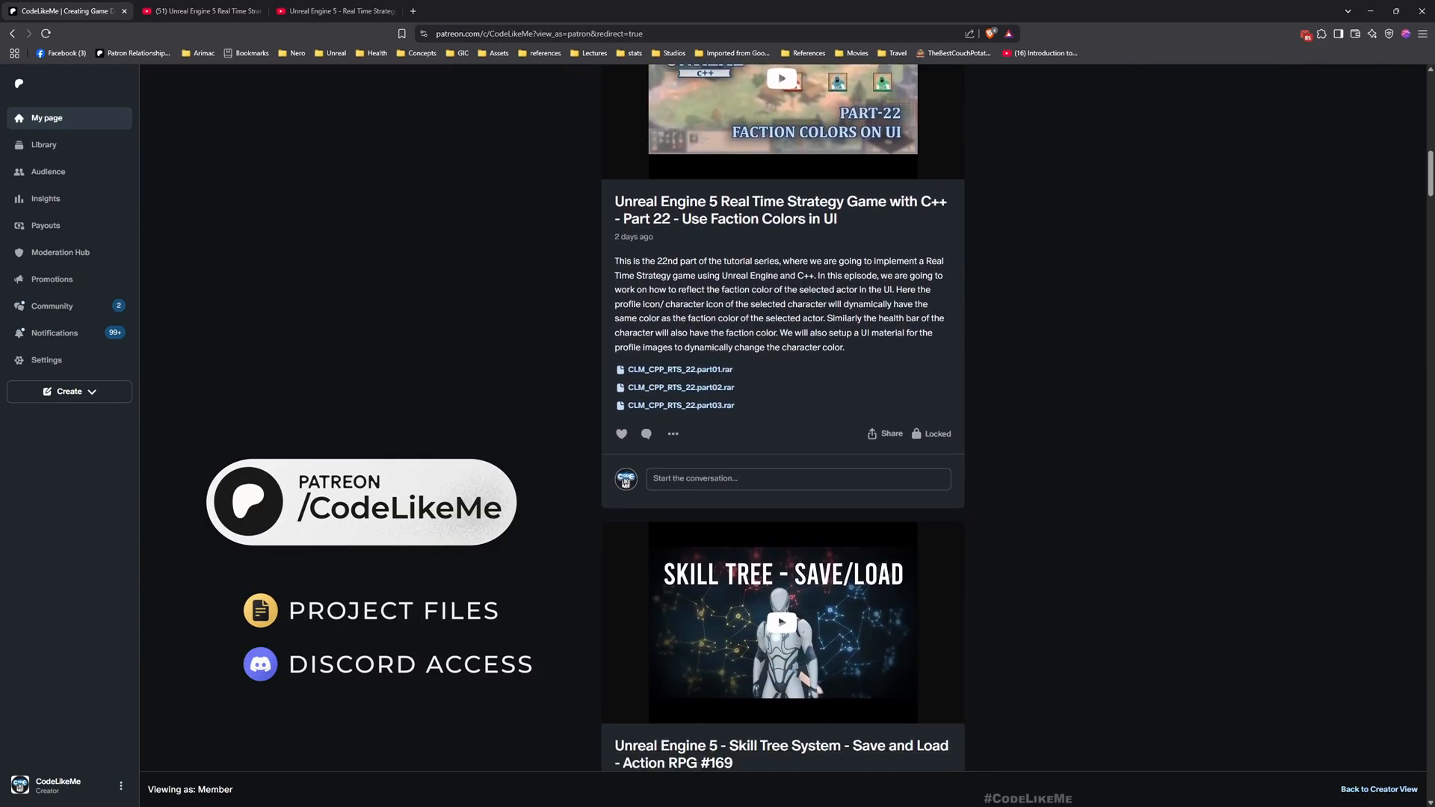
scroll("down", 3)
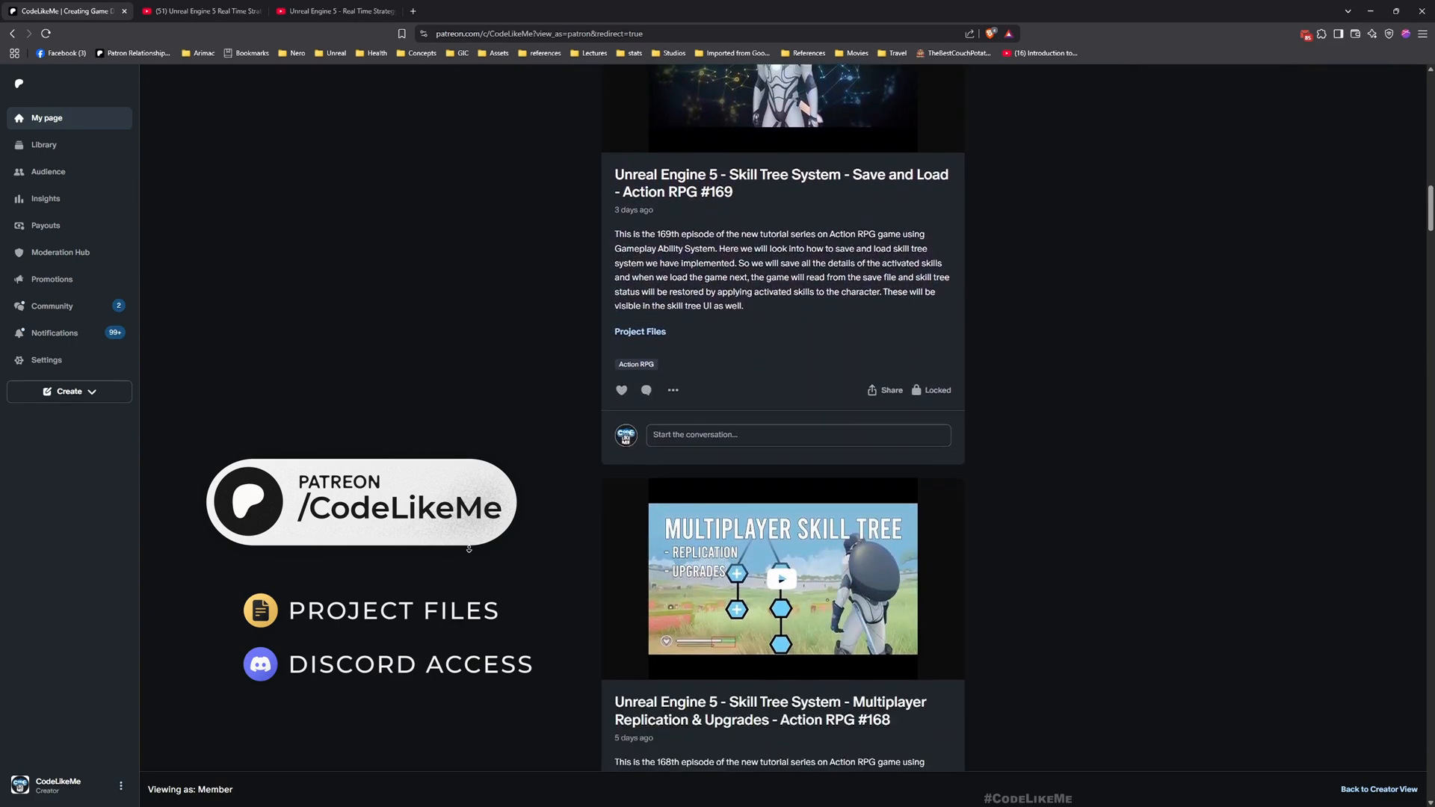
scroll("down", 3)
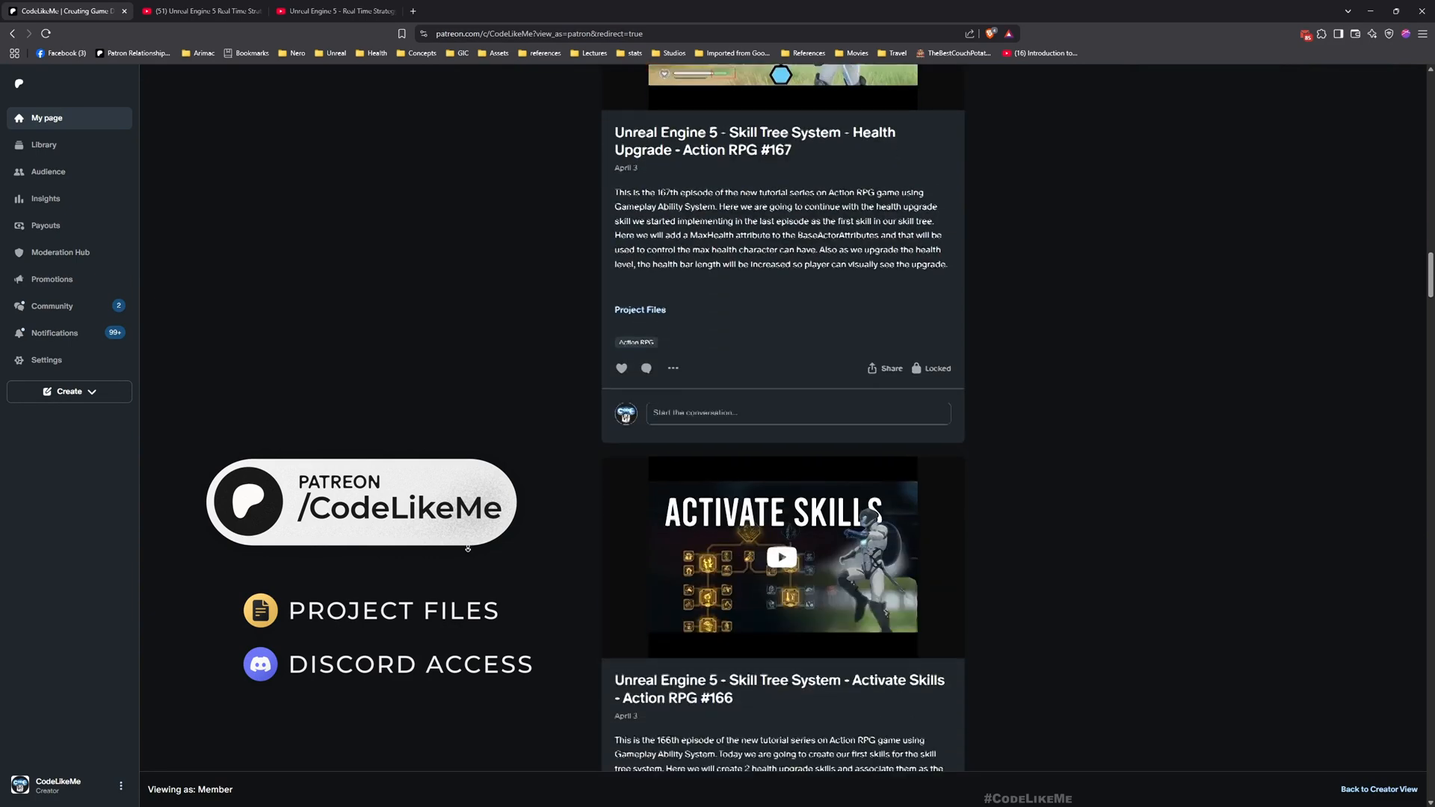
scroll("down", 3)
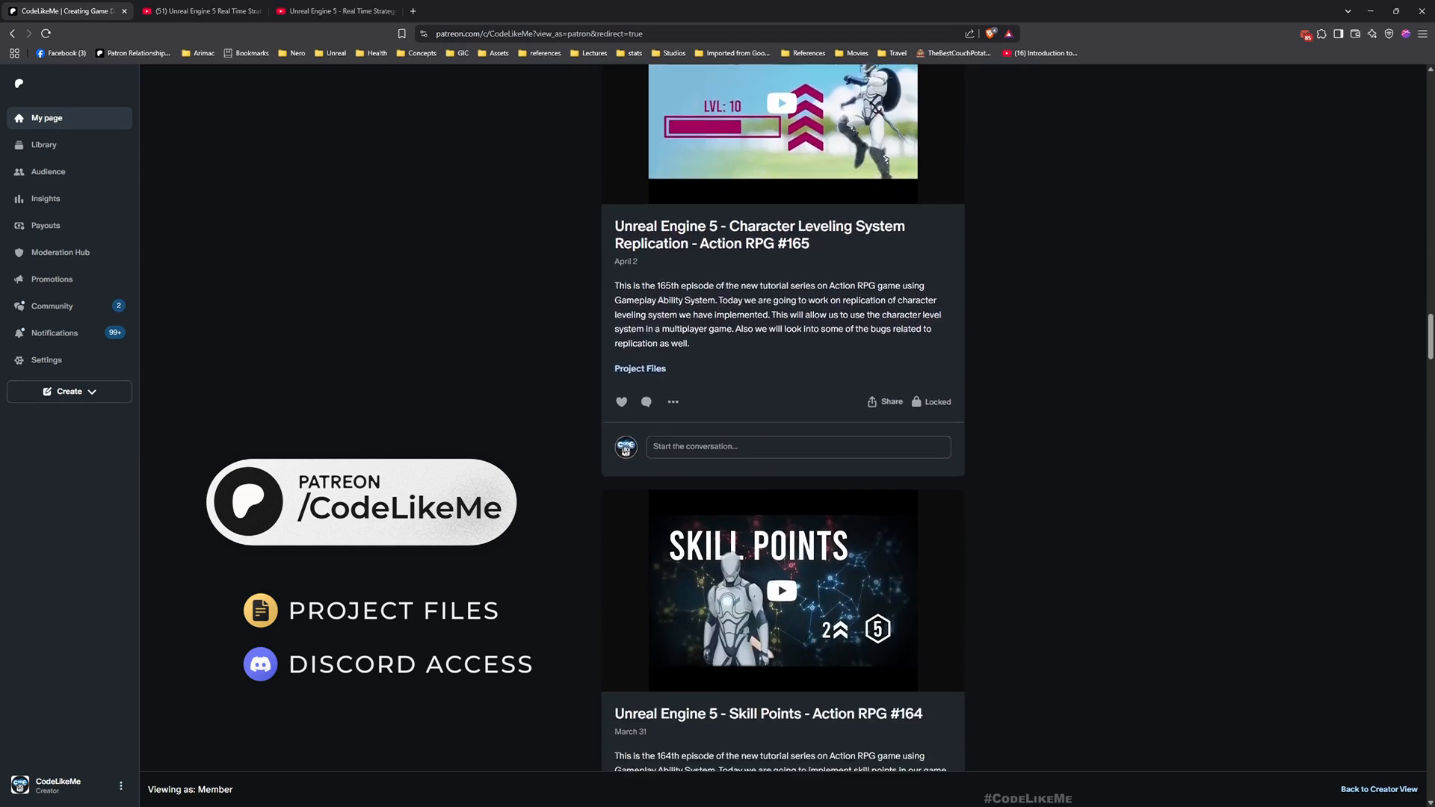
scroll("down", 3)
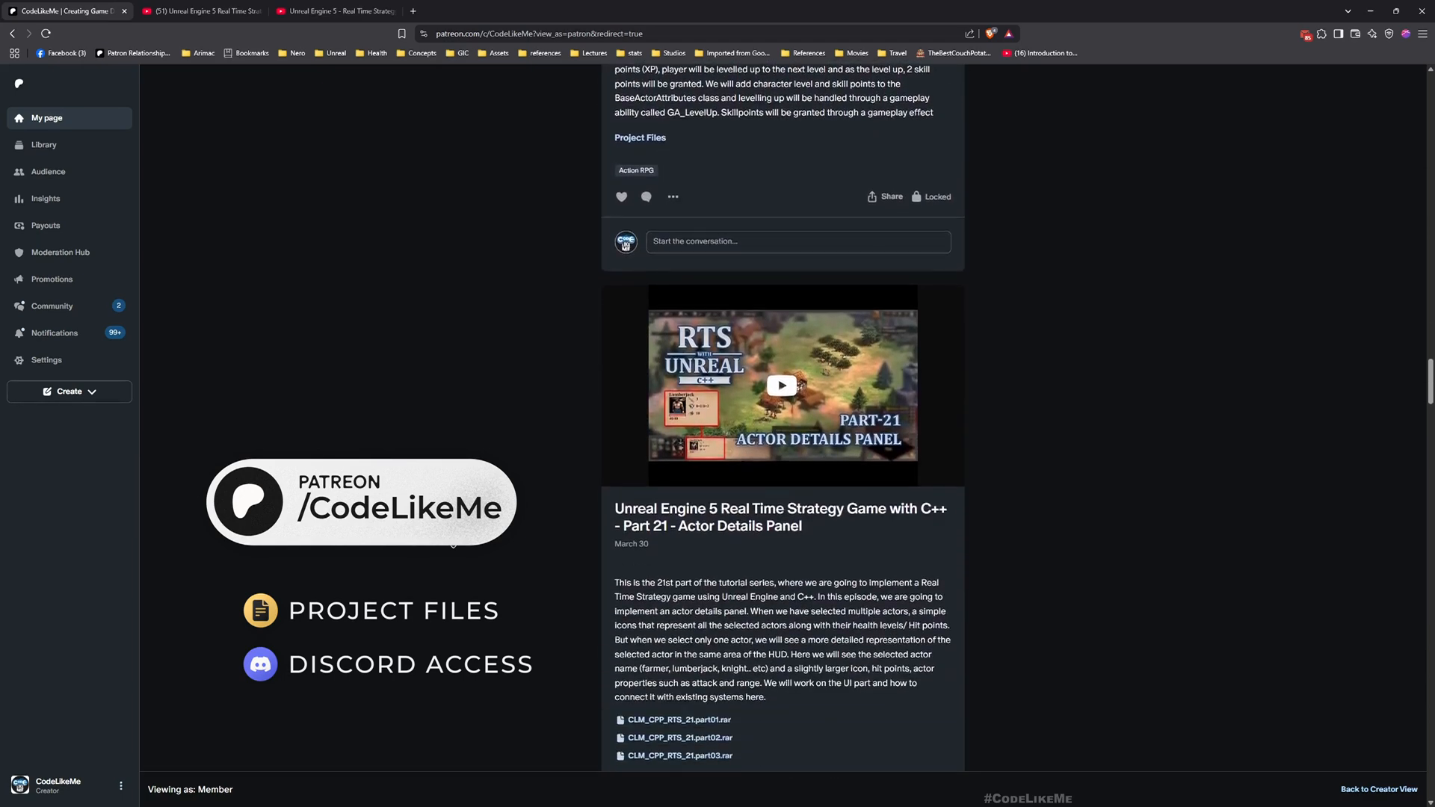
scroll("down", 3)
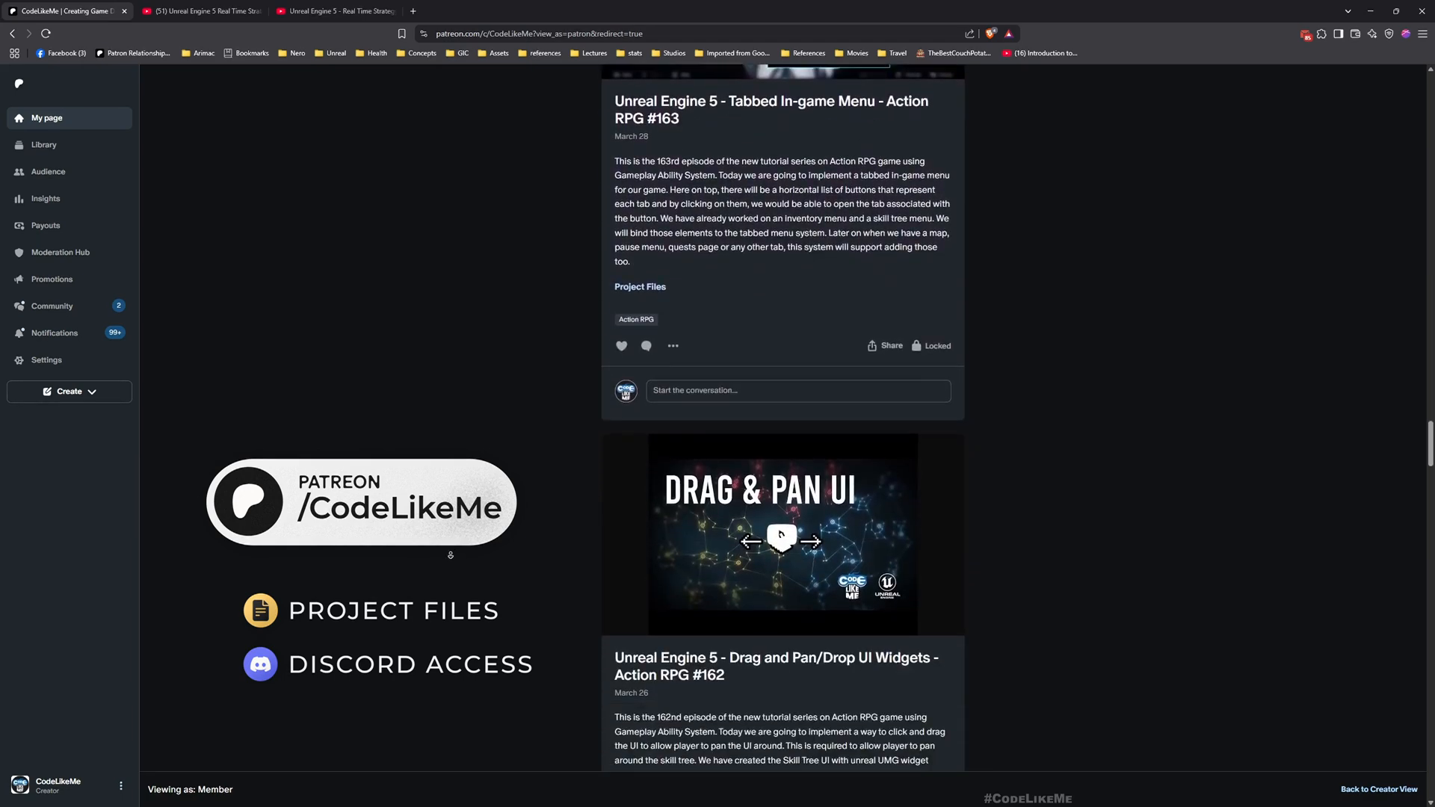
left_click(197, 12)
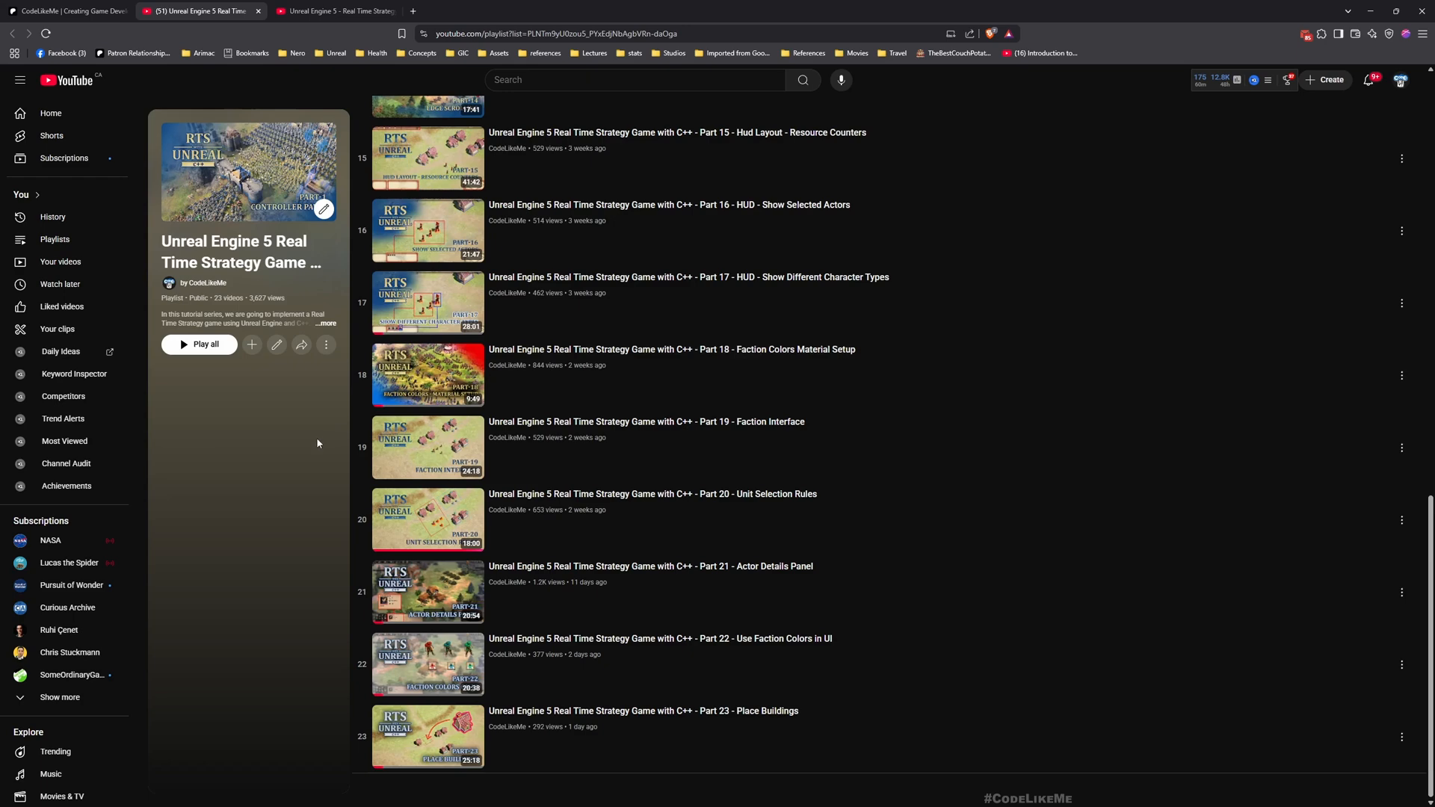
Scroll through the YouTube tutorial playlists, including the 32-video strategy game series
scroll("up", 3)
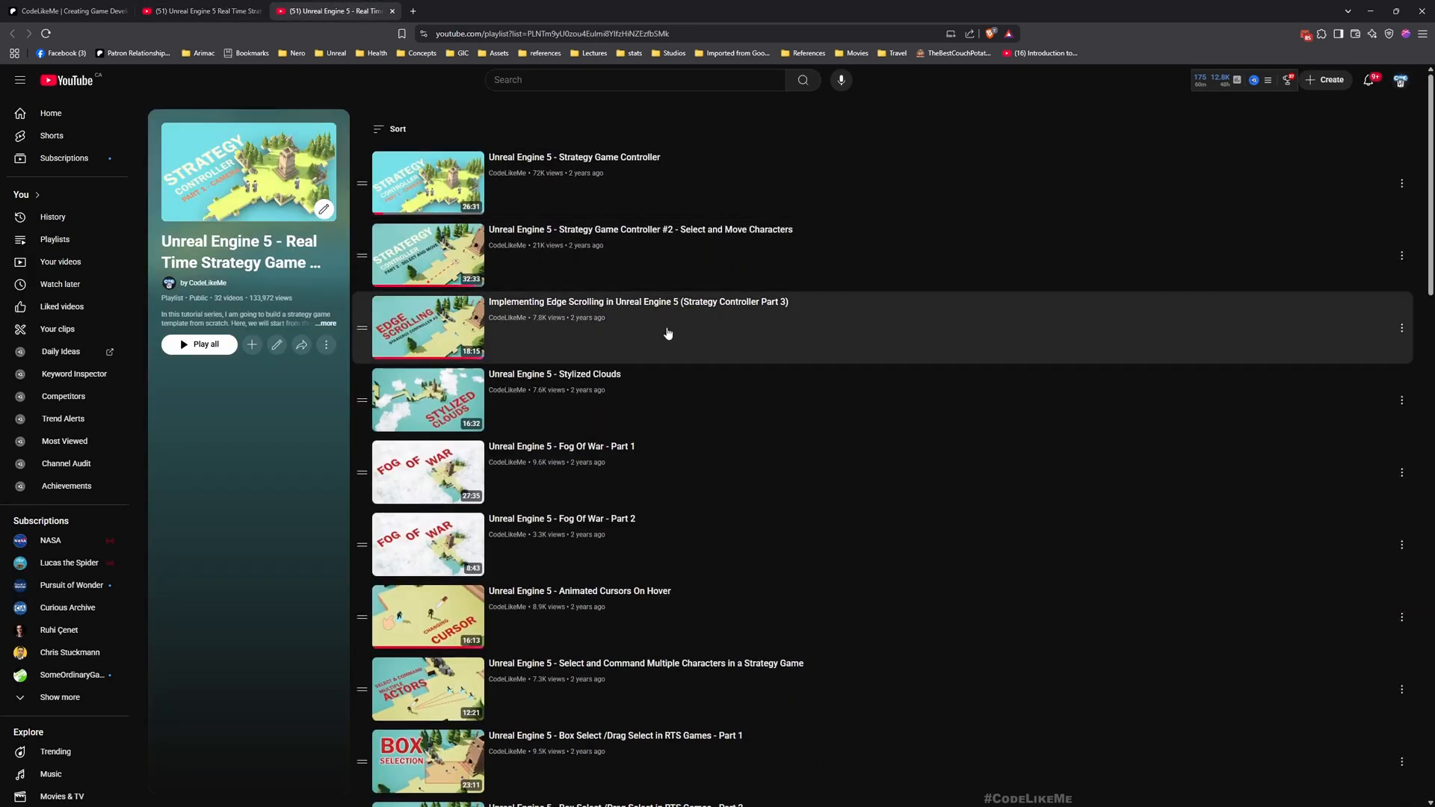
mouse_move(632, 364)
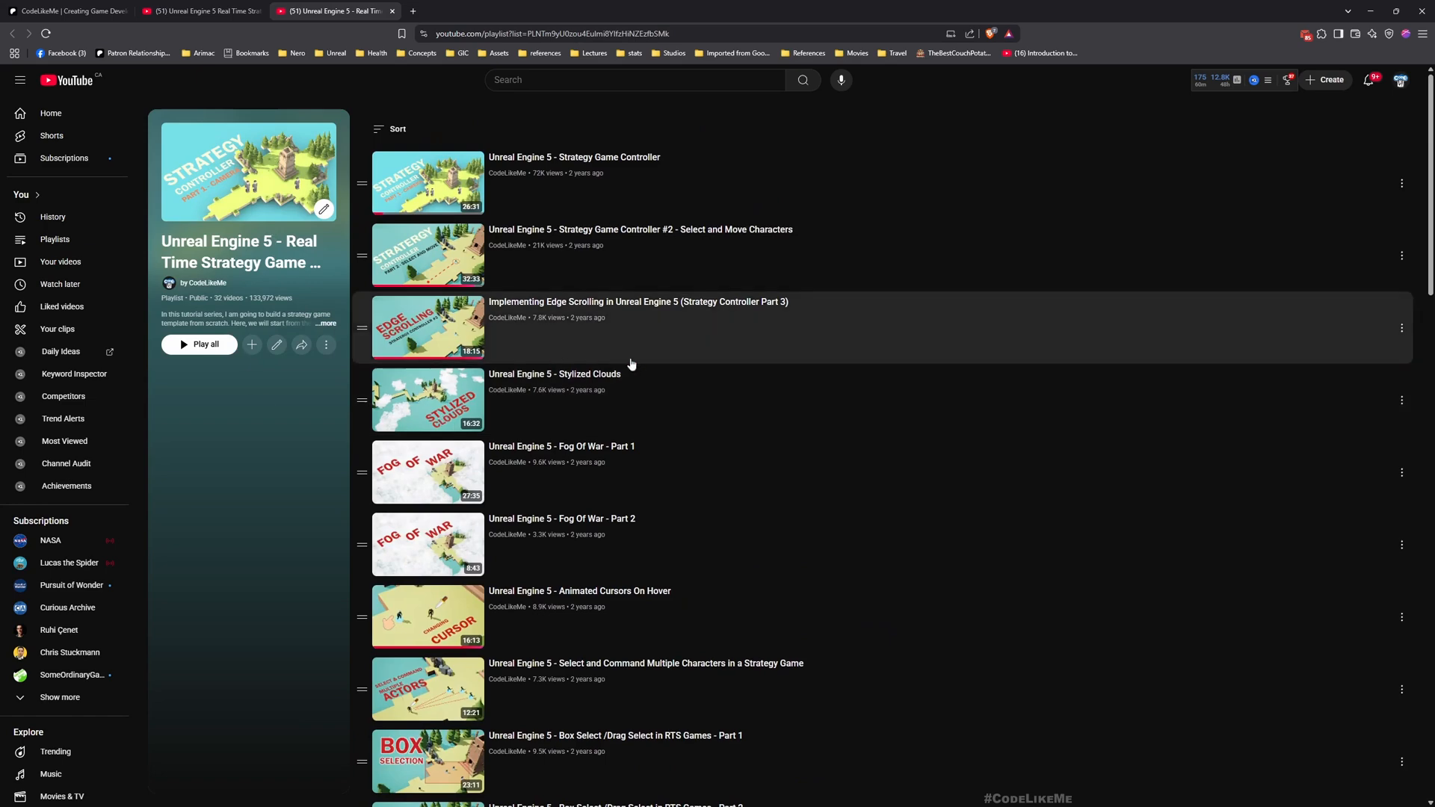
scroll("down", 3)
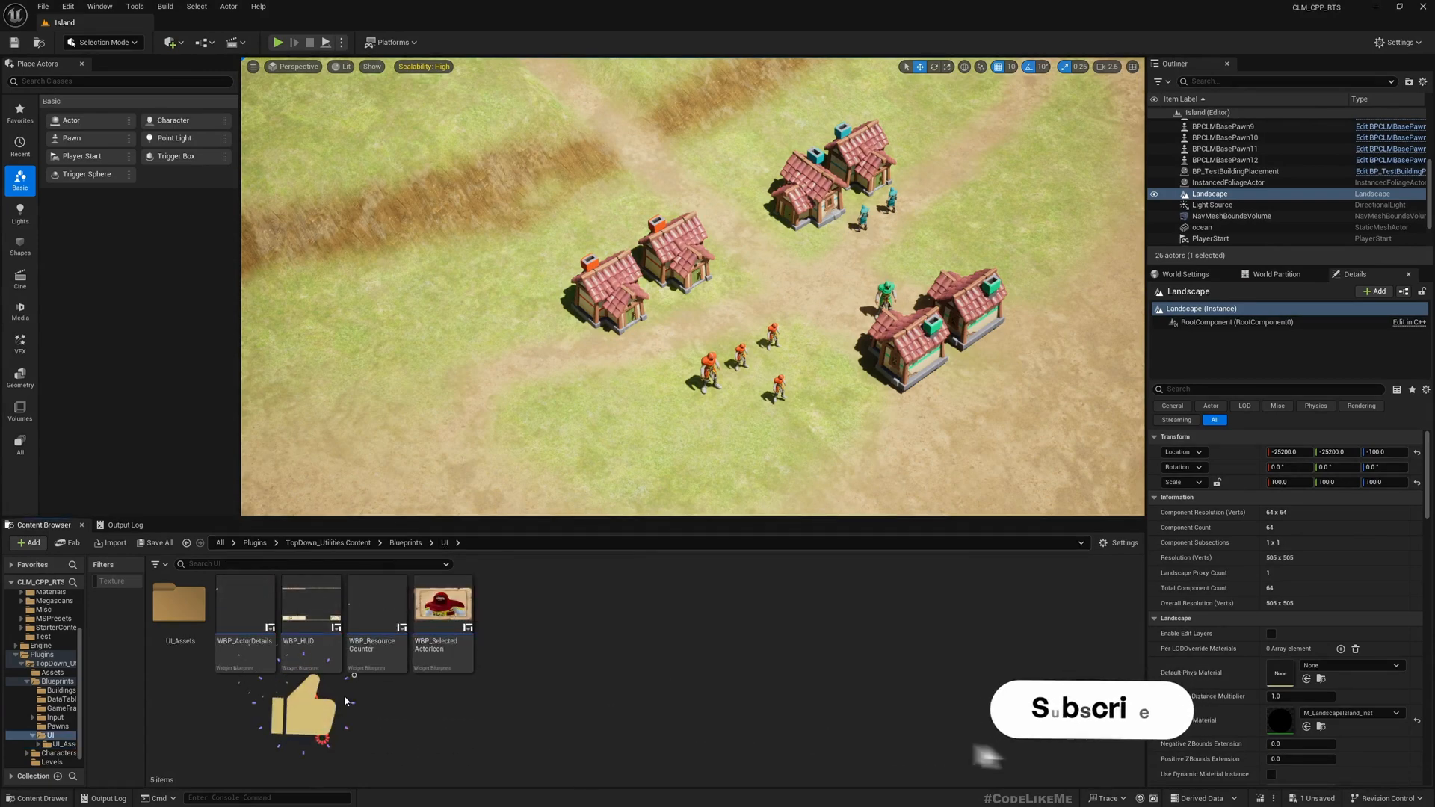
Inspect SelectedactorsPanel in WBP_HUD and briefly view WBP_SelectedActorIcon
double_click(310, 604)
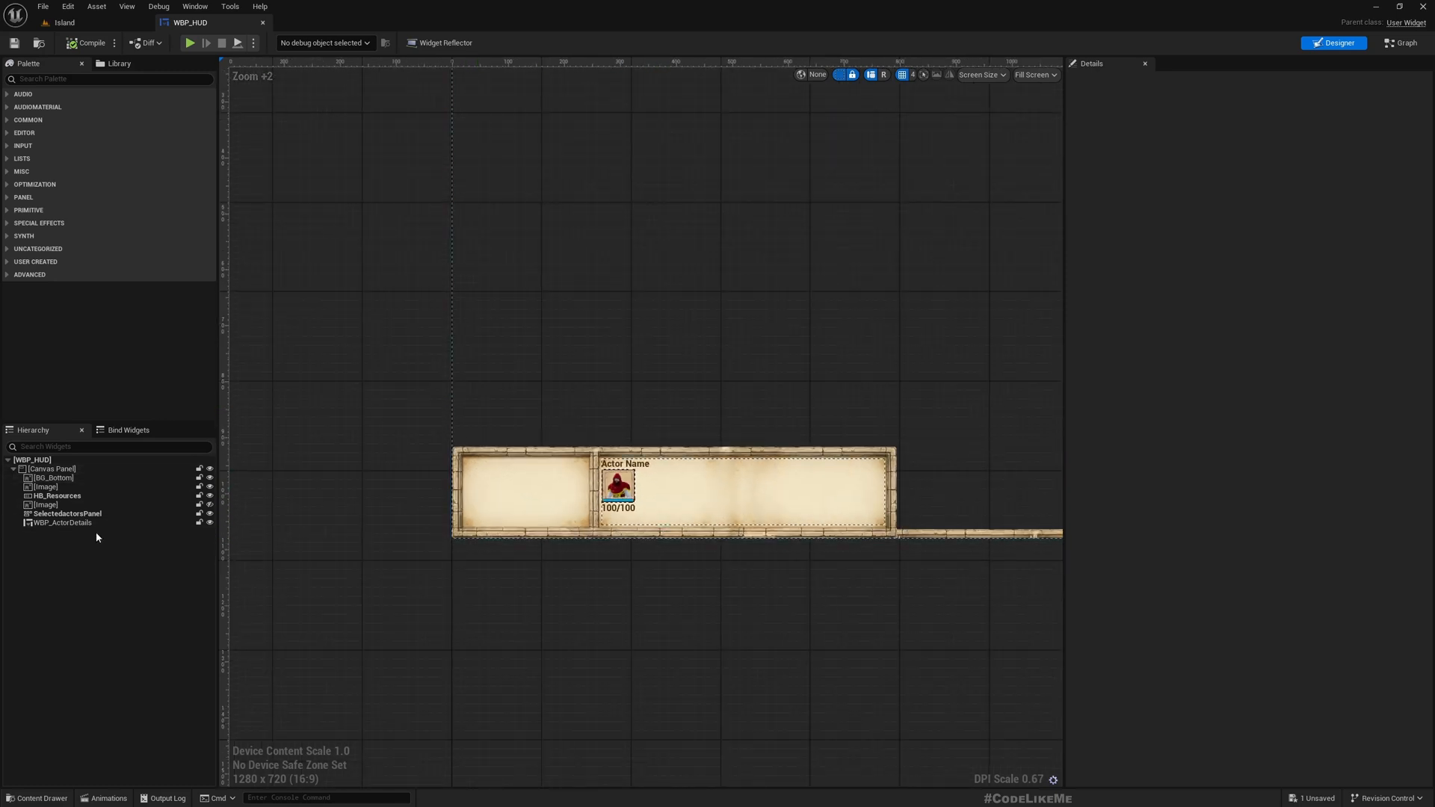
left_click(67, 513)
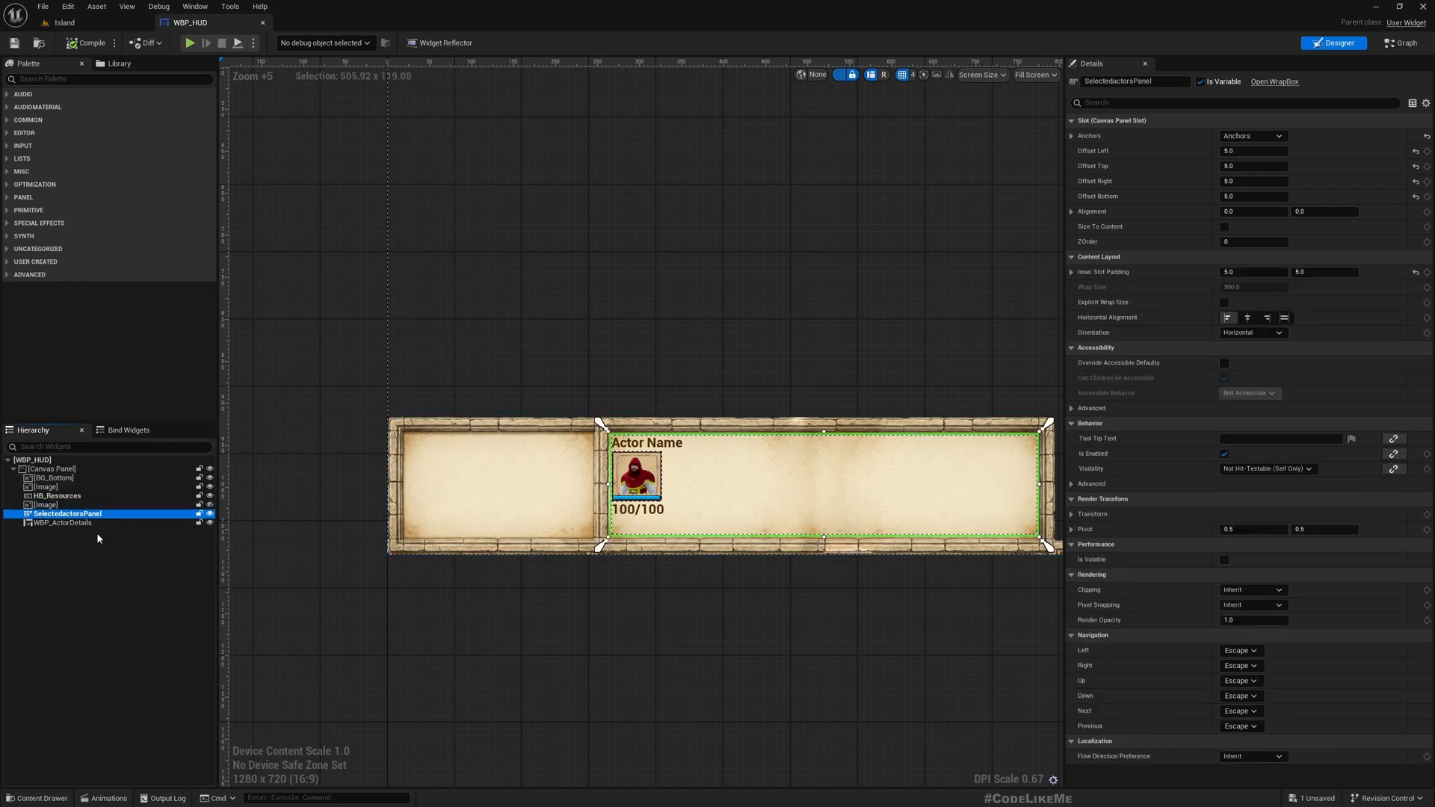
mouse_move(54, 29)
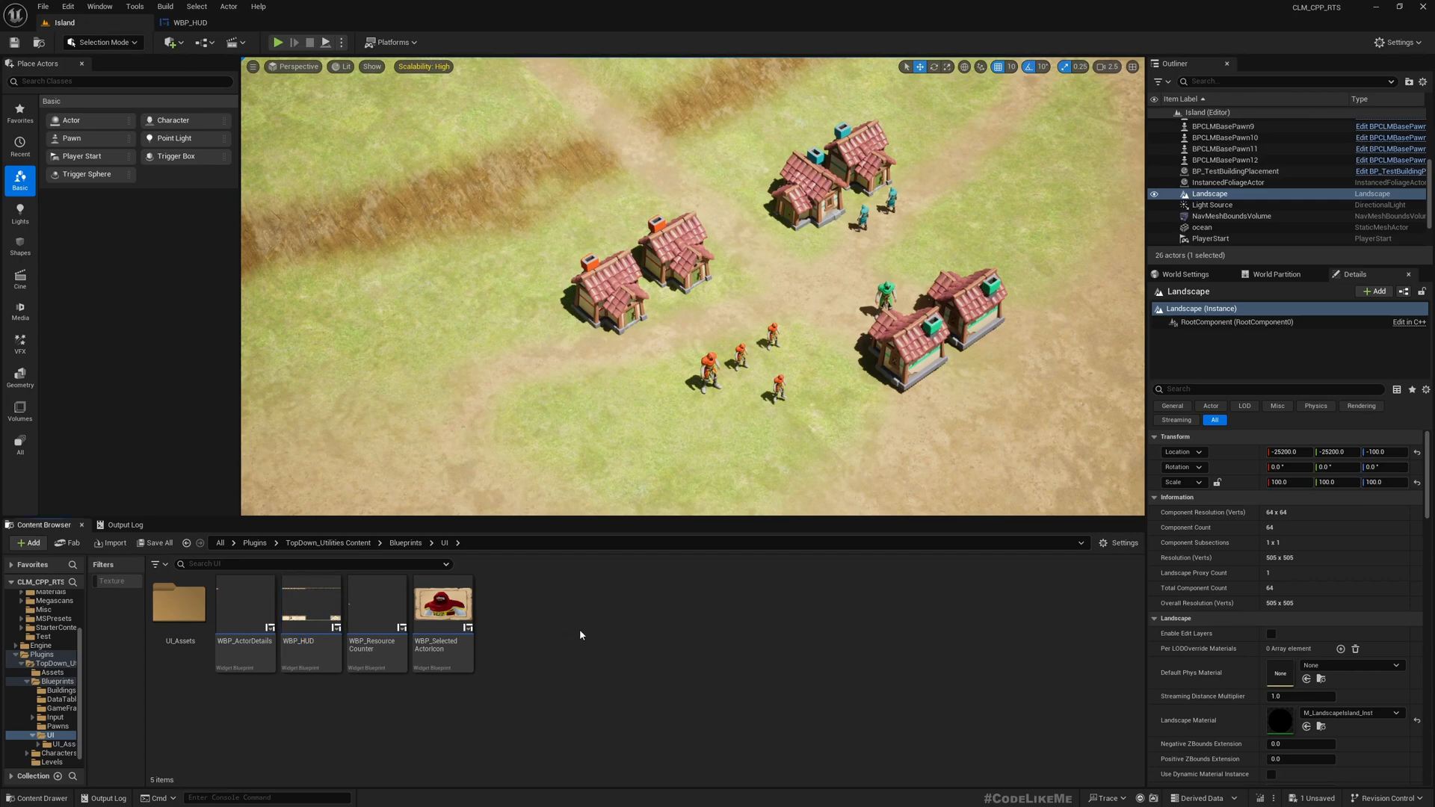
double_click(443, 603)
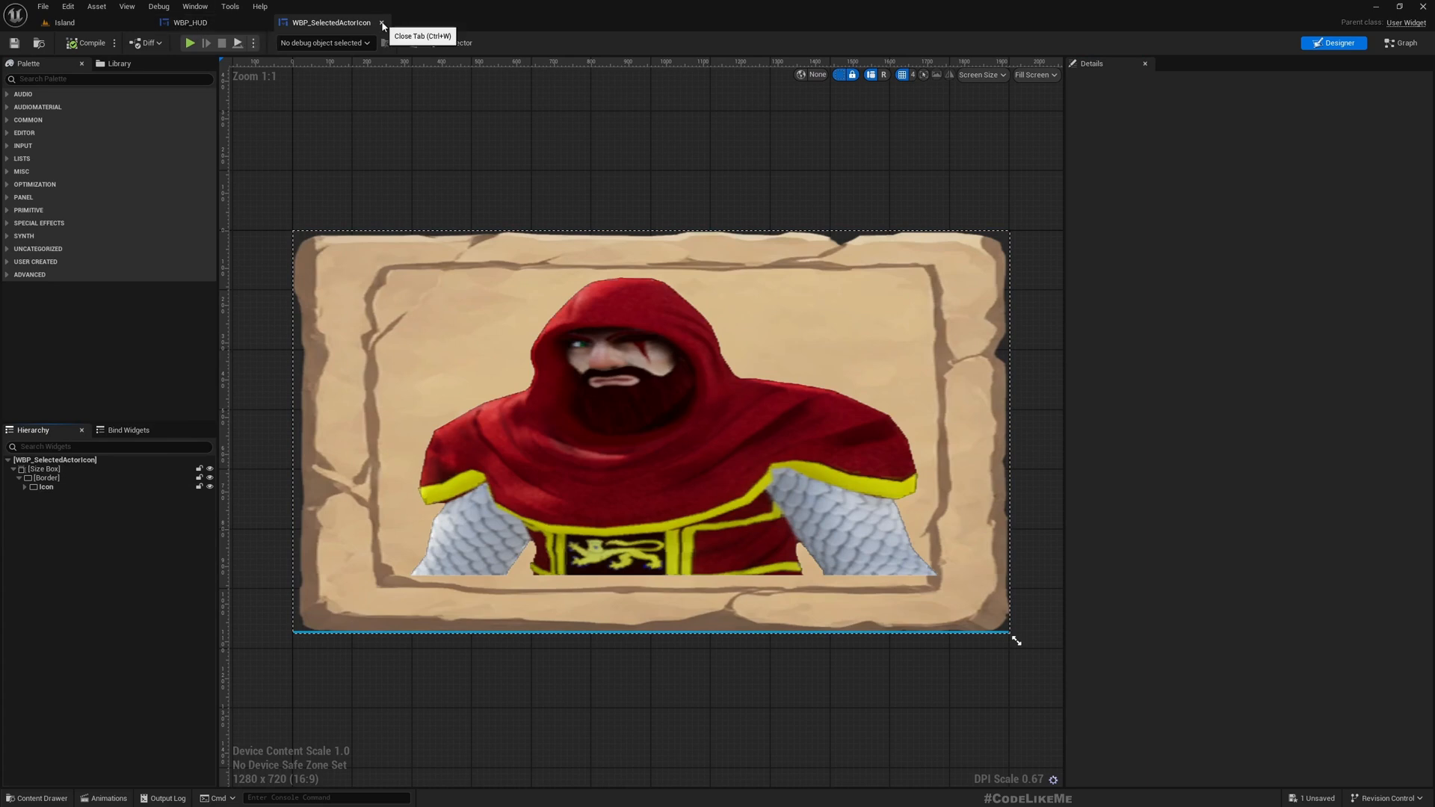
left_click(381, 22)
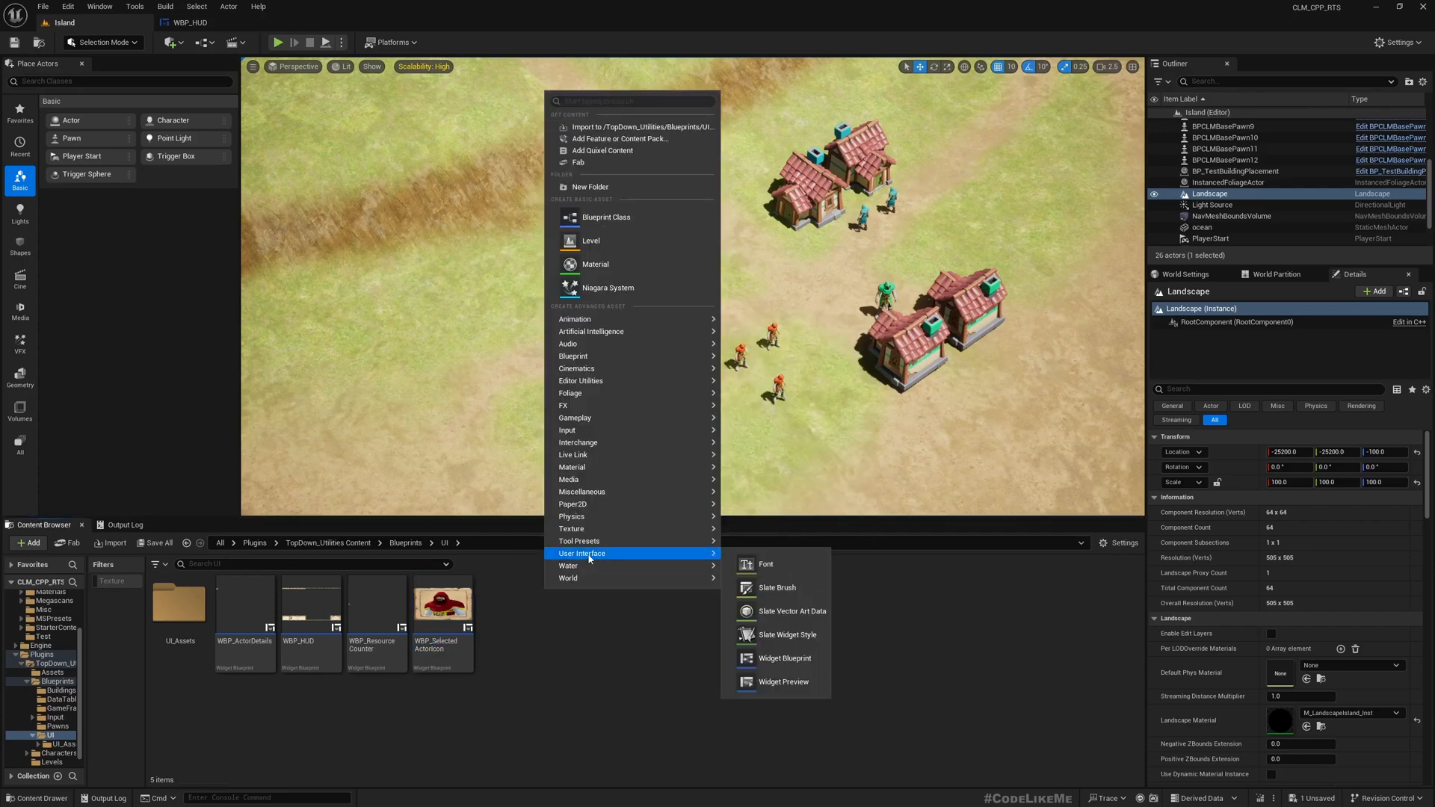
Create a User Widget blueprint named WBP_ActionButton in the UI folder
left_click(784, 658)
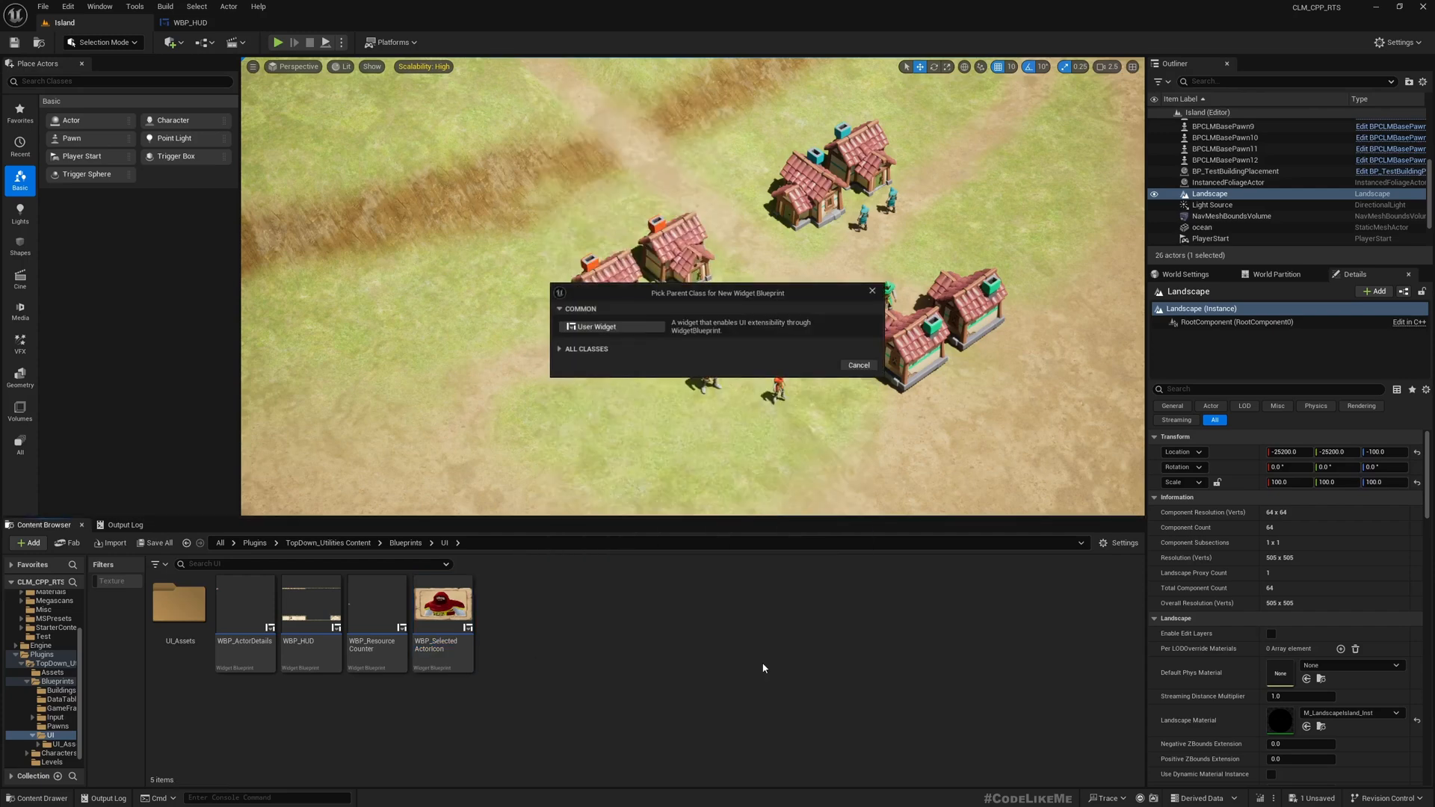
left_click(596, 326)
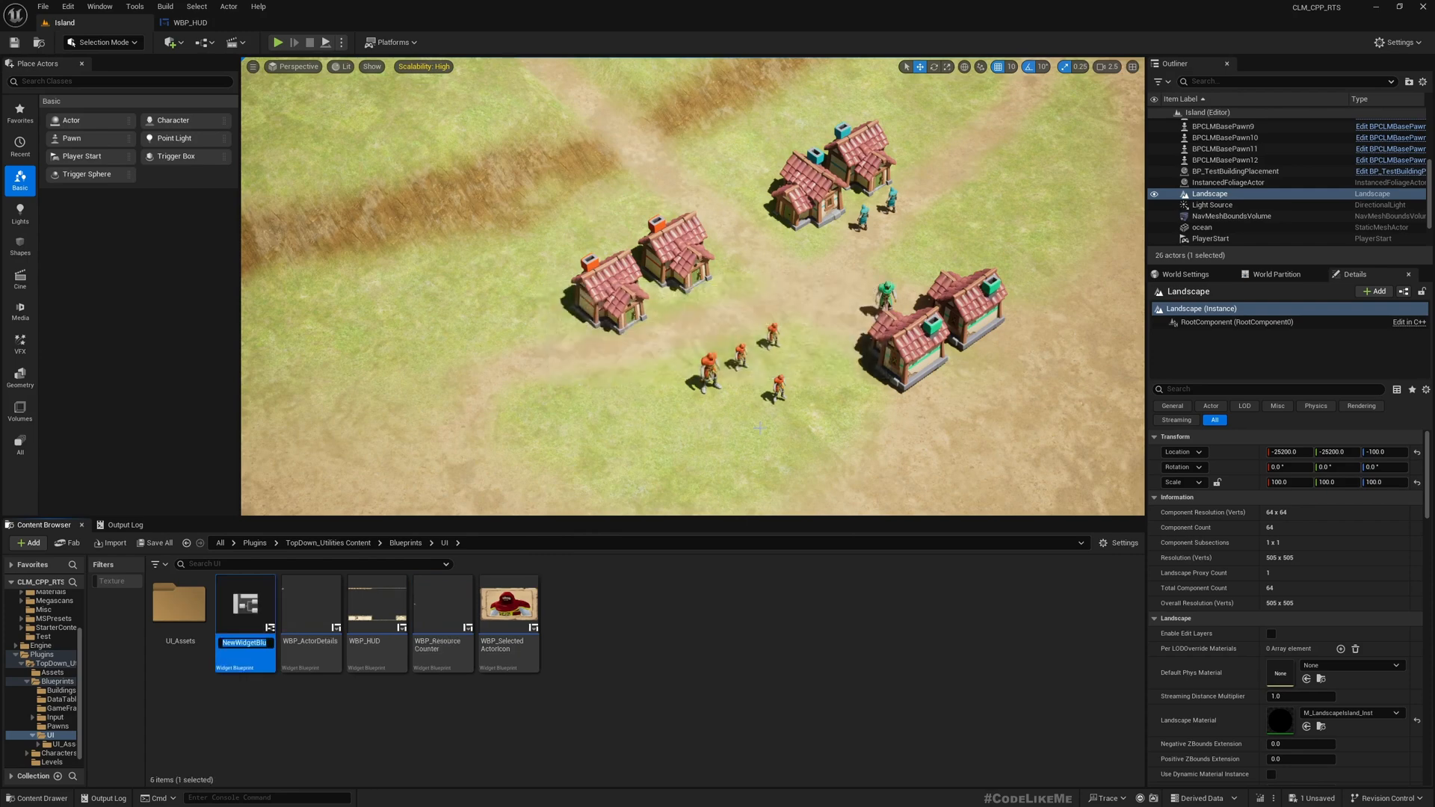
type("WBP_ActionButton")
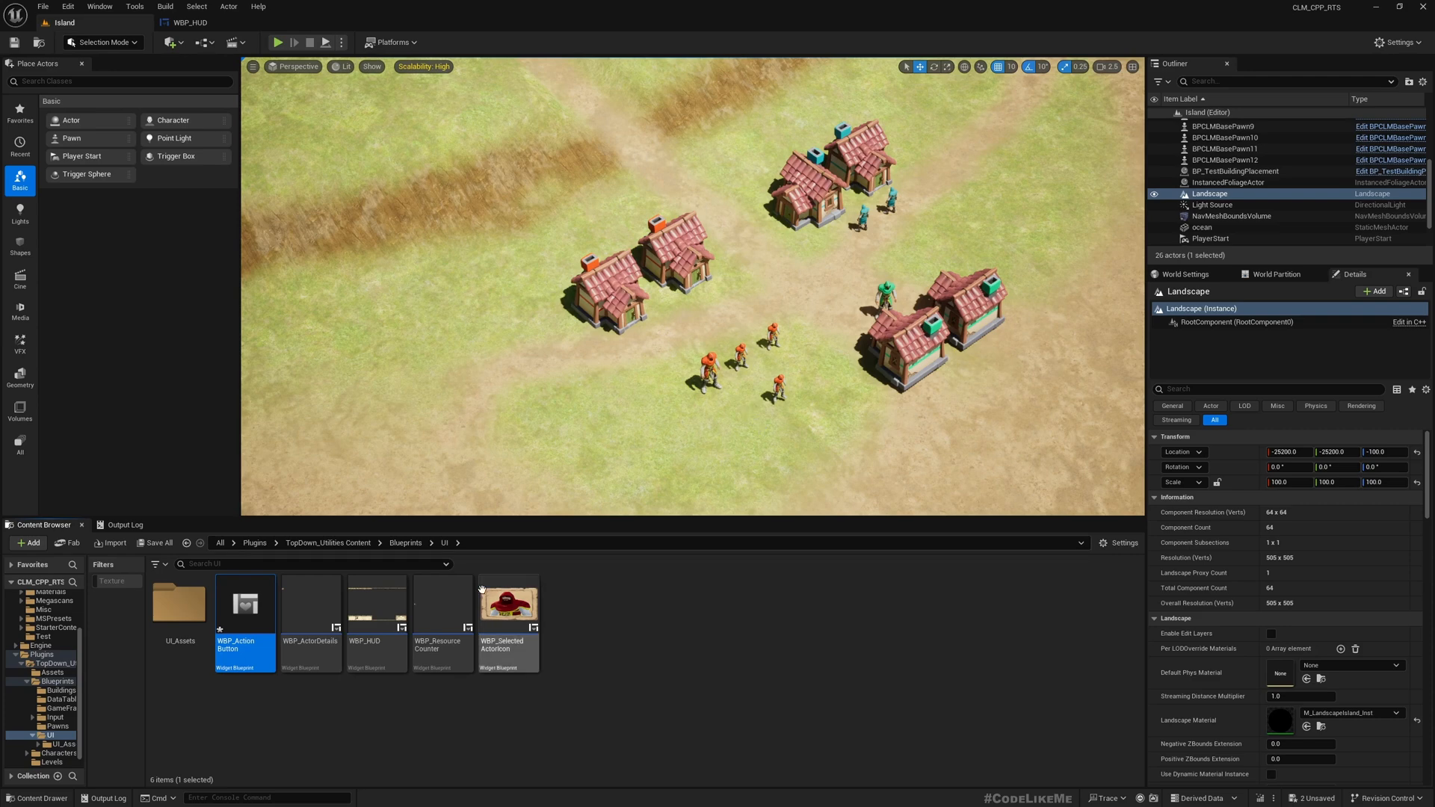
mouse_move(286, 573)
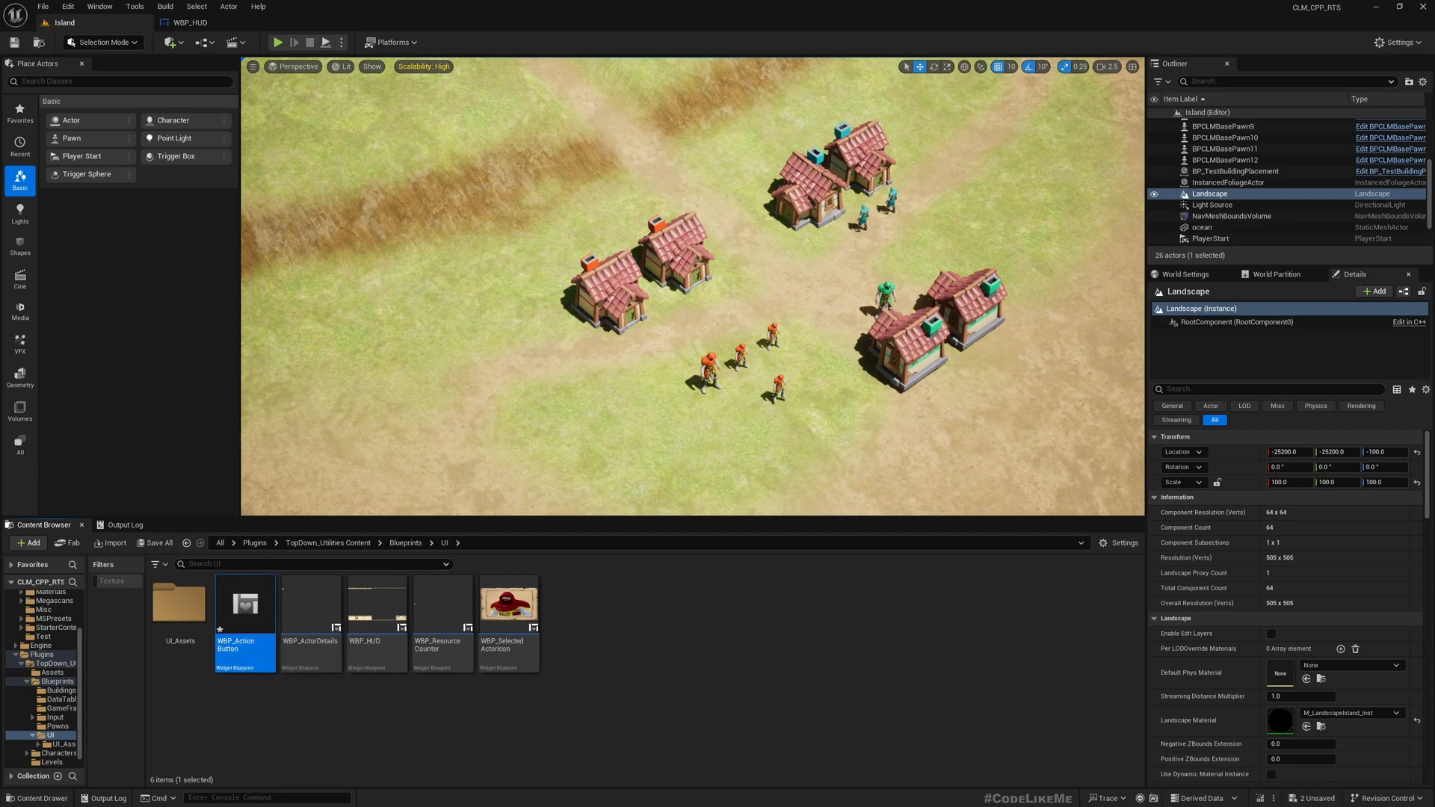
Open WBP_ActionButton and add a Button from the Palette
double_click(245, 604)
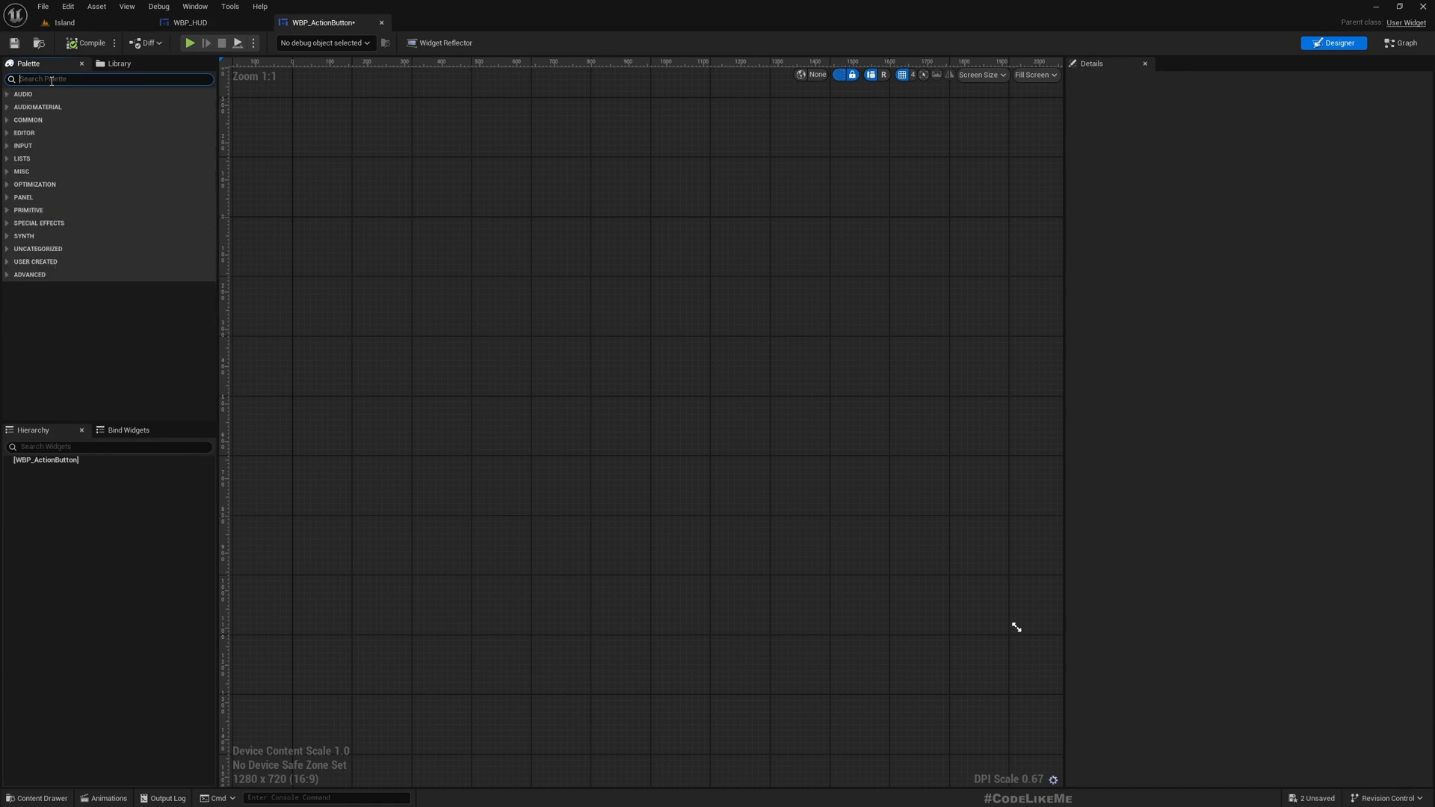
type("utt")
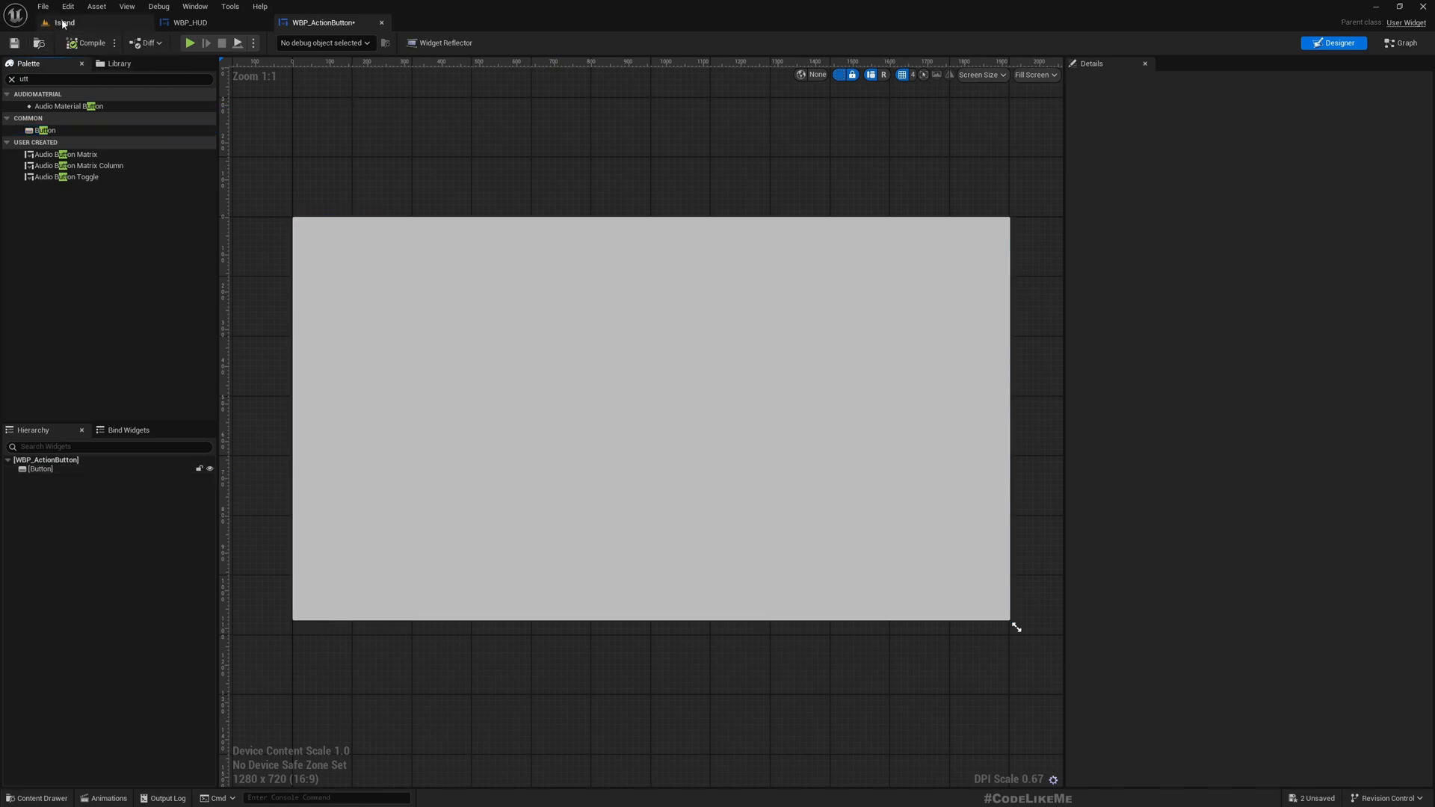
left_click(46, 23)
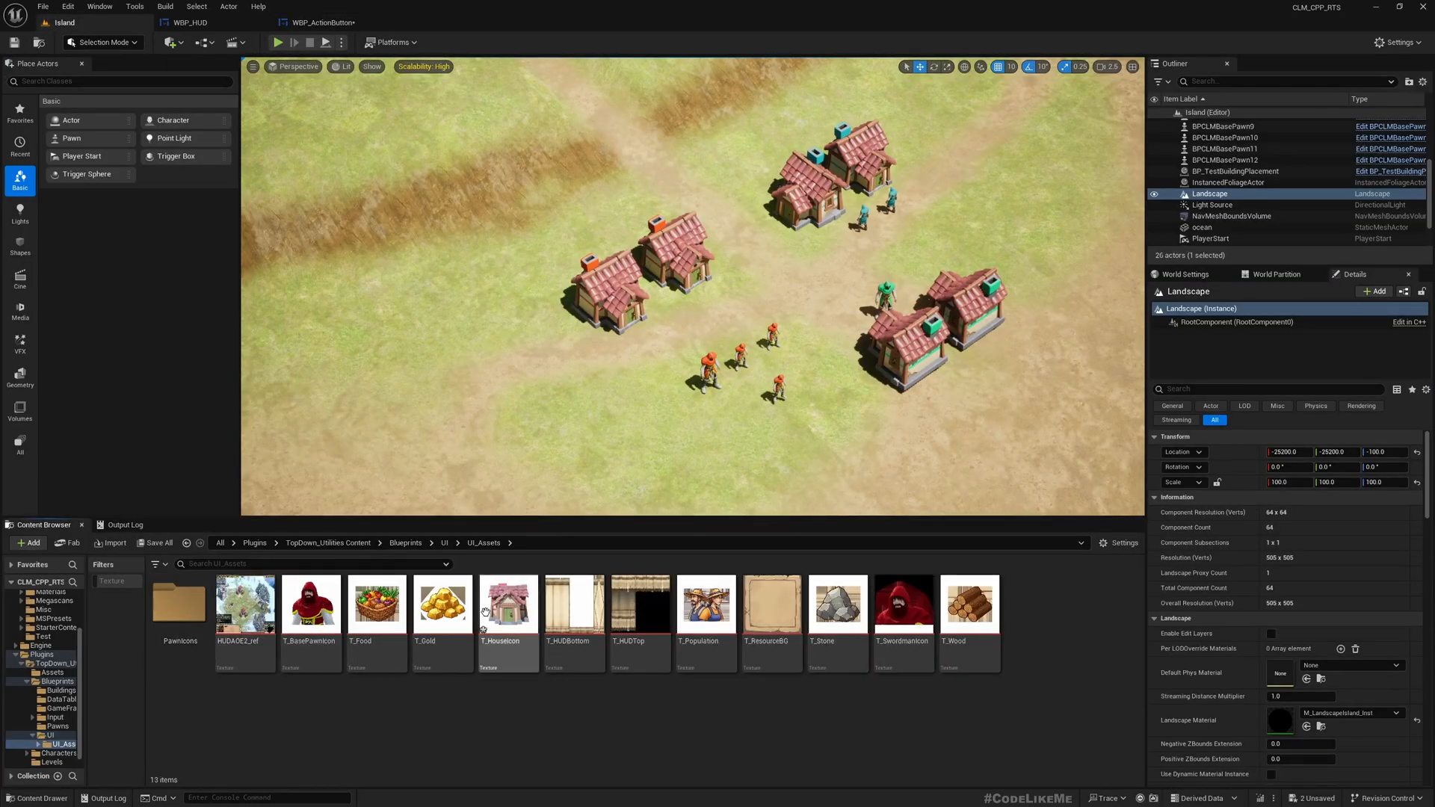
double_click(508, 605)
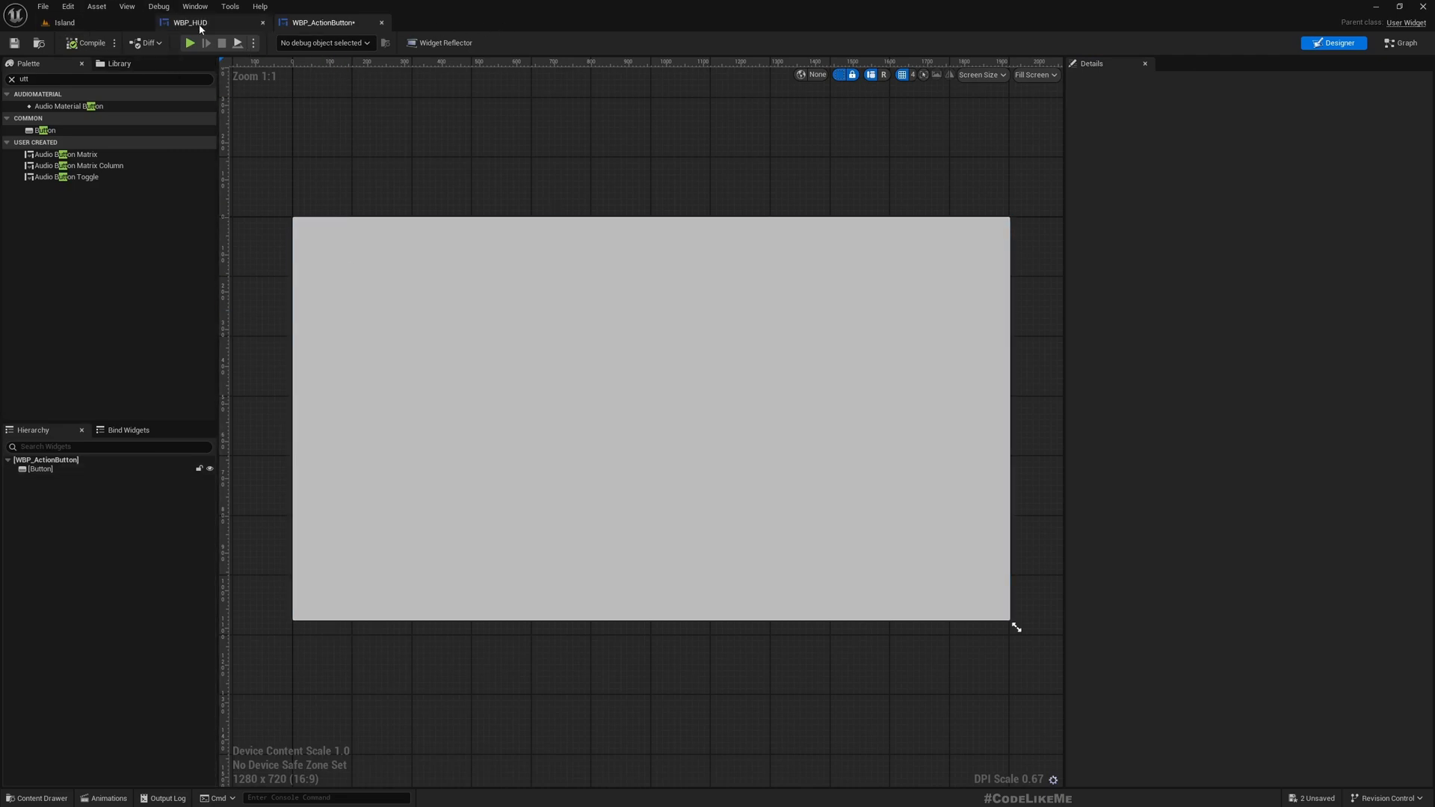
left_click(196, 22)
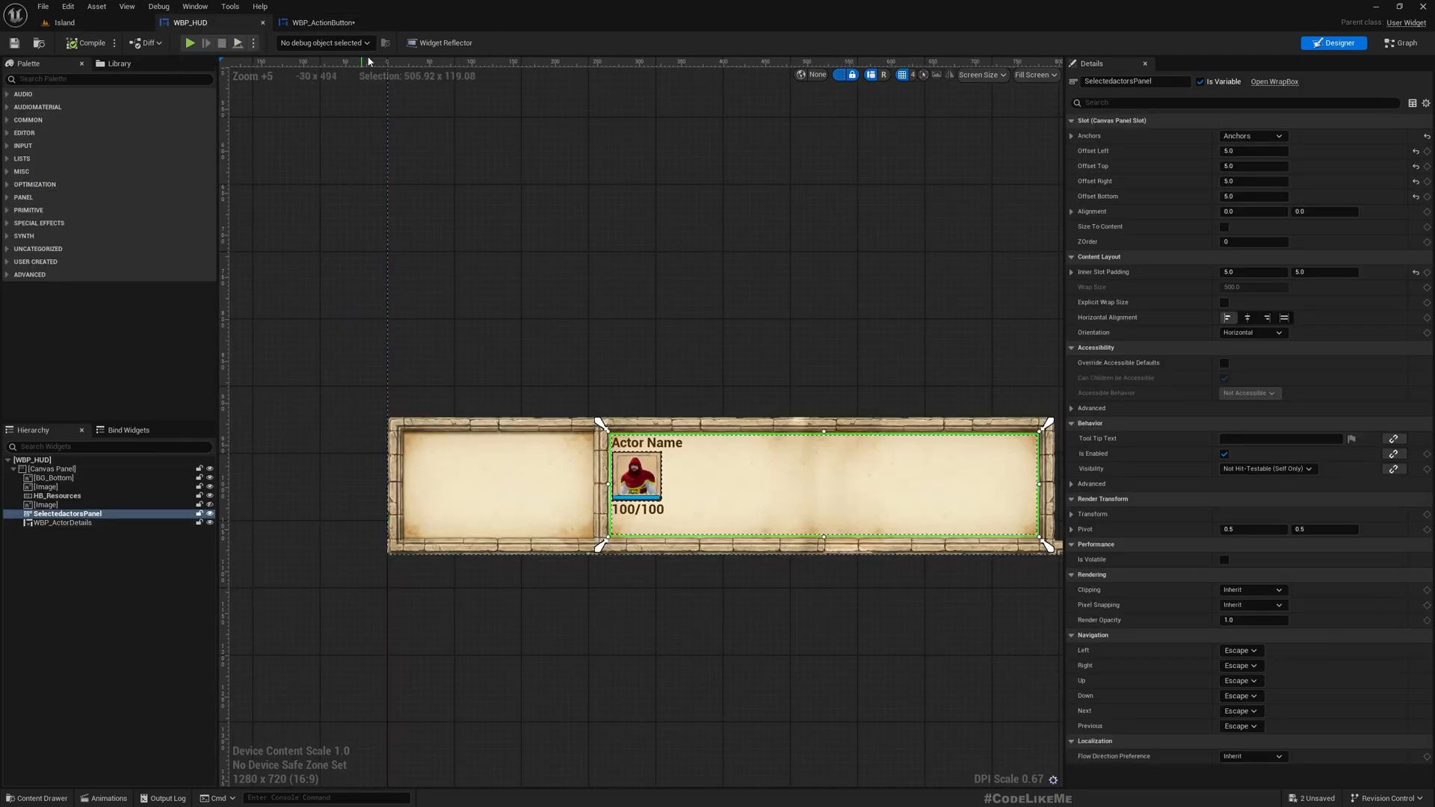
left_click(321, 22)
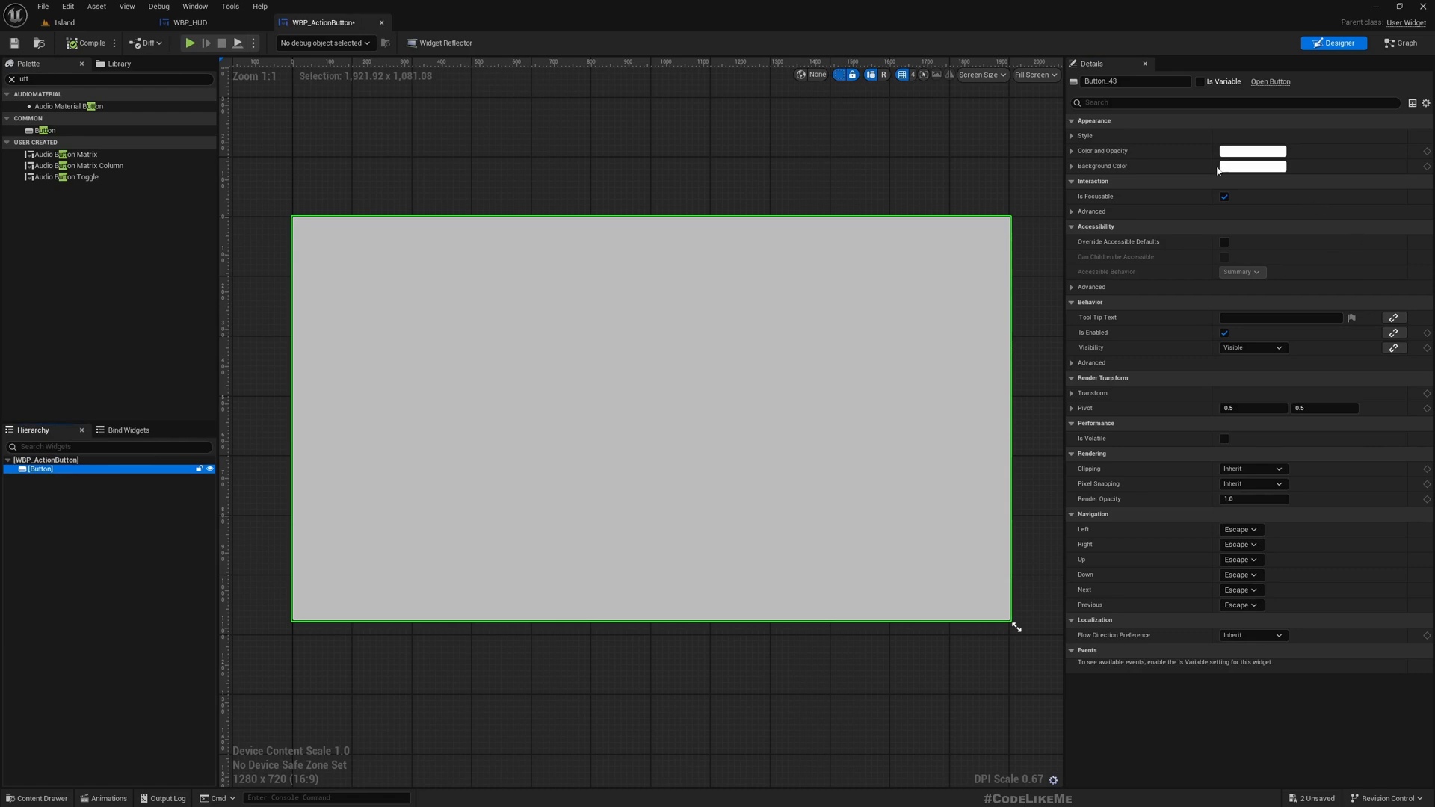
Set the Button's normal, hovered, pressed and disabled images to T_HouseIcon
left_click(1071, 135)
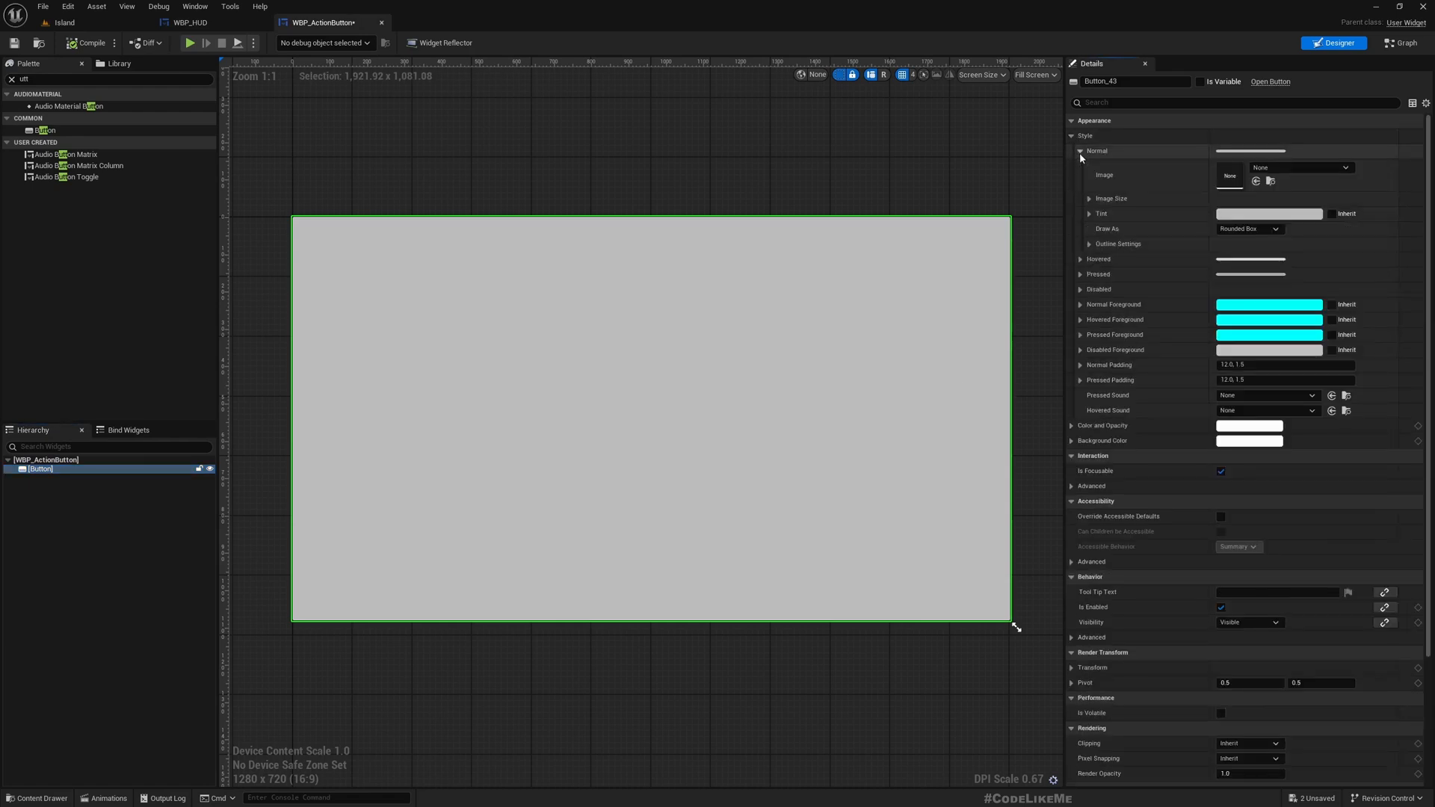
left_click(1080, 259)
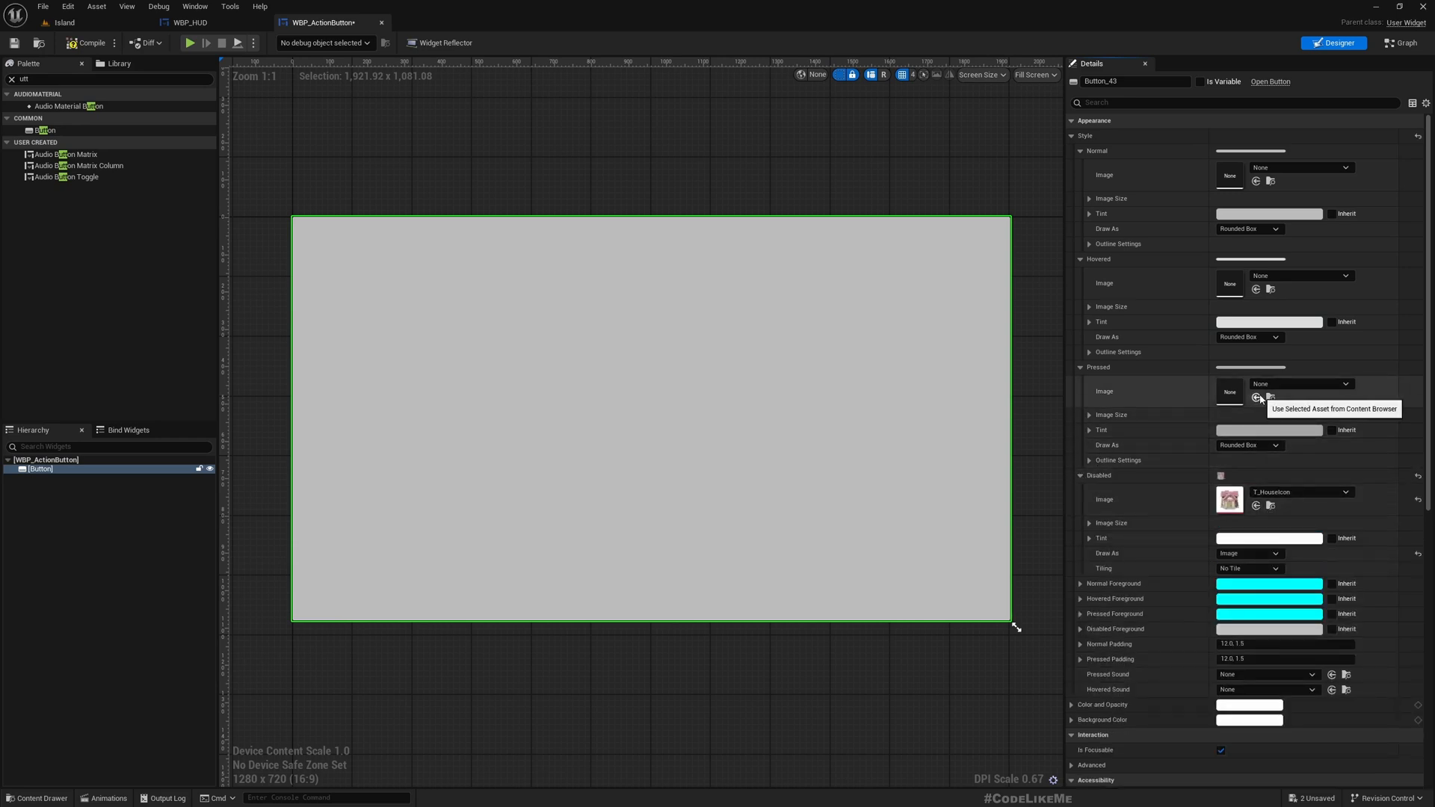
left_click(1256, 396)
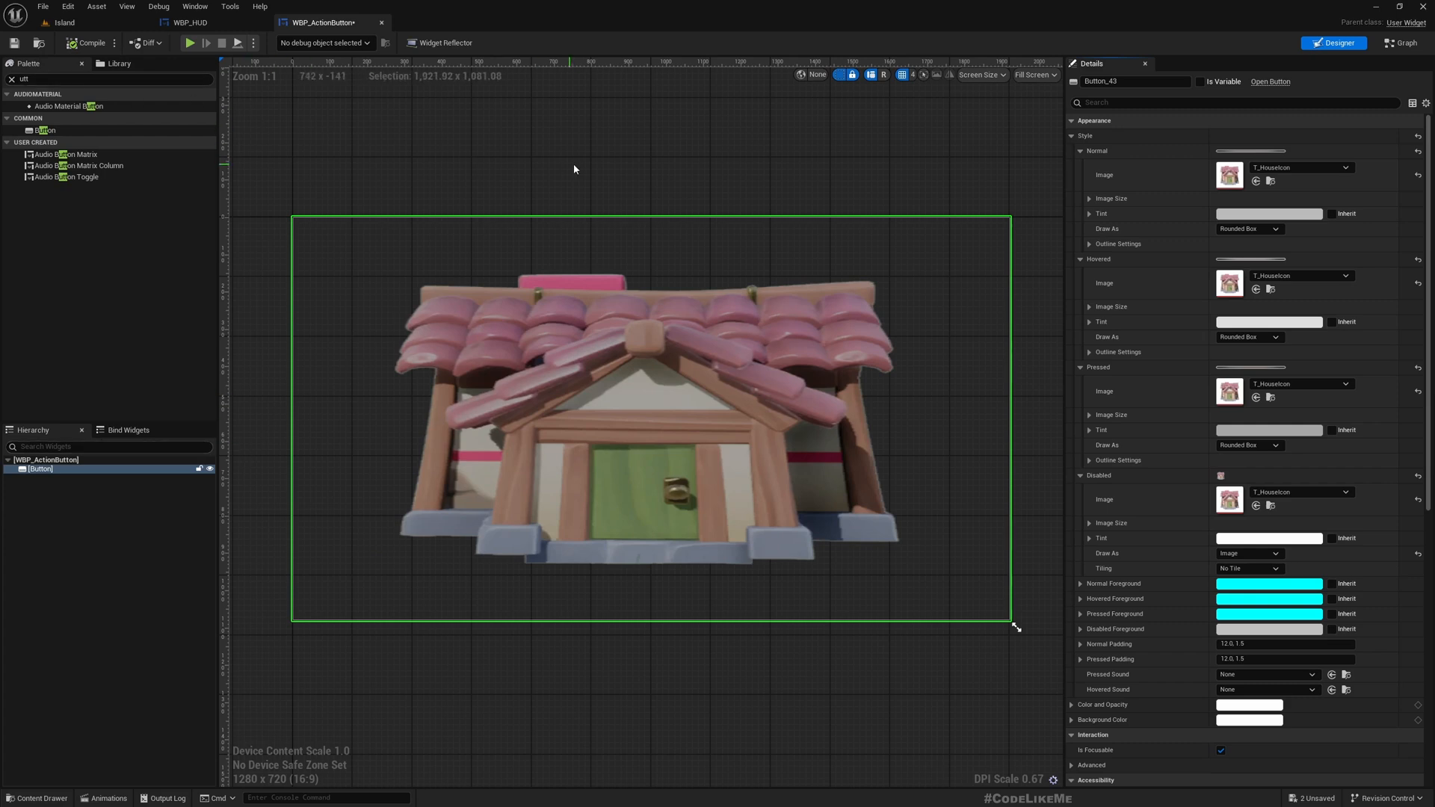
mouse_move(102, 392)
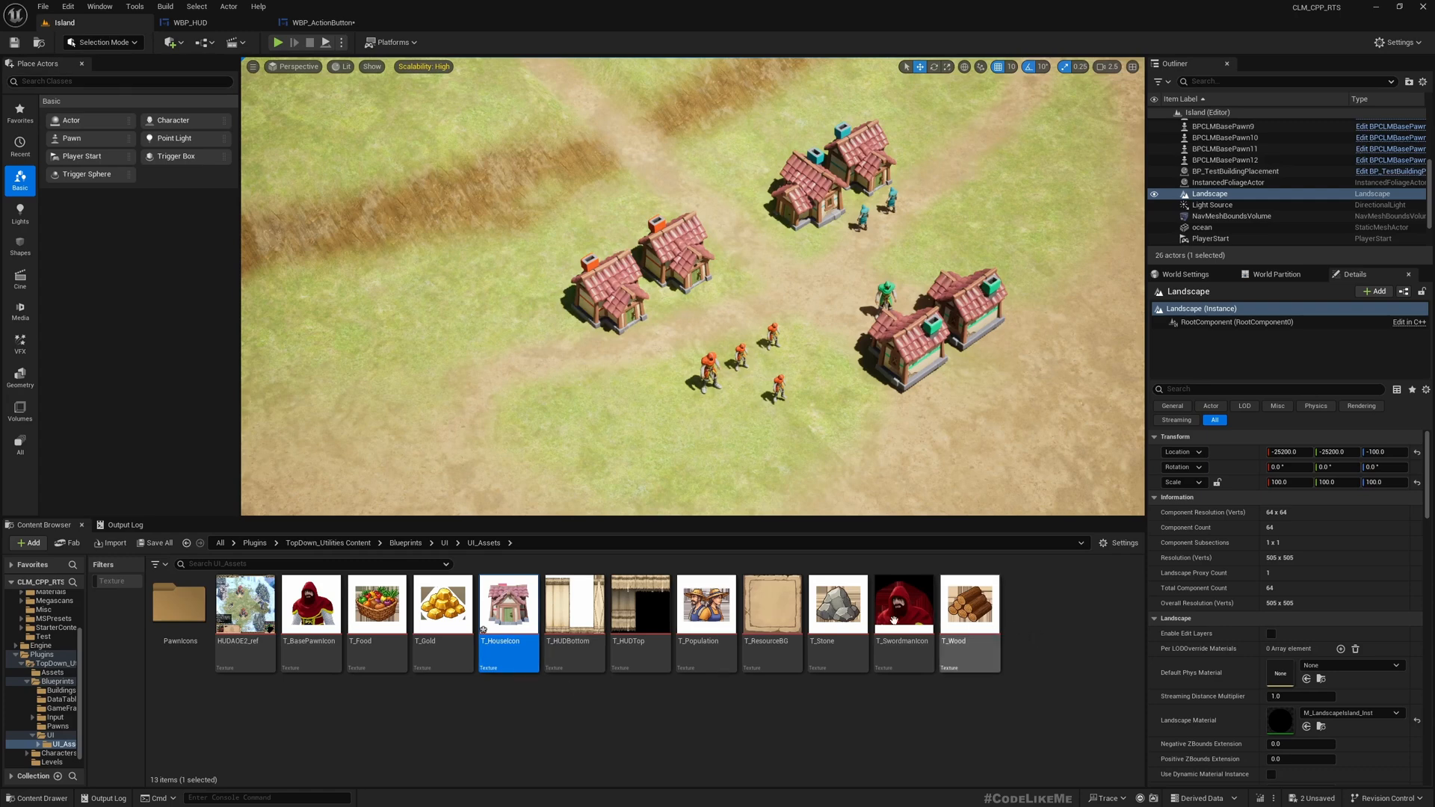
left_click(771, 603)
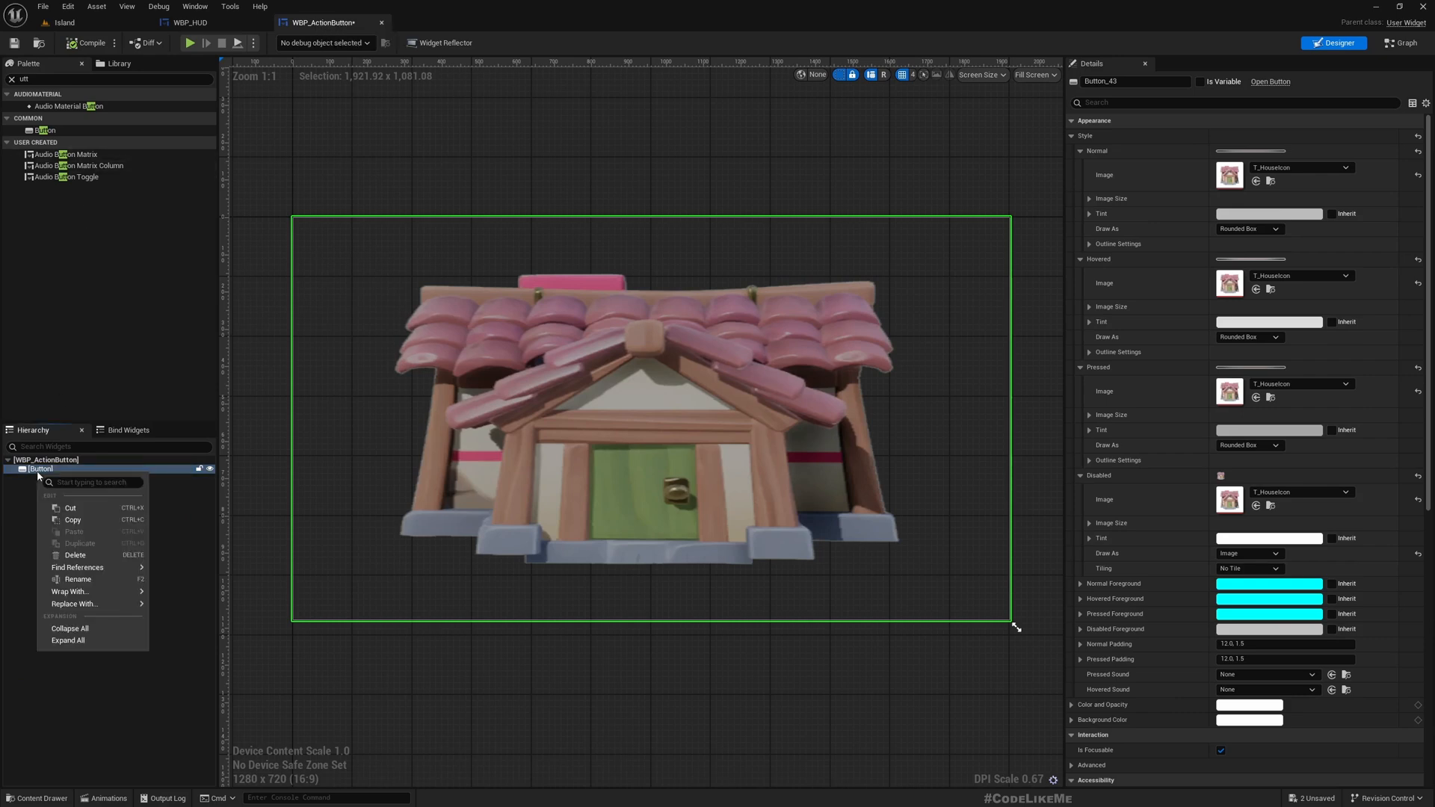
Wrap the Button in a Border with 0 padding and a T_ResourceBG brush
left_click(68, 591)
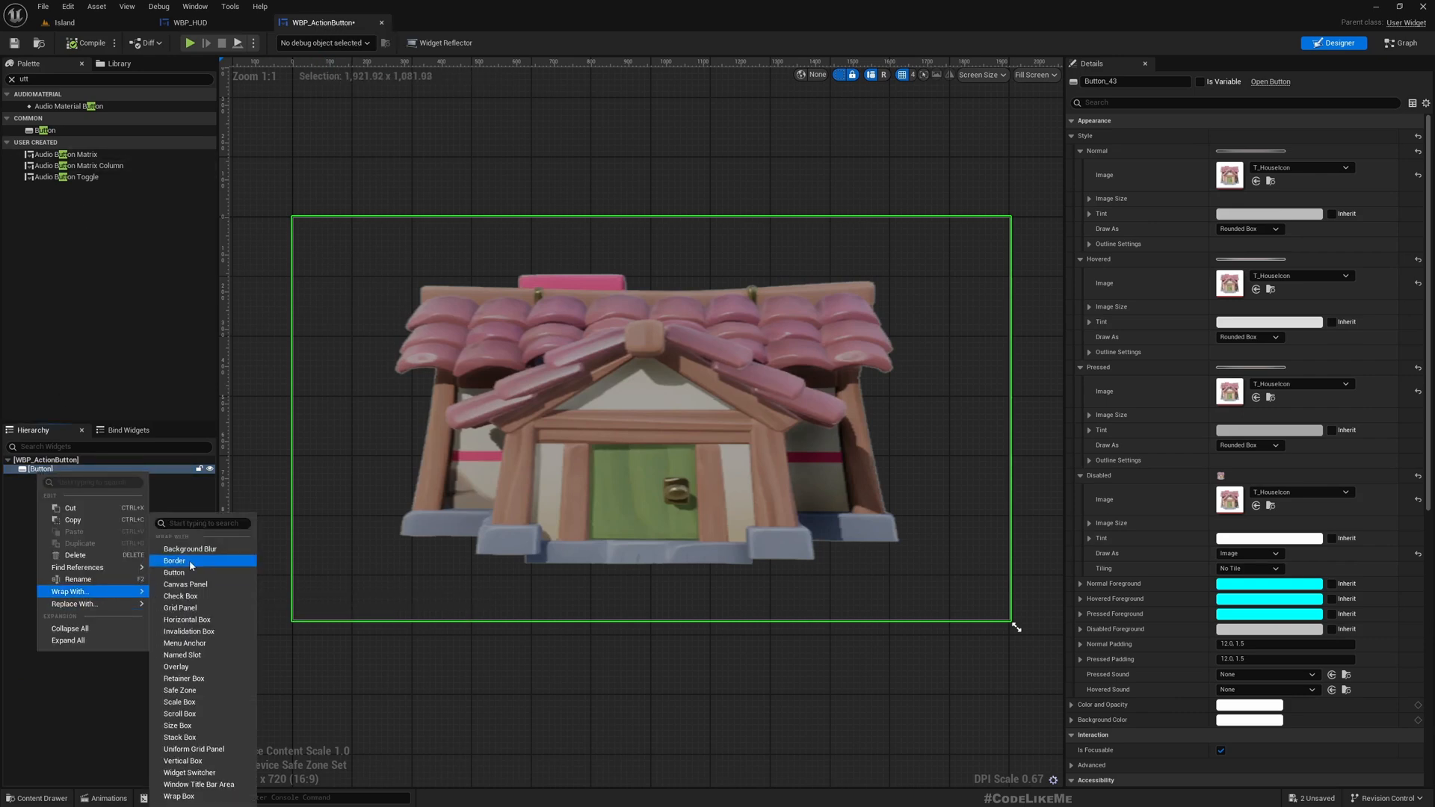
left_click(174, 560)
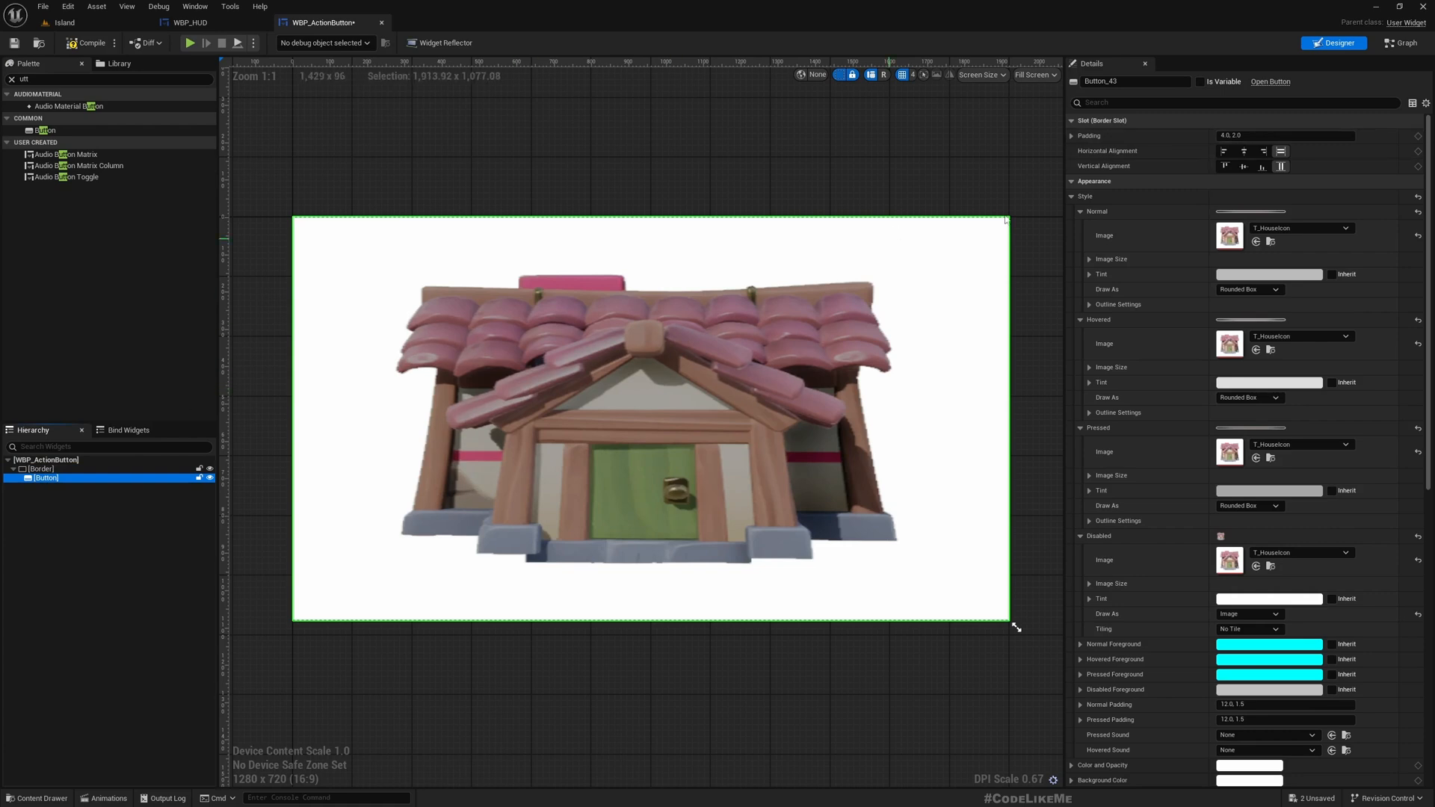
left_click(1281, 135)
type("0")
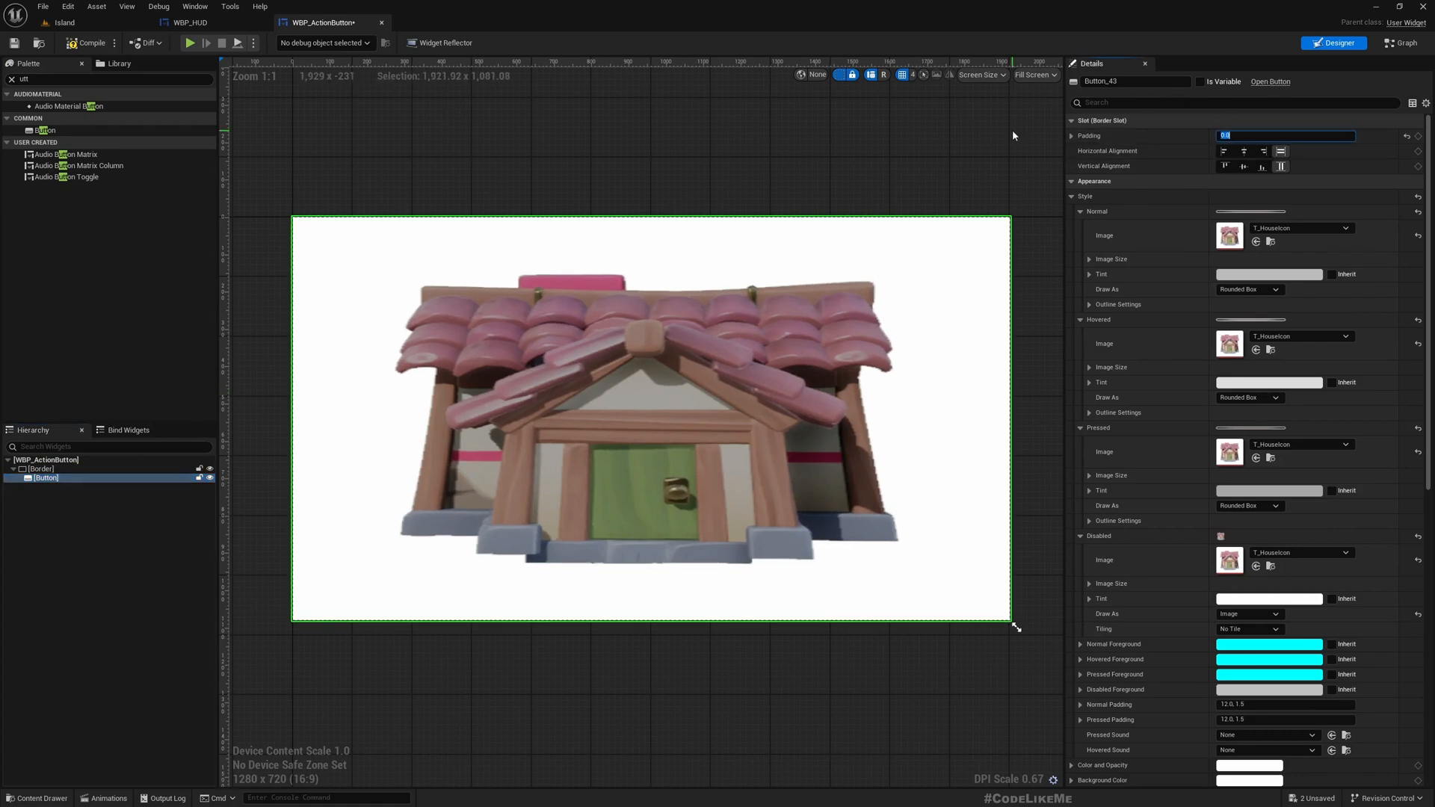
left_click(41, 469)
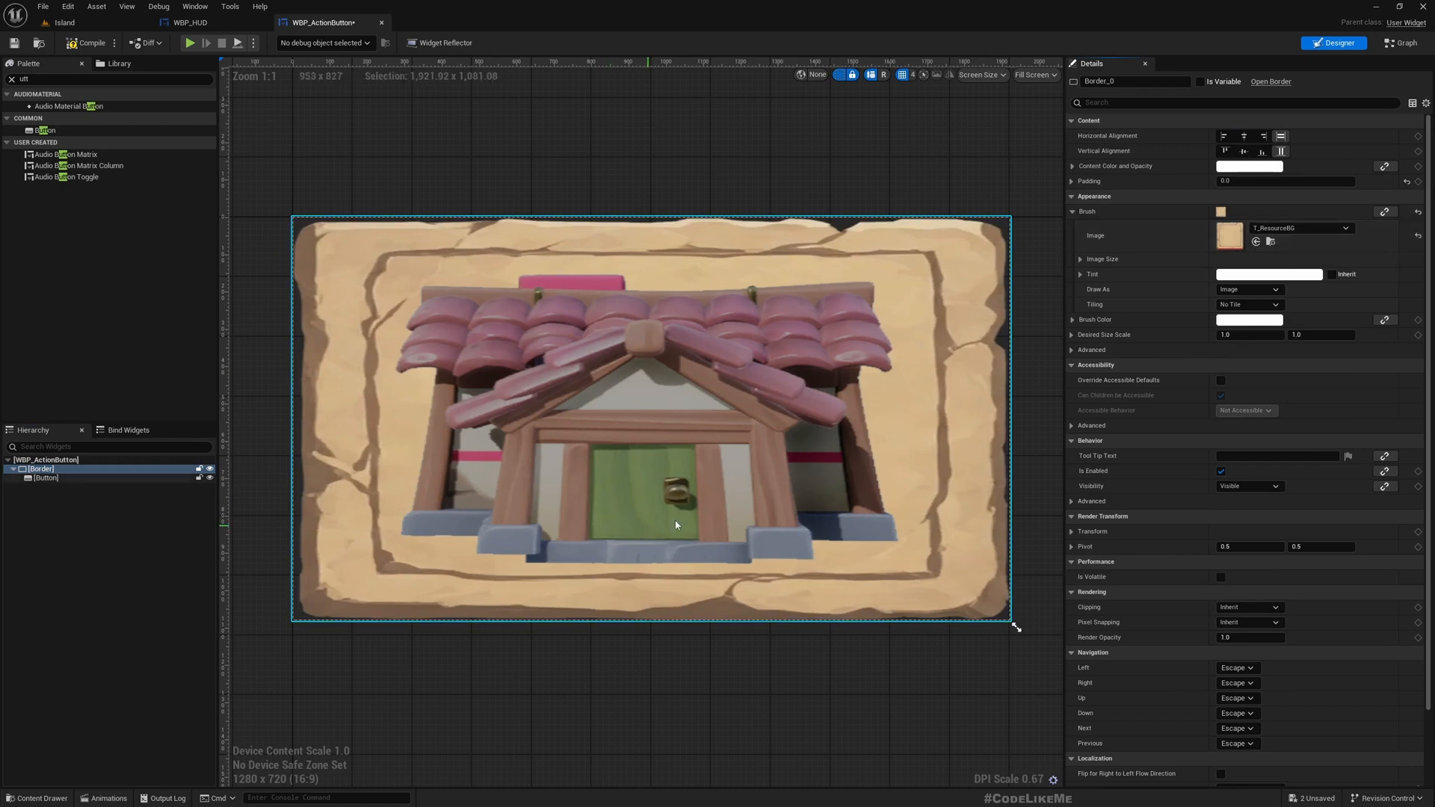
scroll("down", 3)
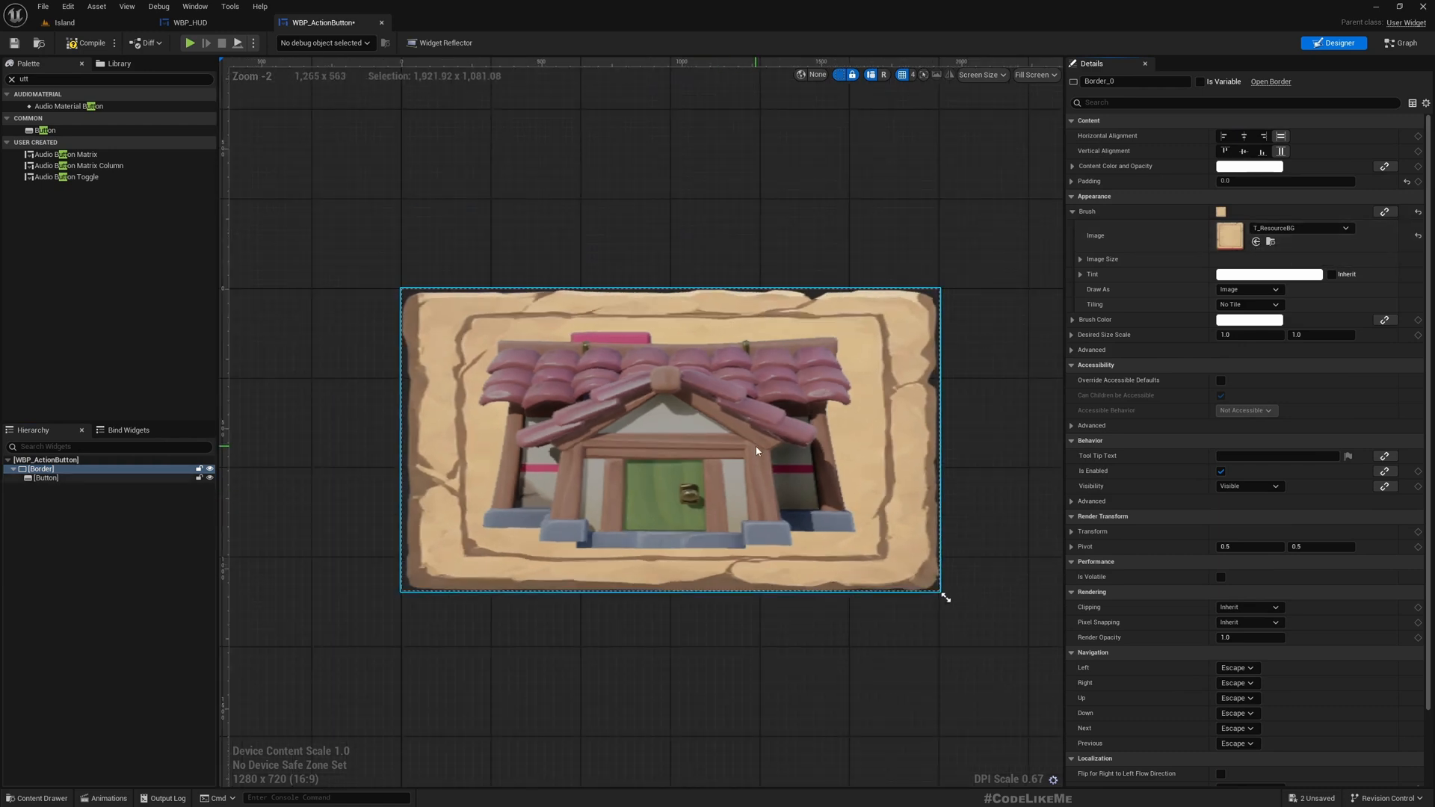
Wrap the Border in a Size Box sized 30 by 30 with a 1:1 aspect ratio
right_click(41, 468)
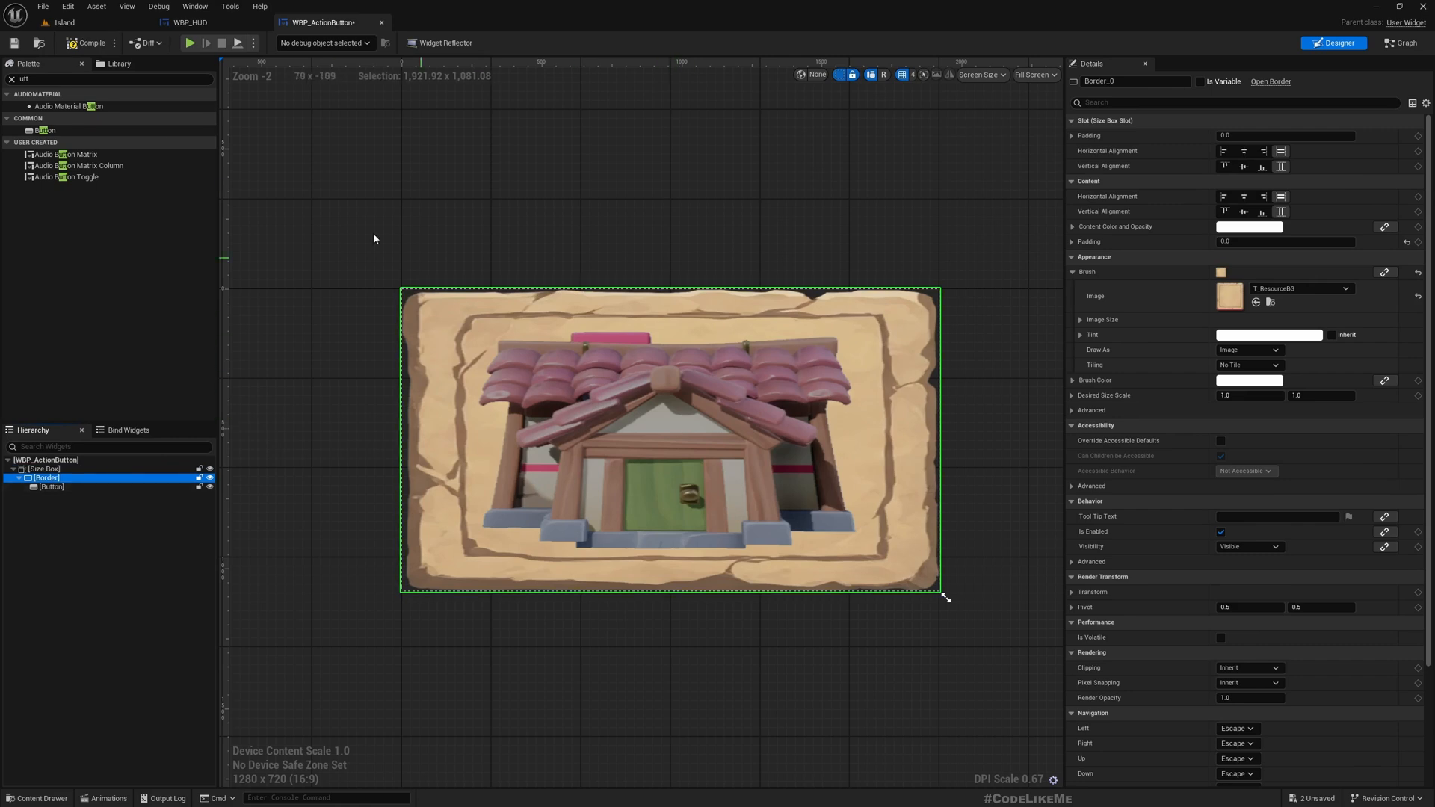
mouse_move(103, 508)
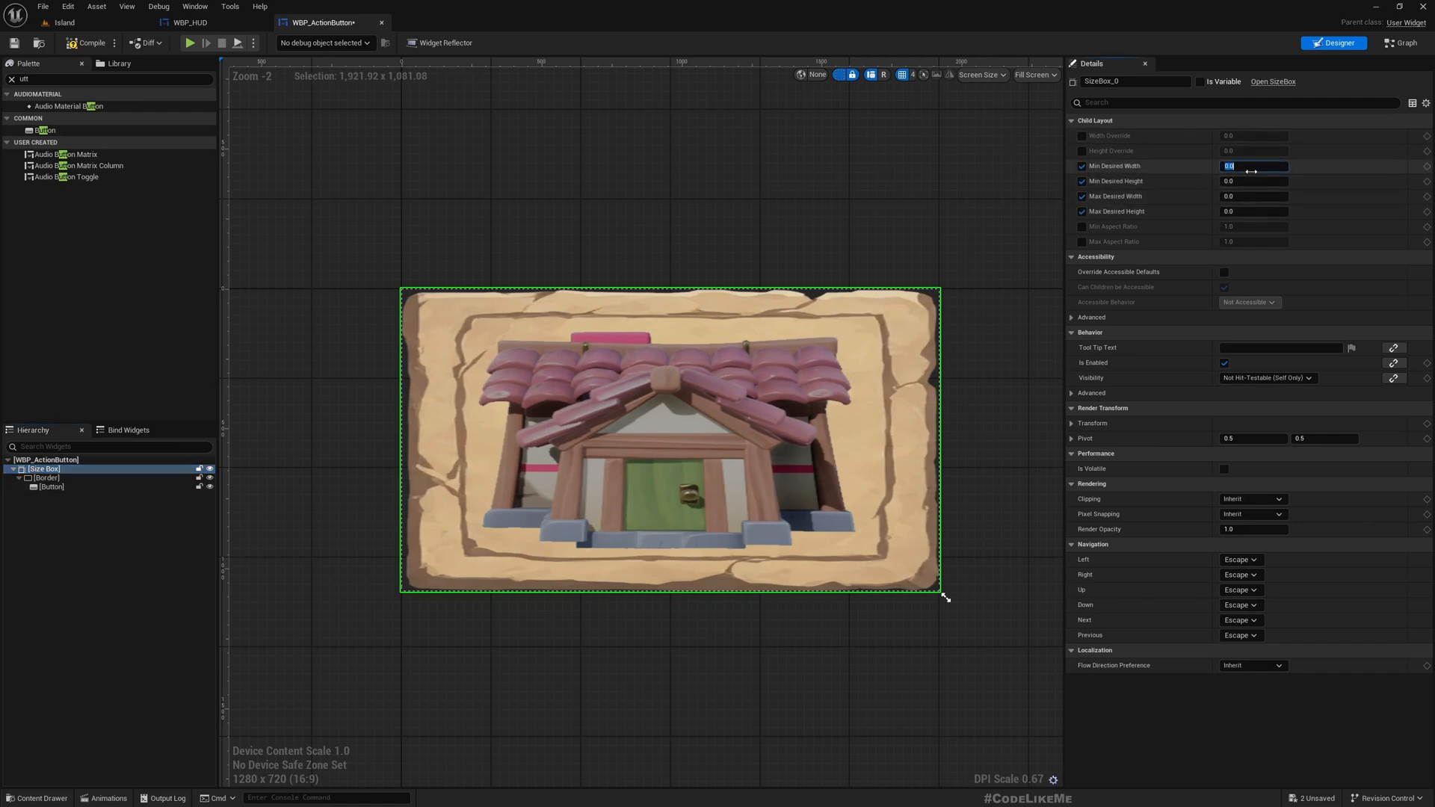
type("30.0")
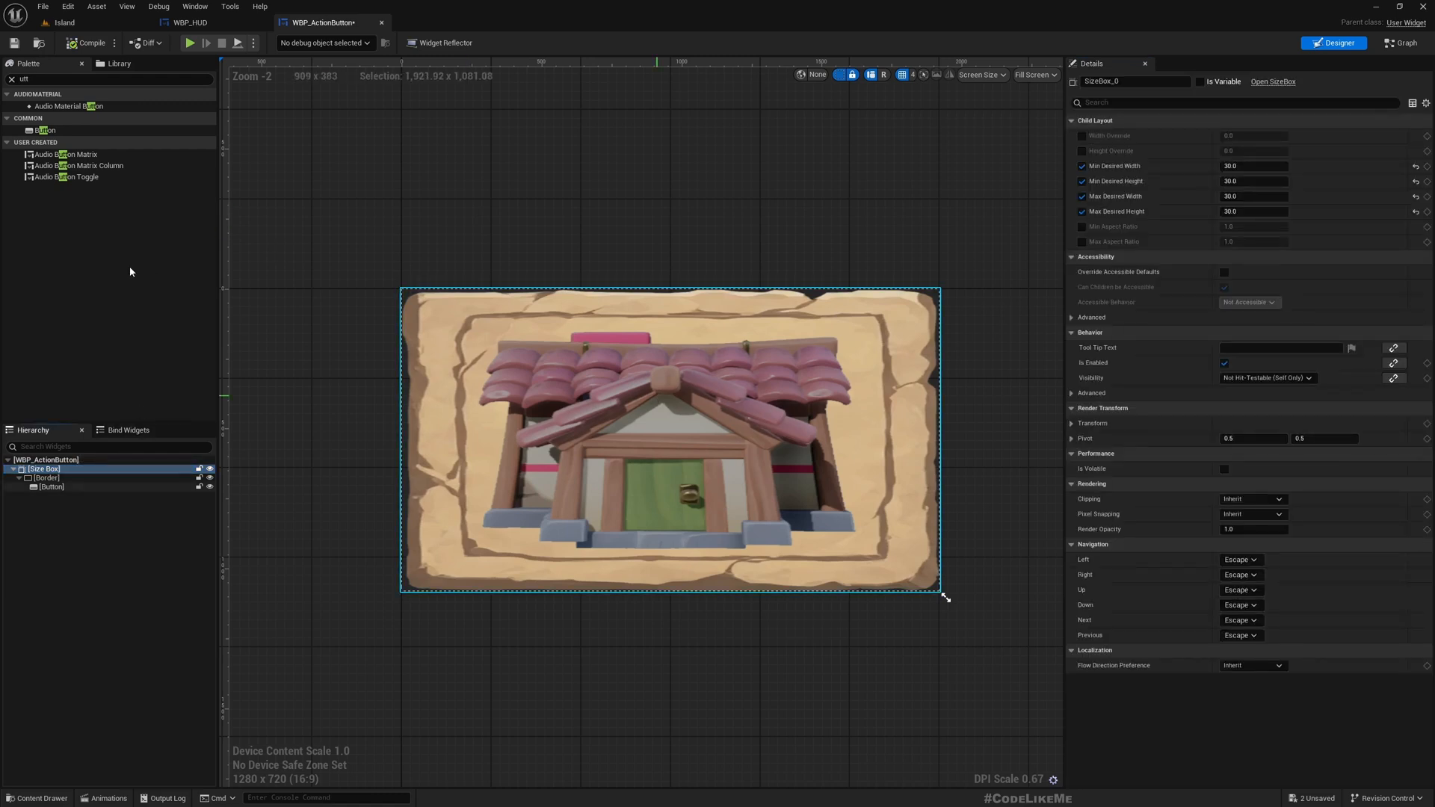
left_click(41, 477)
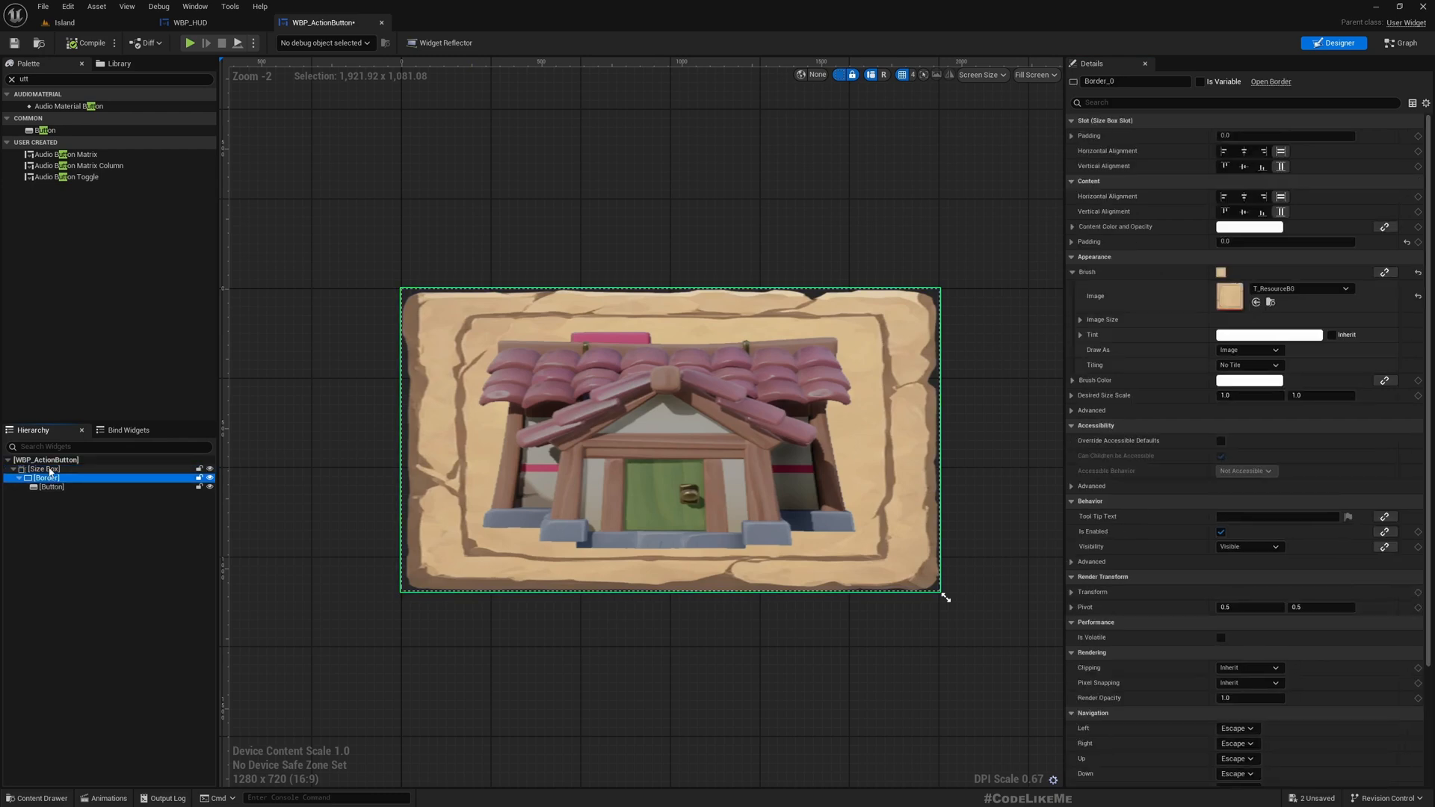
left_click(43, 469)
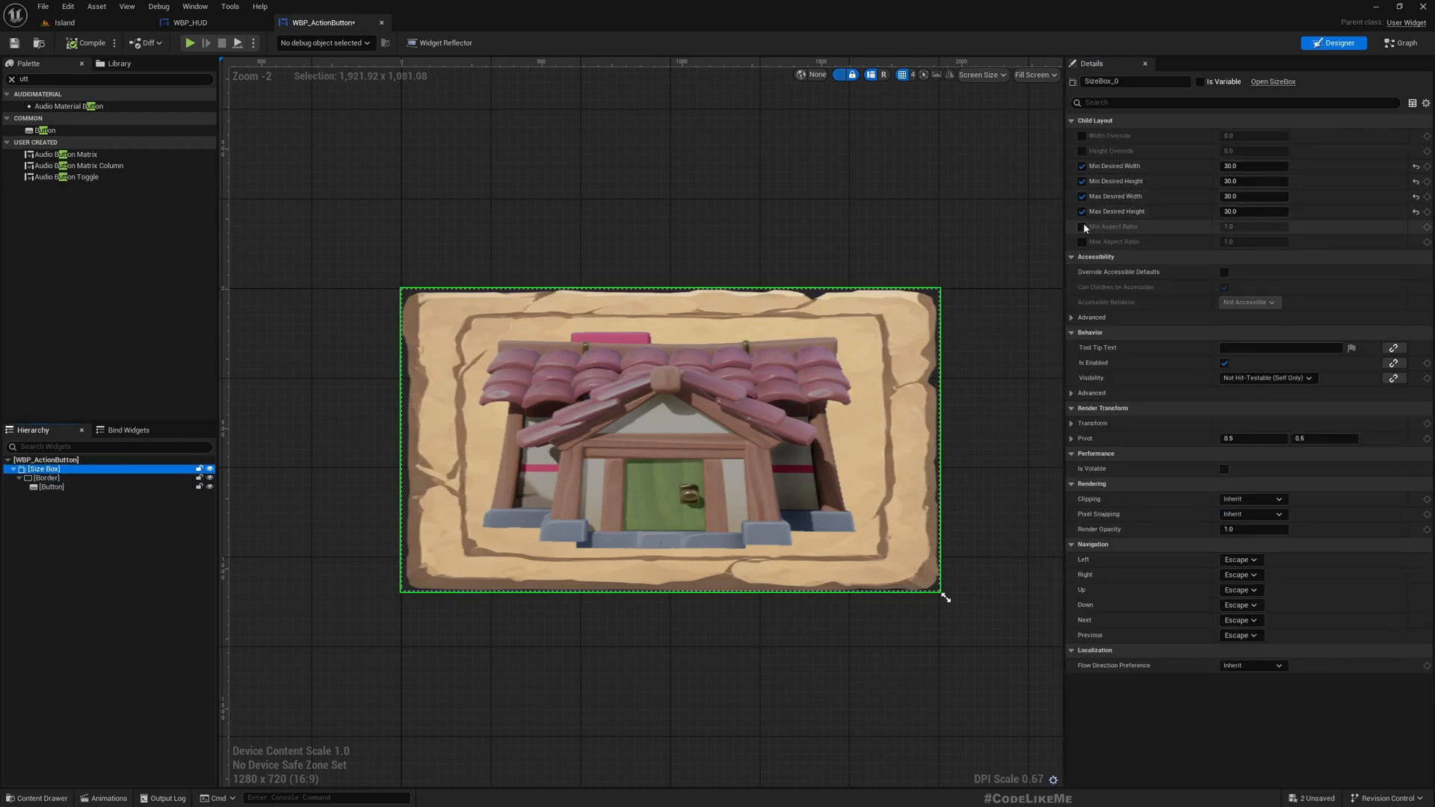
left_click(1082, 226)
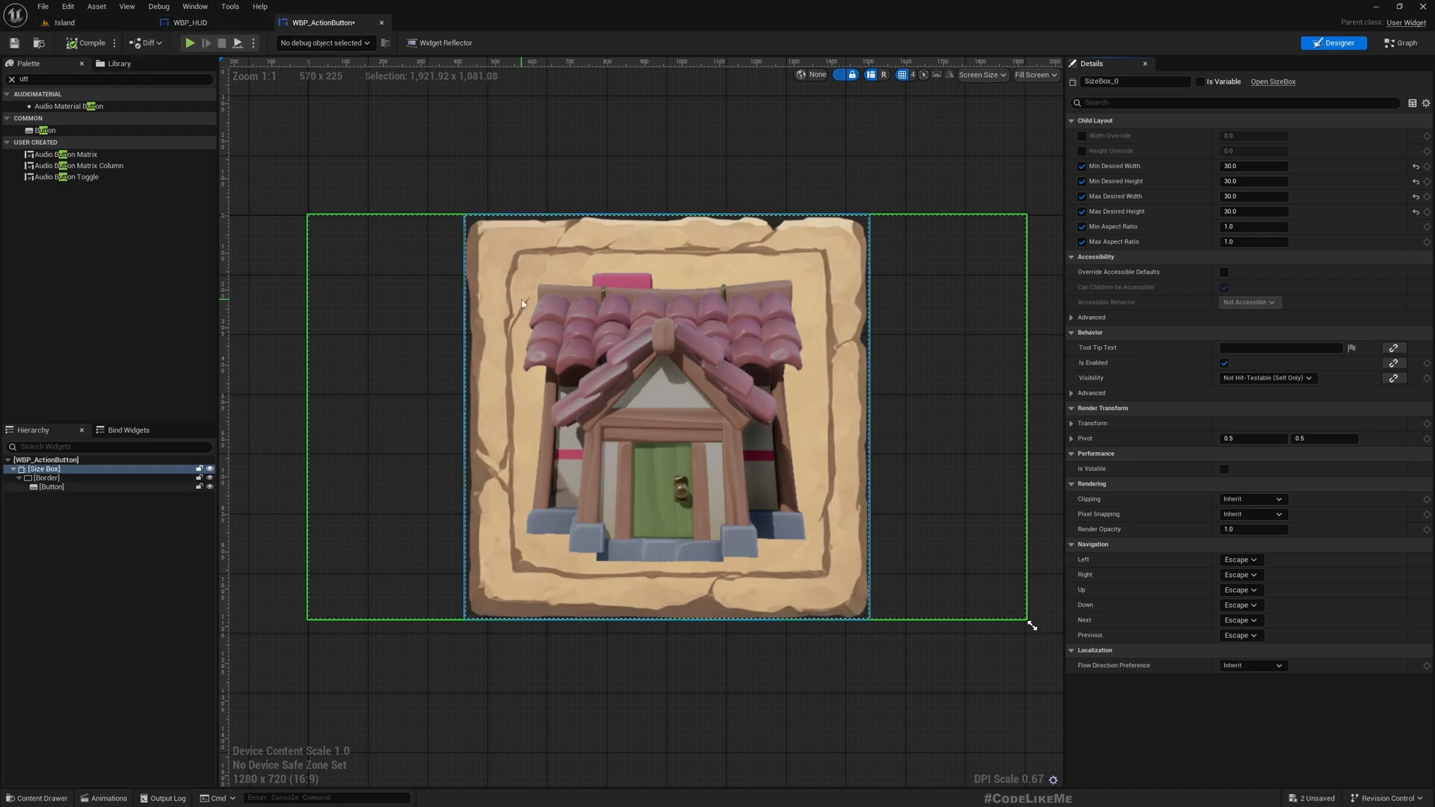
left_click(51, 487)
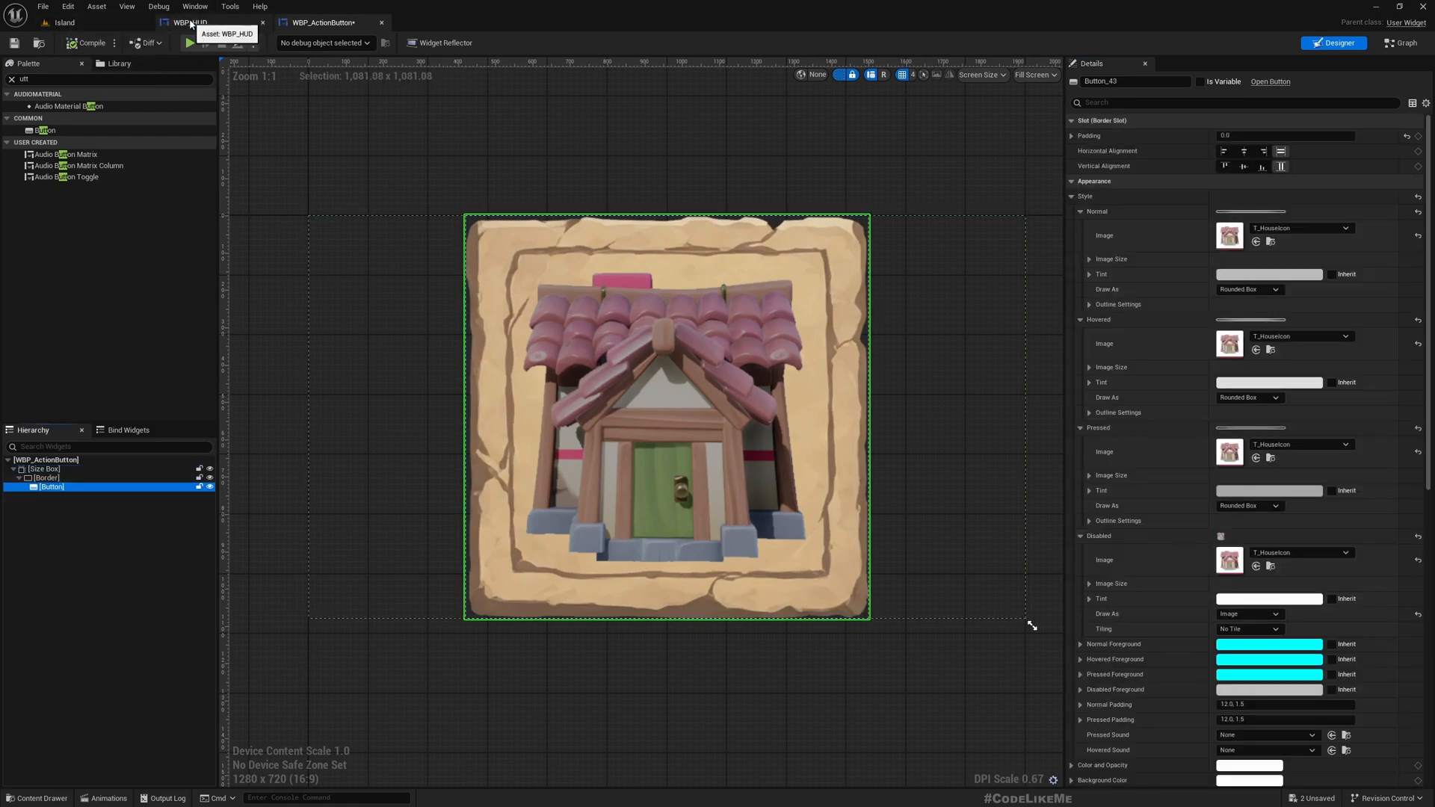
Duplicate SelectedactorsPanel in WBP_HUD and rename the copy ActionPanel
left_click(189, 23)
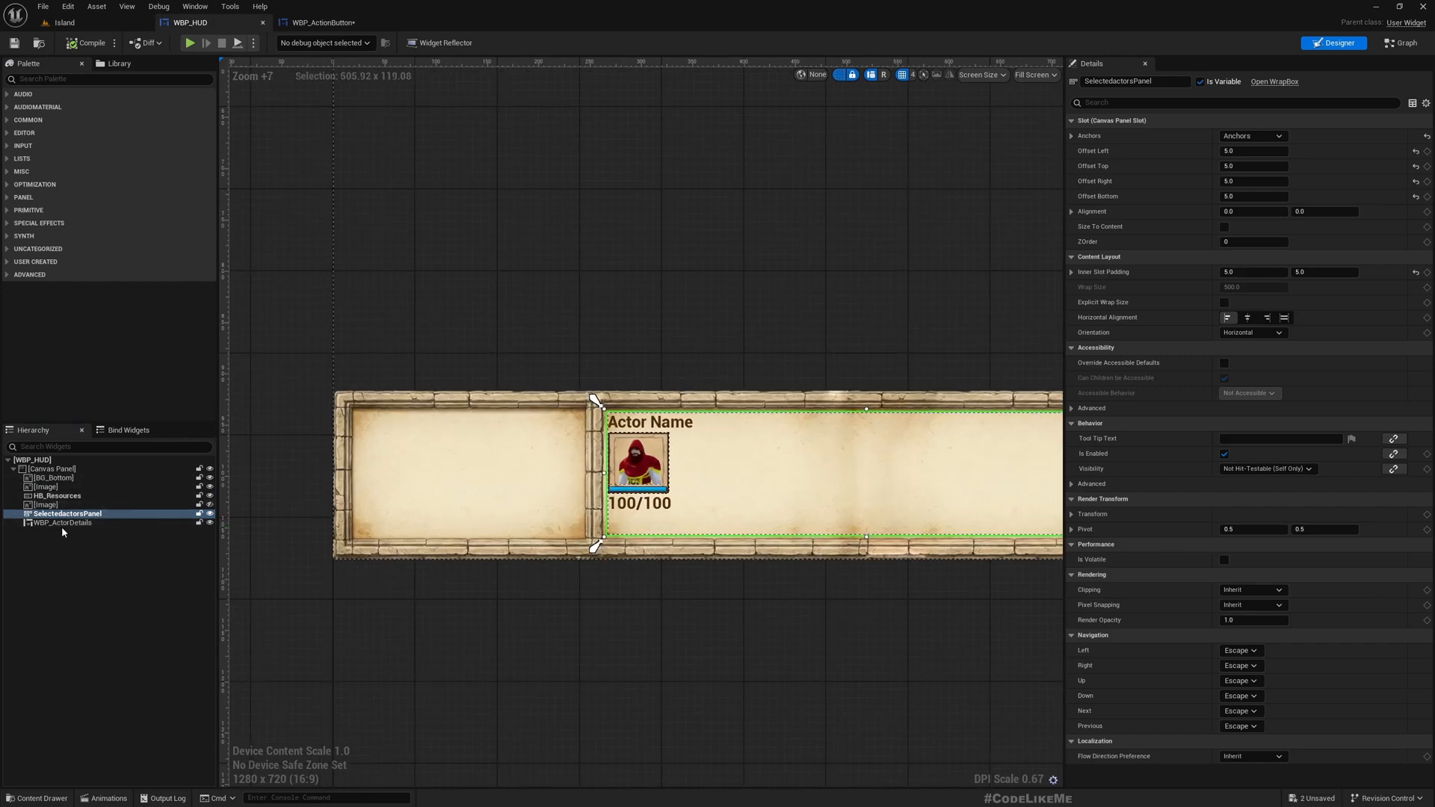
left_click(61, 523)
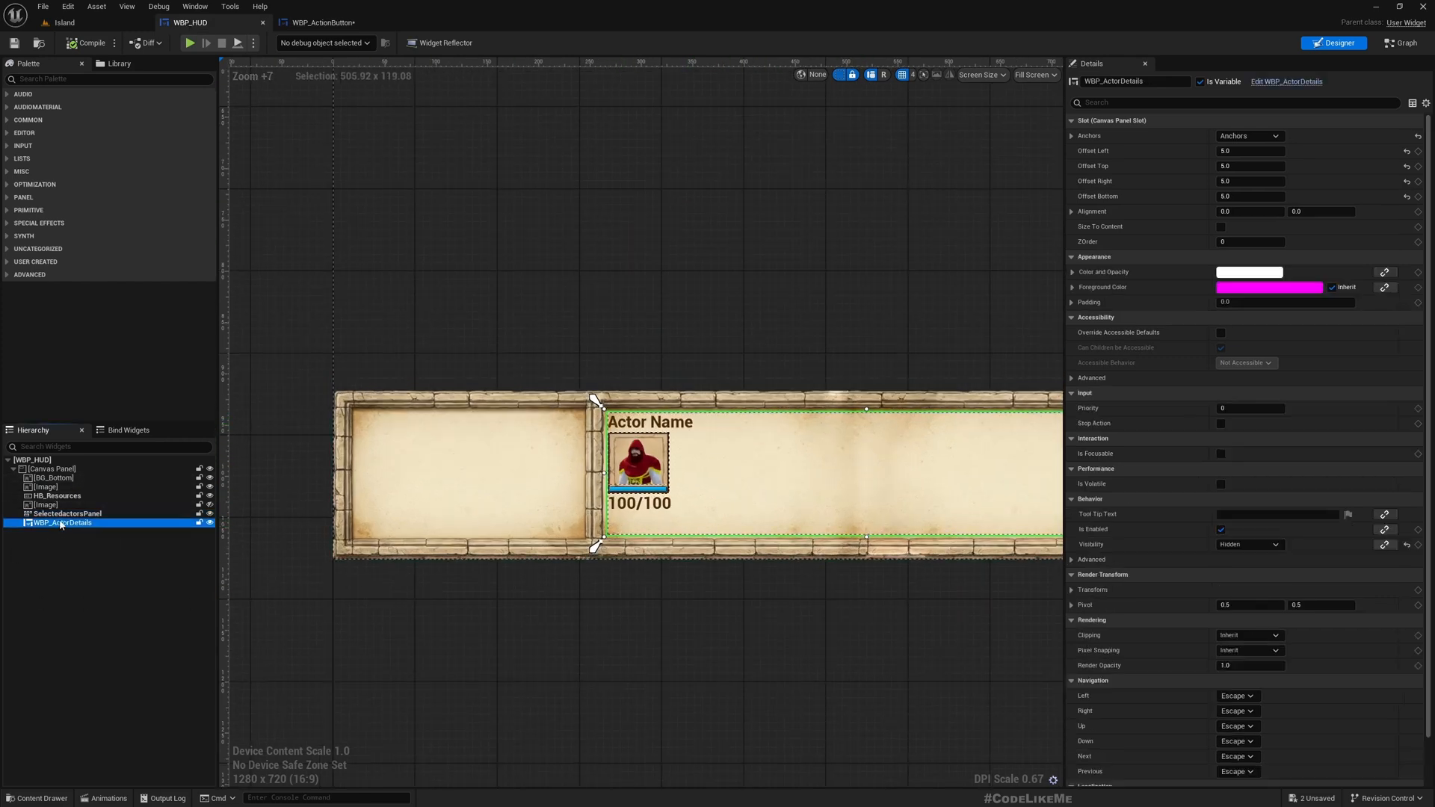
left_click(67, 513)
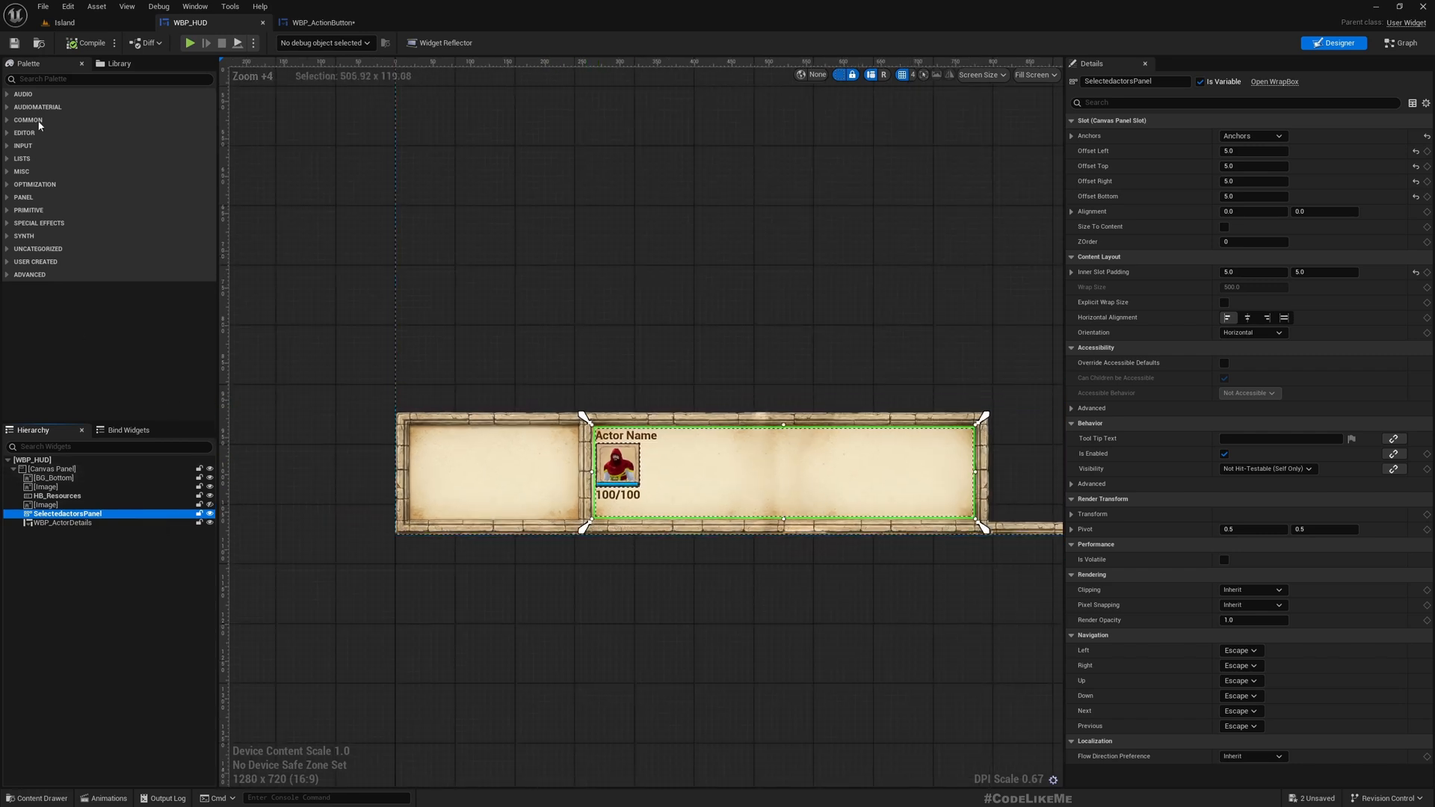
left_click(62, 522)
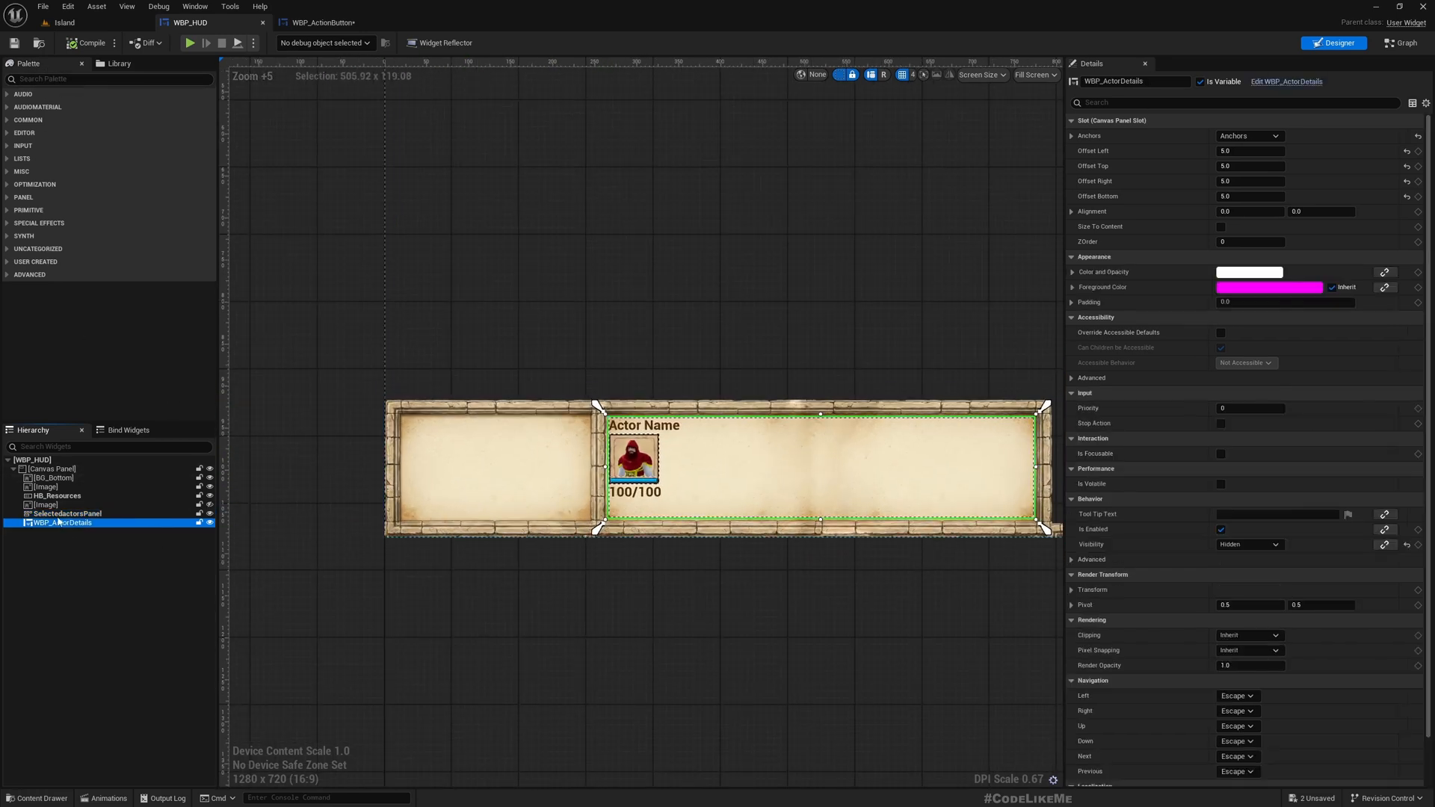
left_click(68, 514)
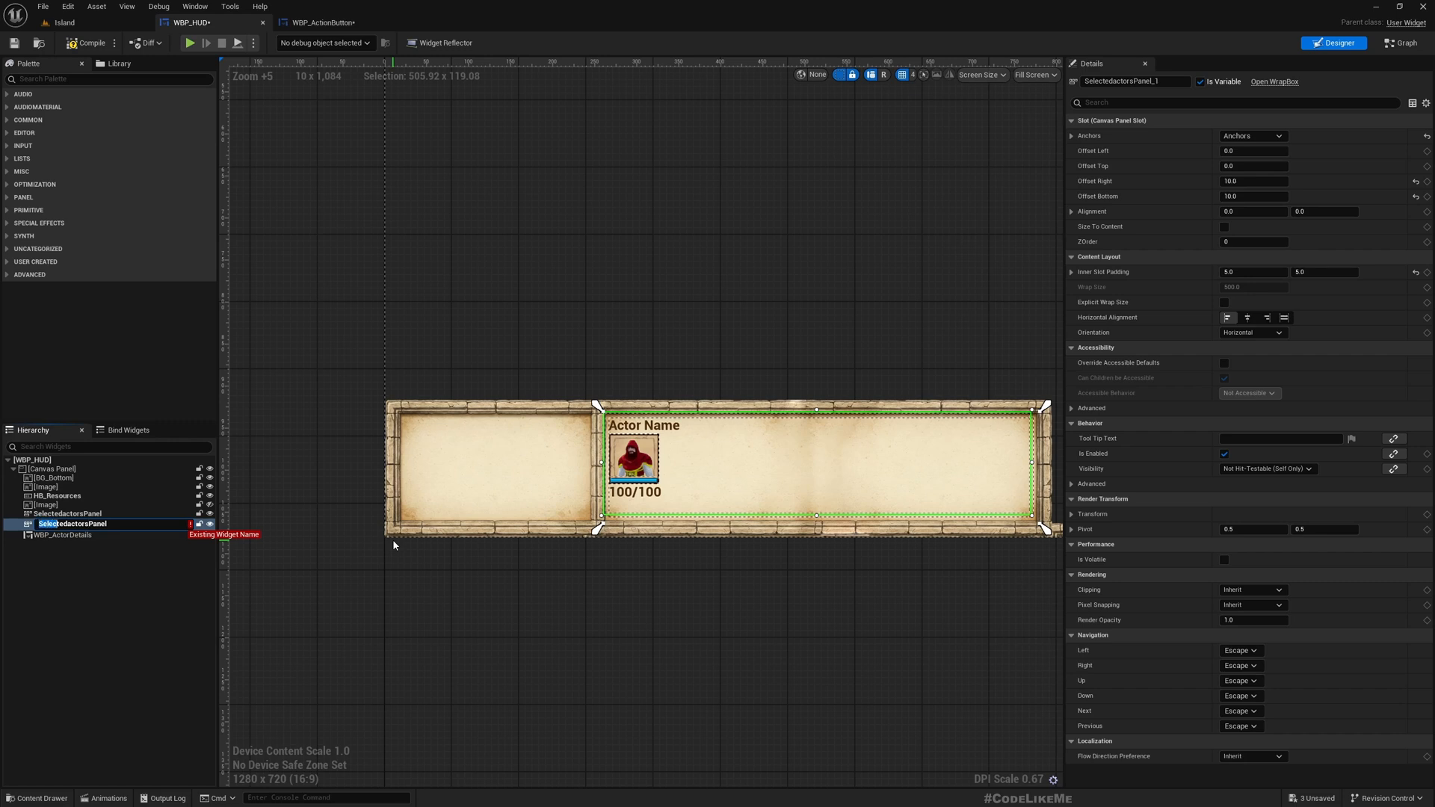
type("AcPanel")
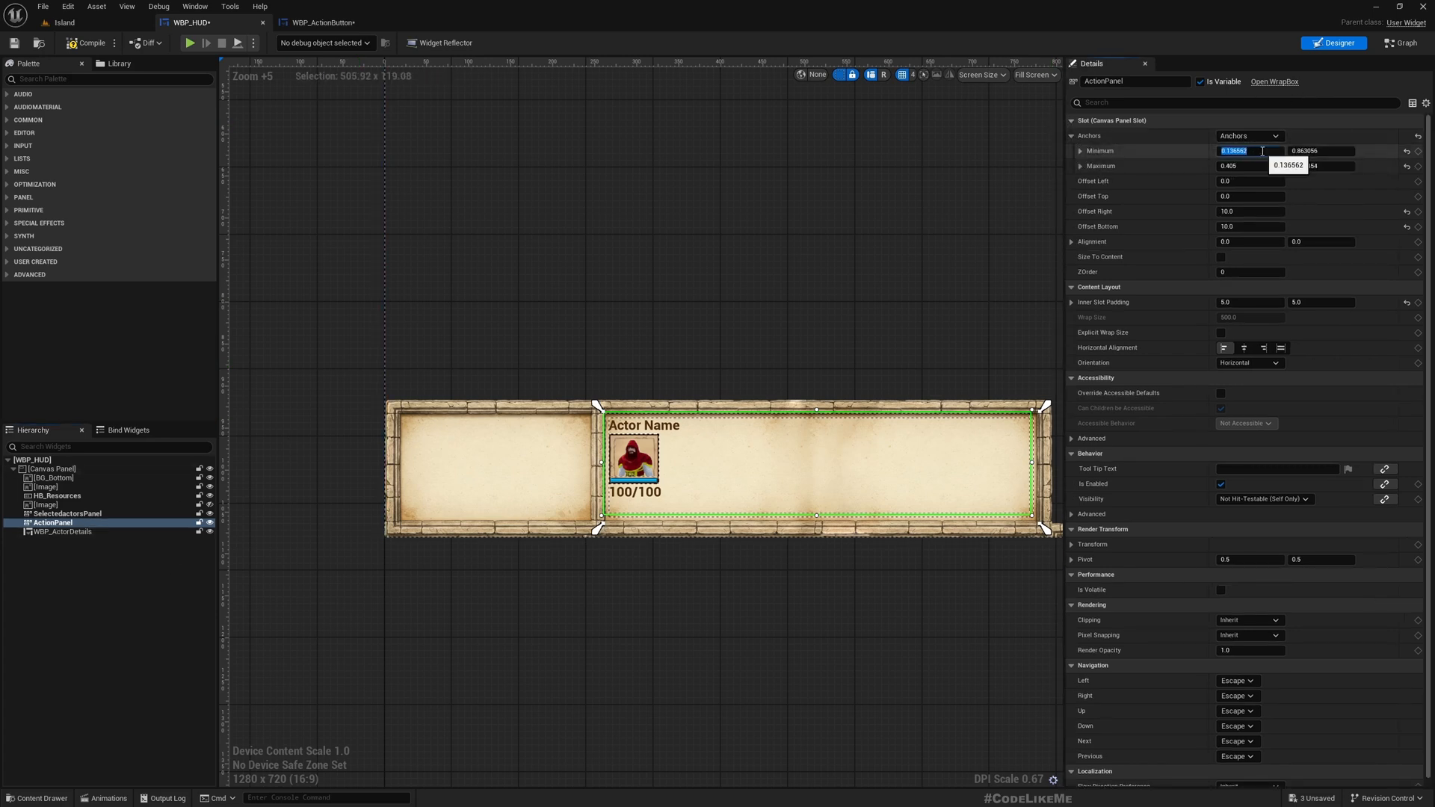
Anchor ActionPanel from X 0.01 to 0.13 with 5.0 offsets
type("0.01")
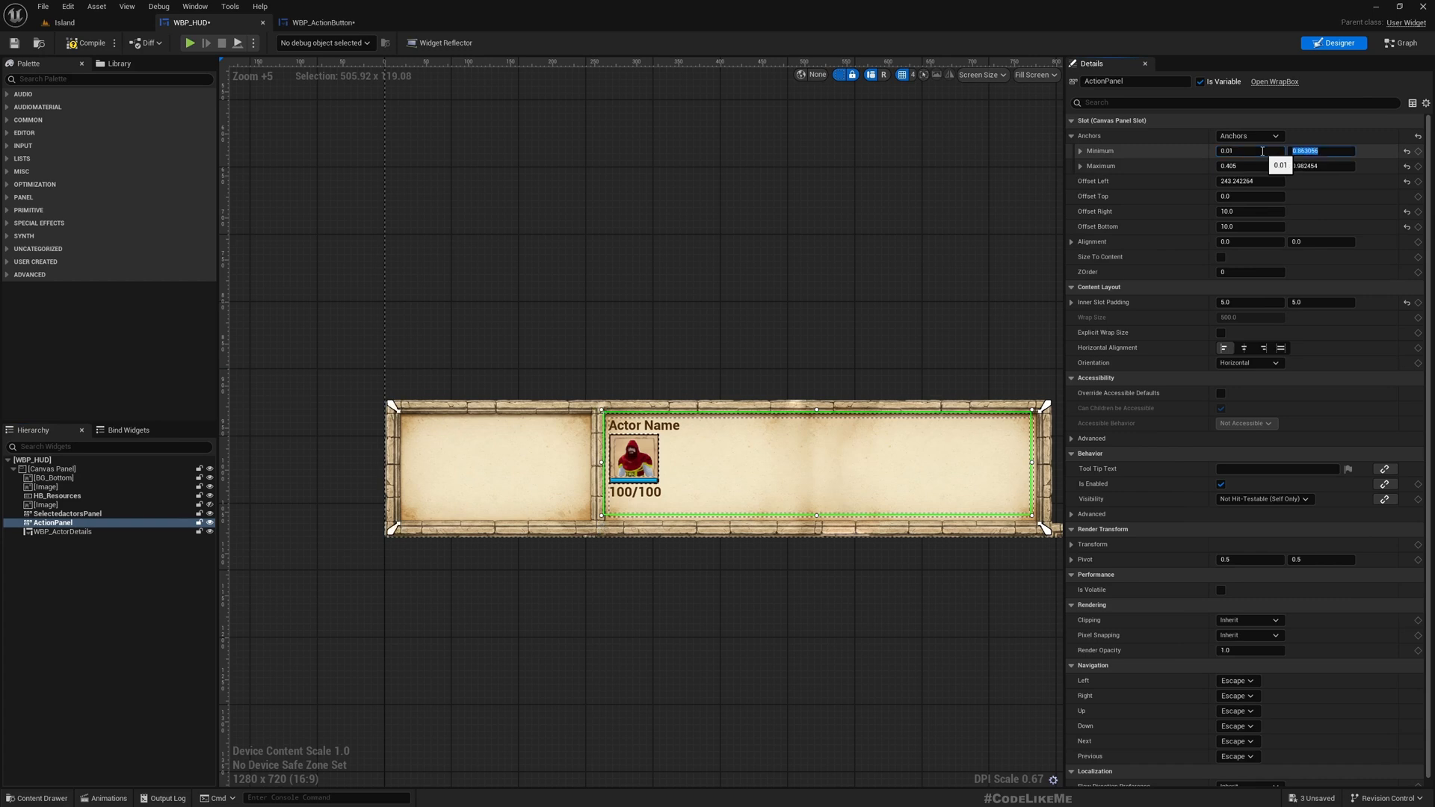
left_click(1247, 166)
type("0.09")
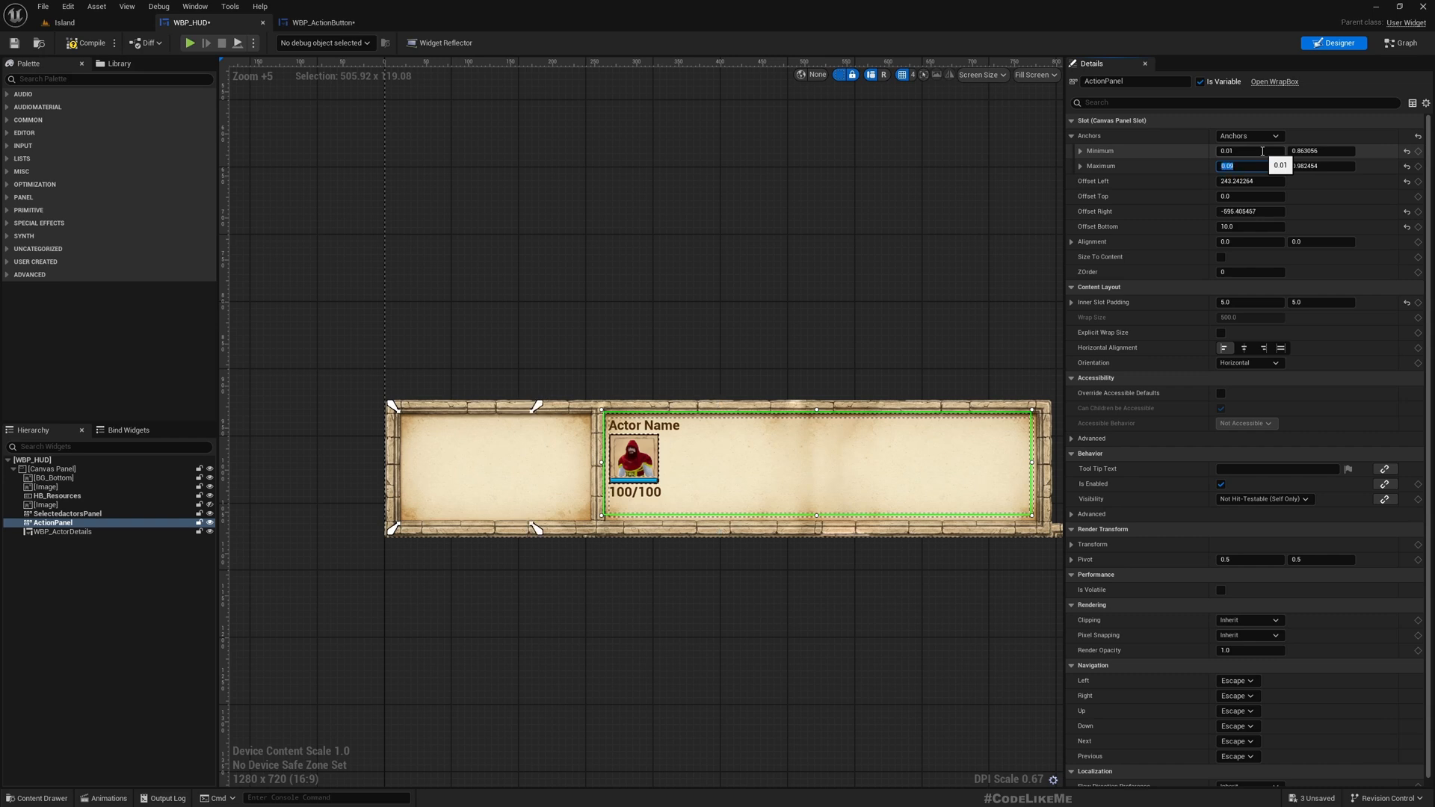
type("13")
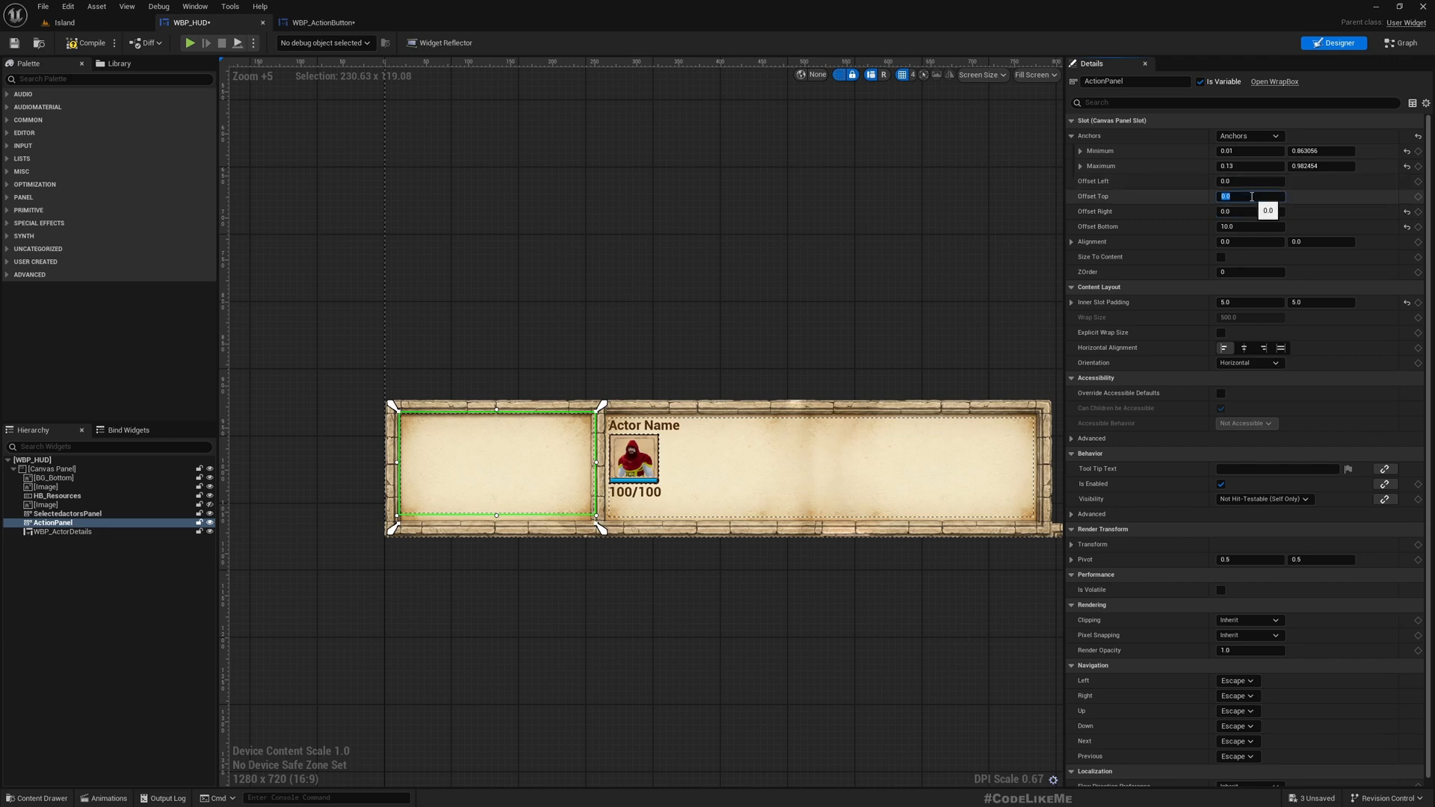
left_click(68, 513)
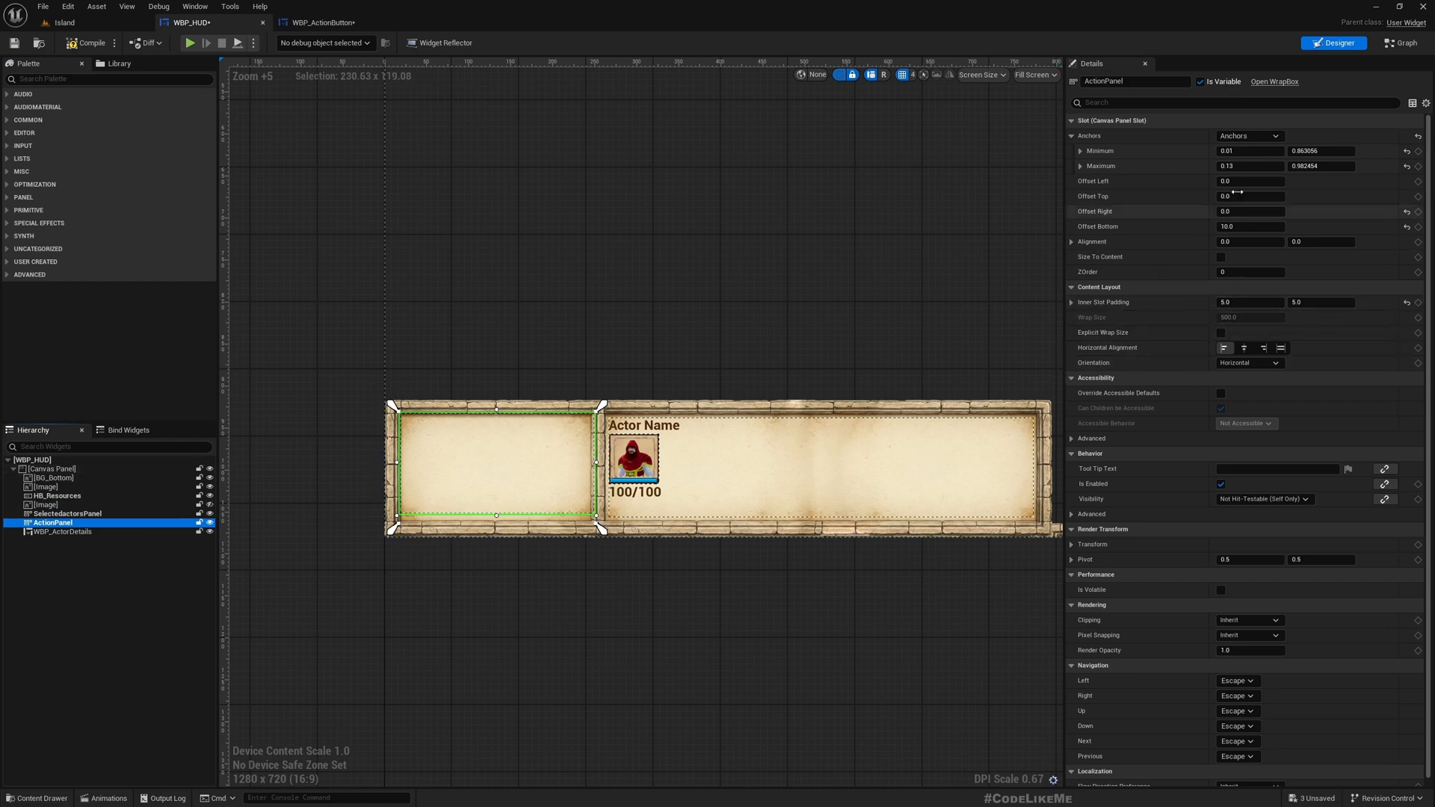
type("5.0")
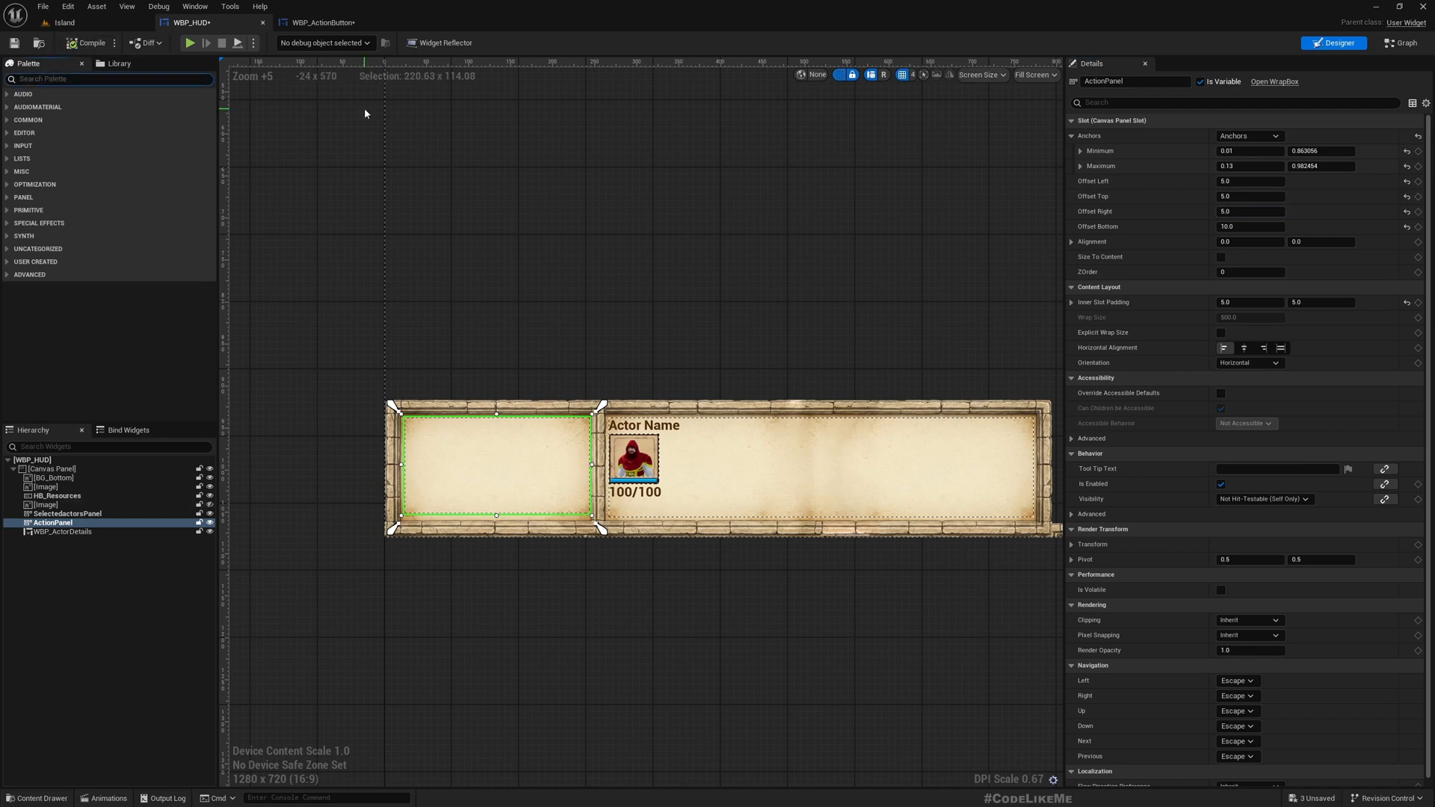
type("action")
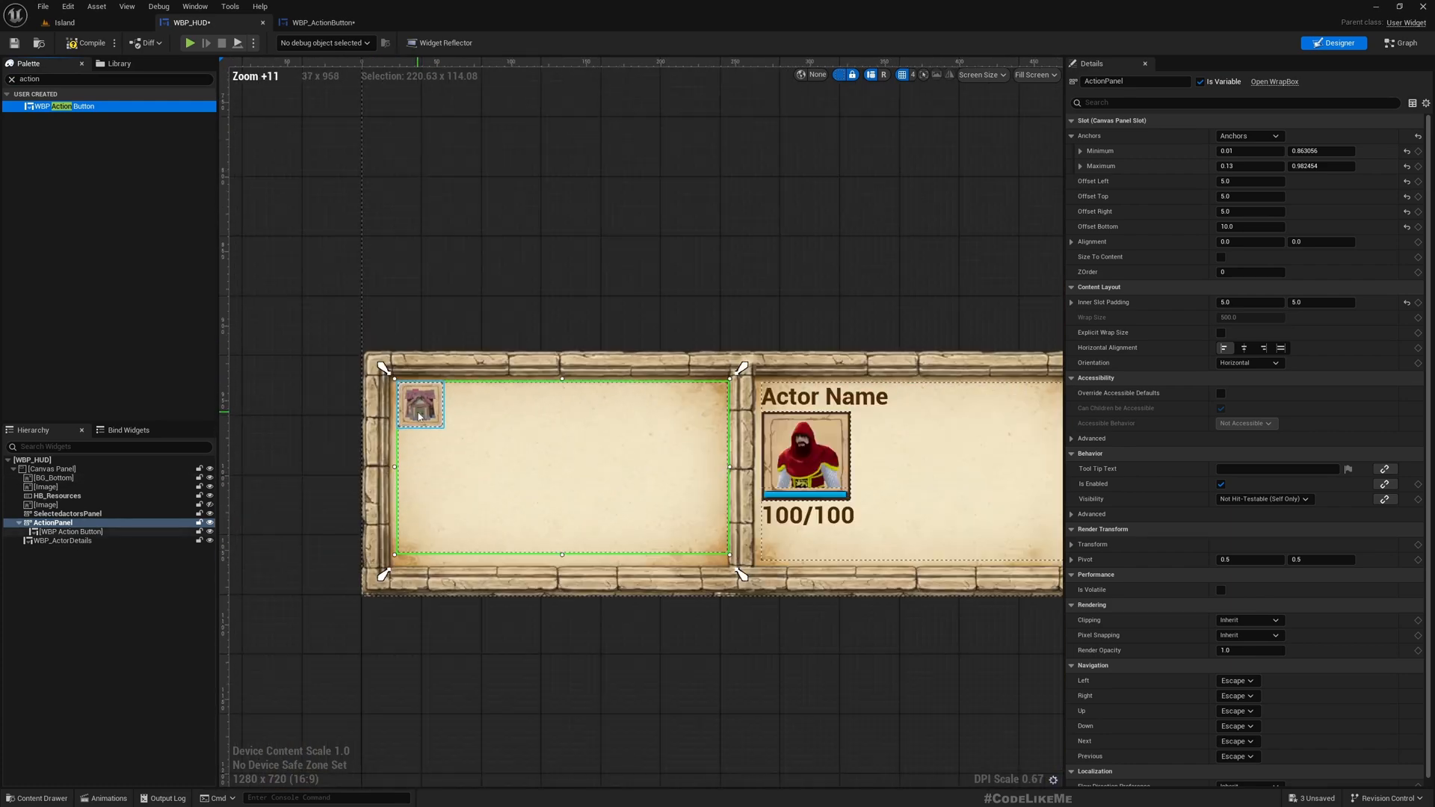
Place WBP_ActionButton inside ActionPanel and select the house button
left_click(64, 531)
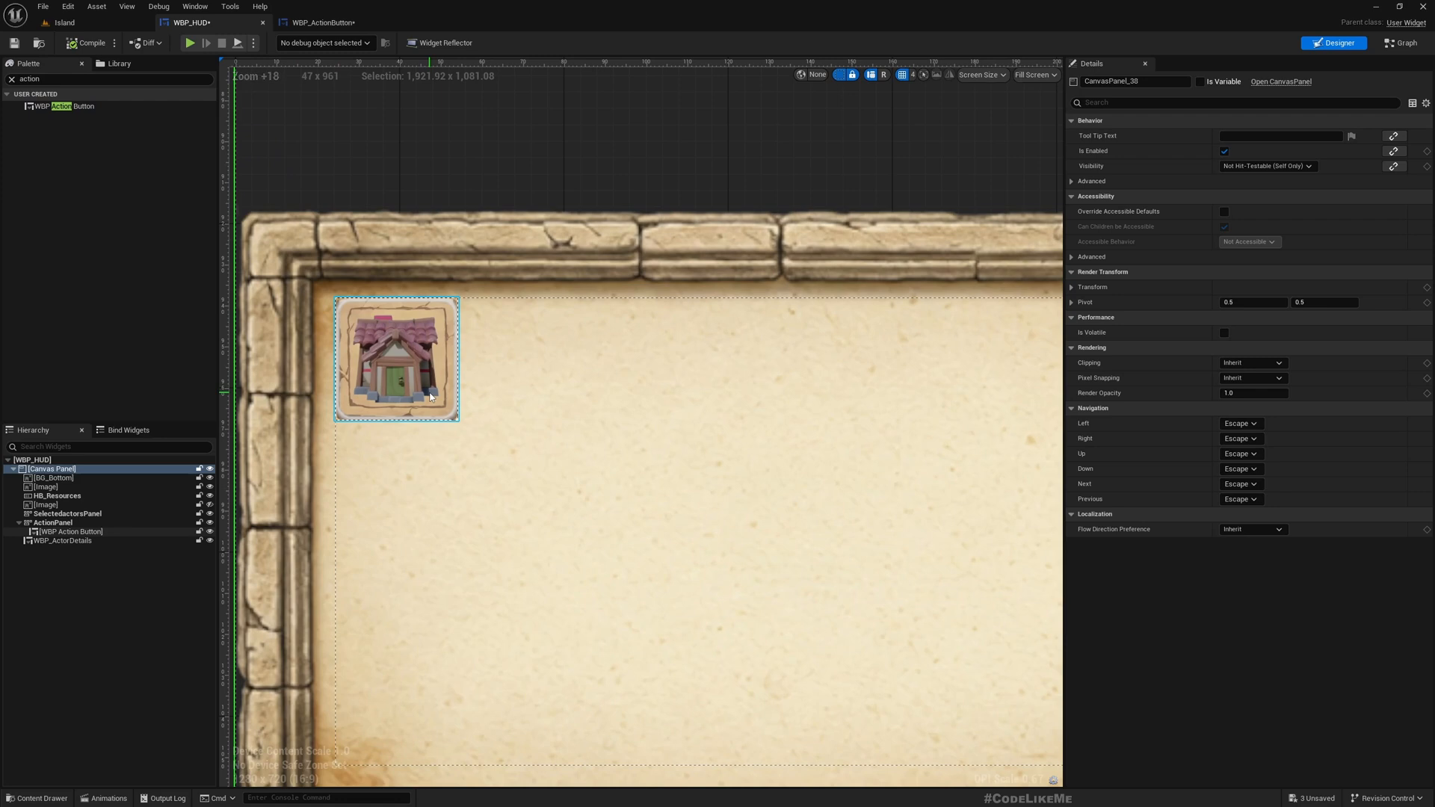
left_click(70, 531)
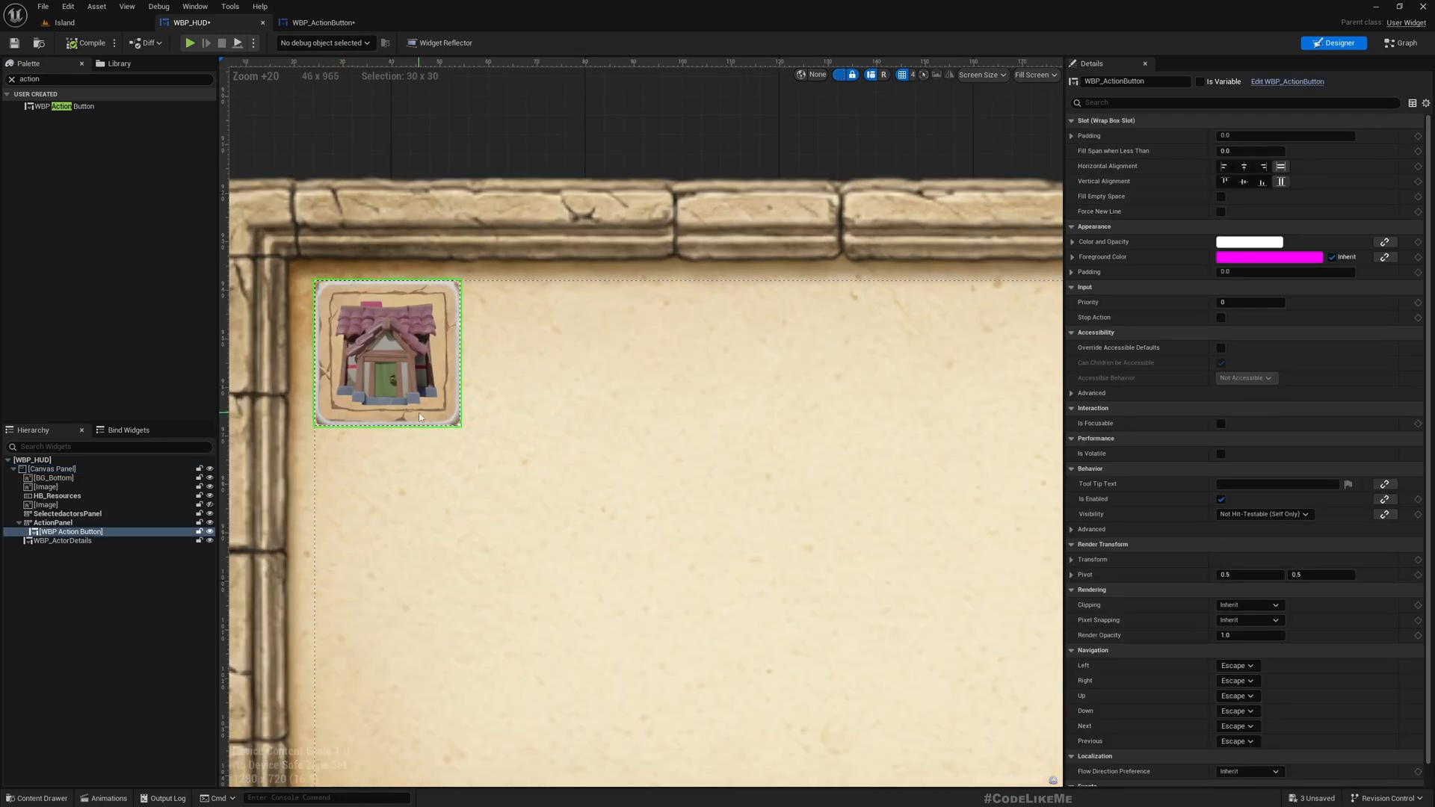
mouse_move(322, 21)
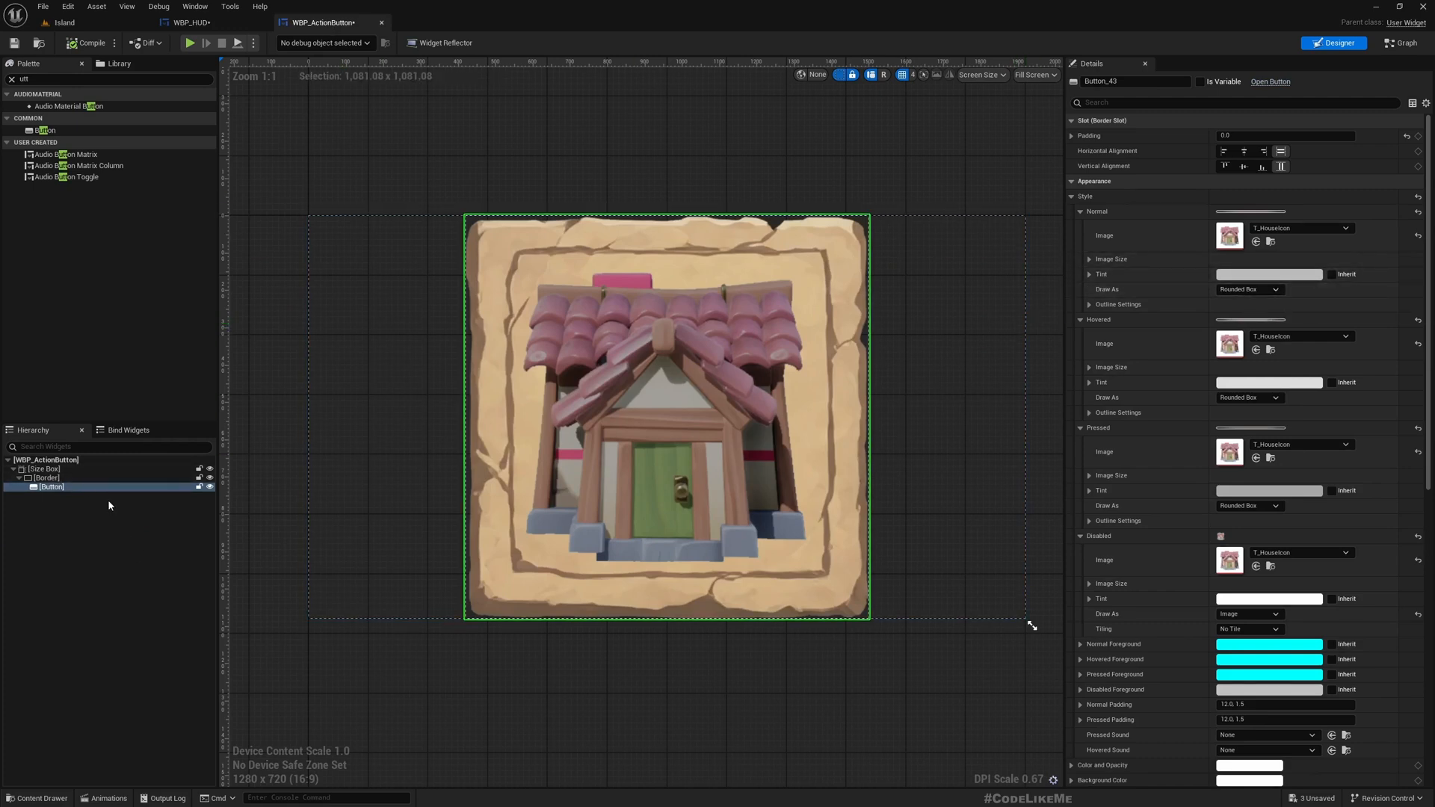
Set the action button's Normal and Hovered styles to draw as Image
left_click(1249, 289)
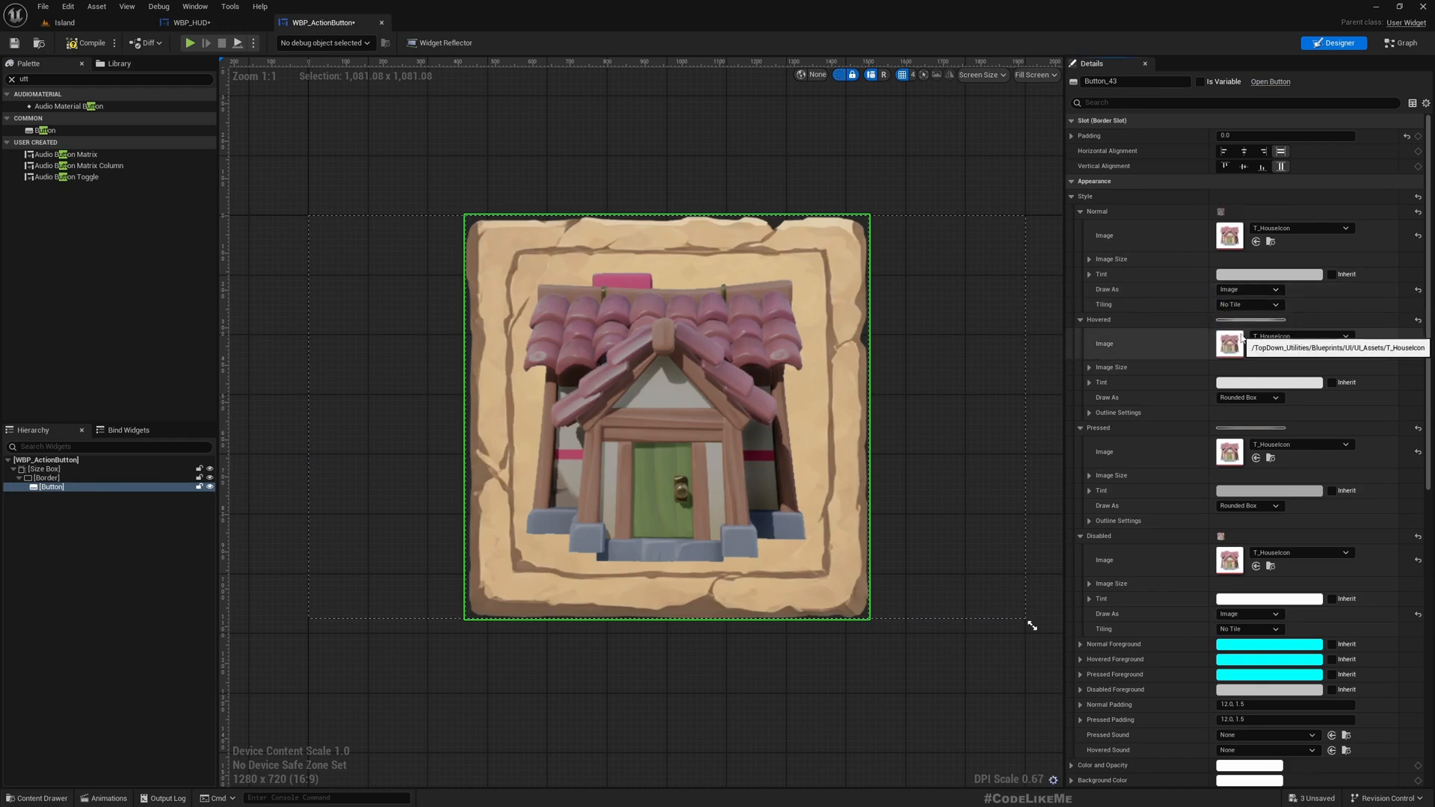
left_click(45, 477)
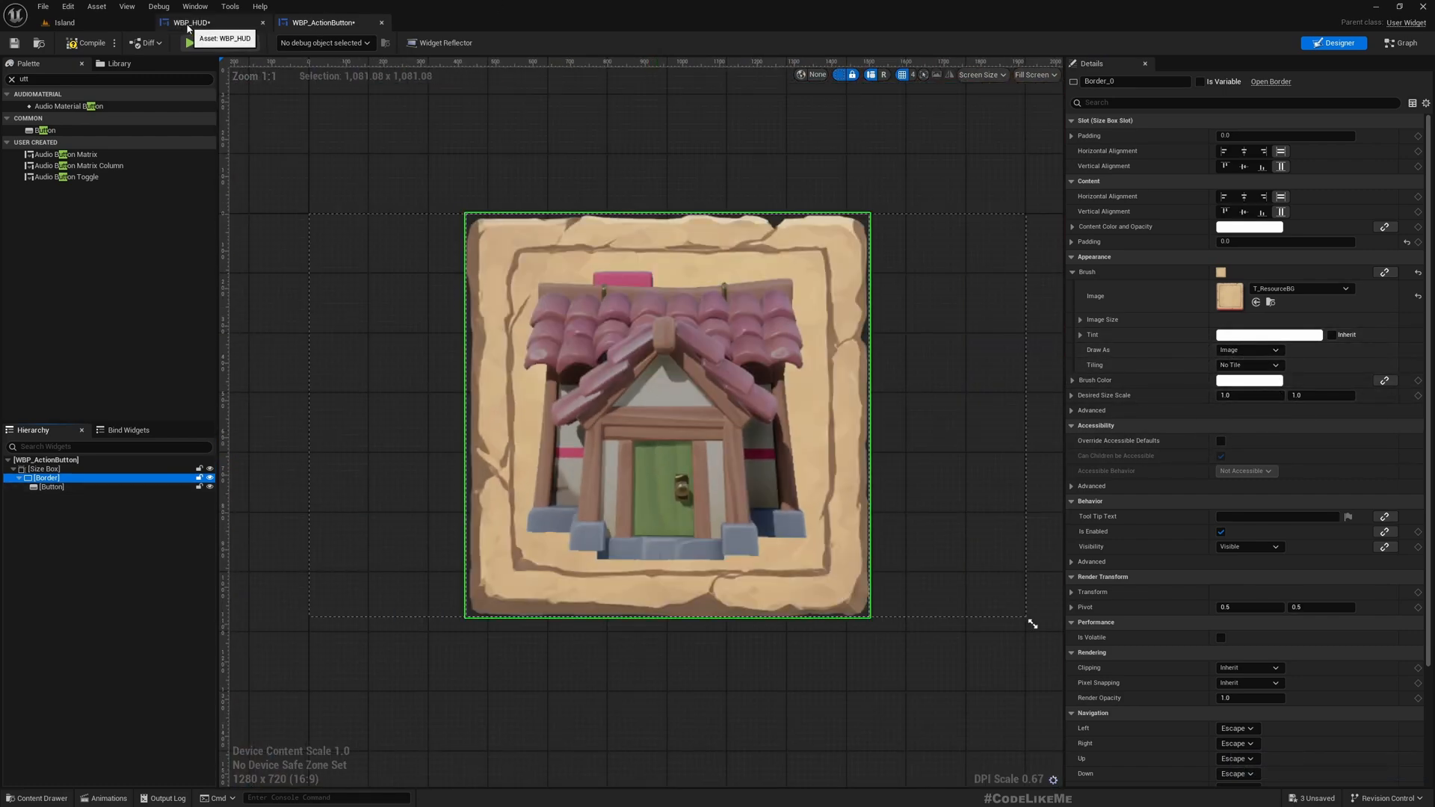
left_click(202, 23)
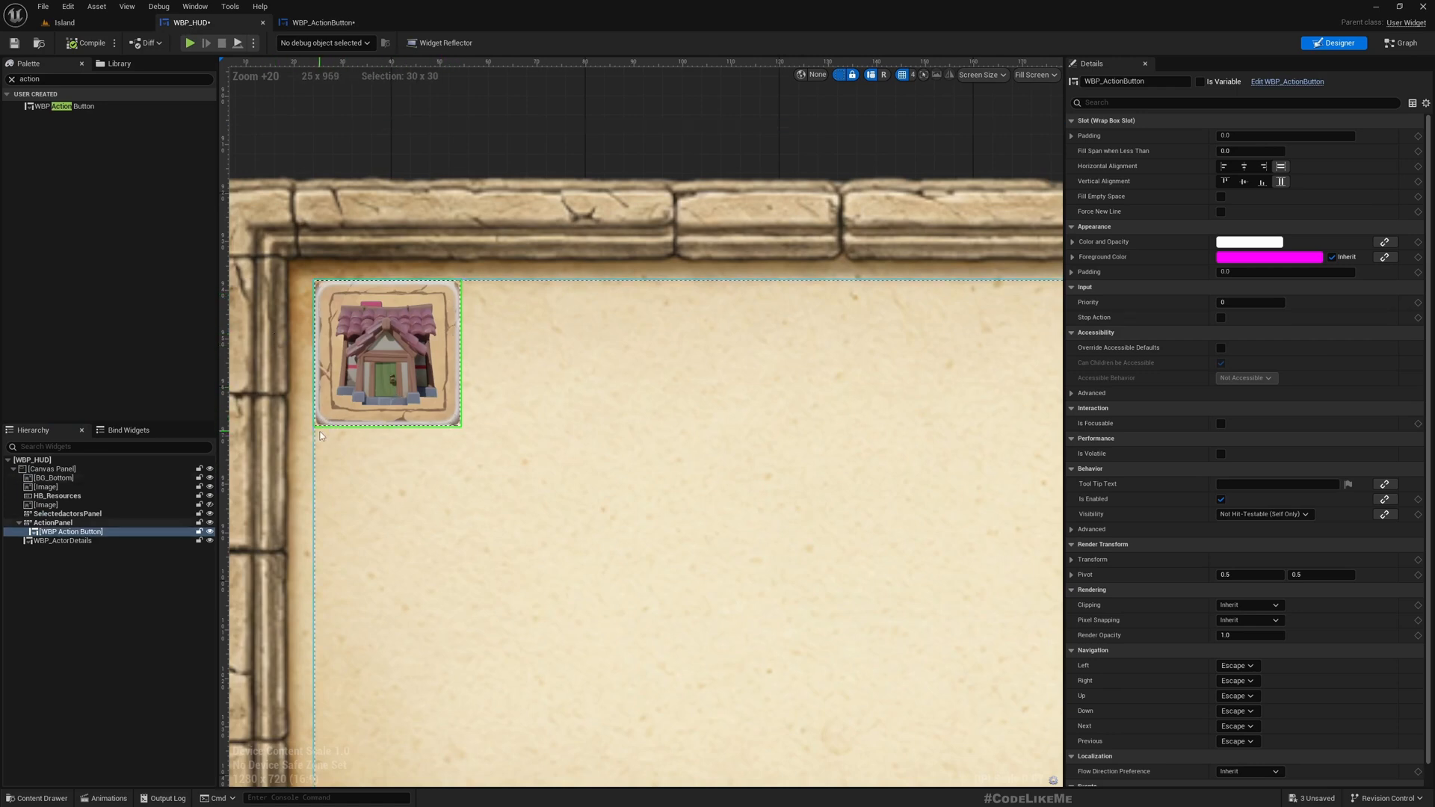
left_click(336, 21)
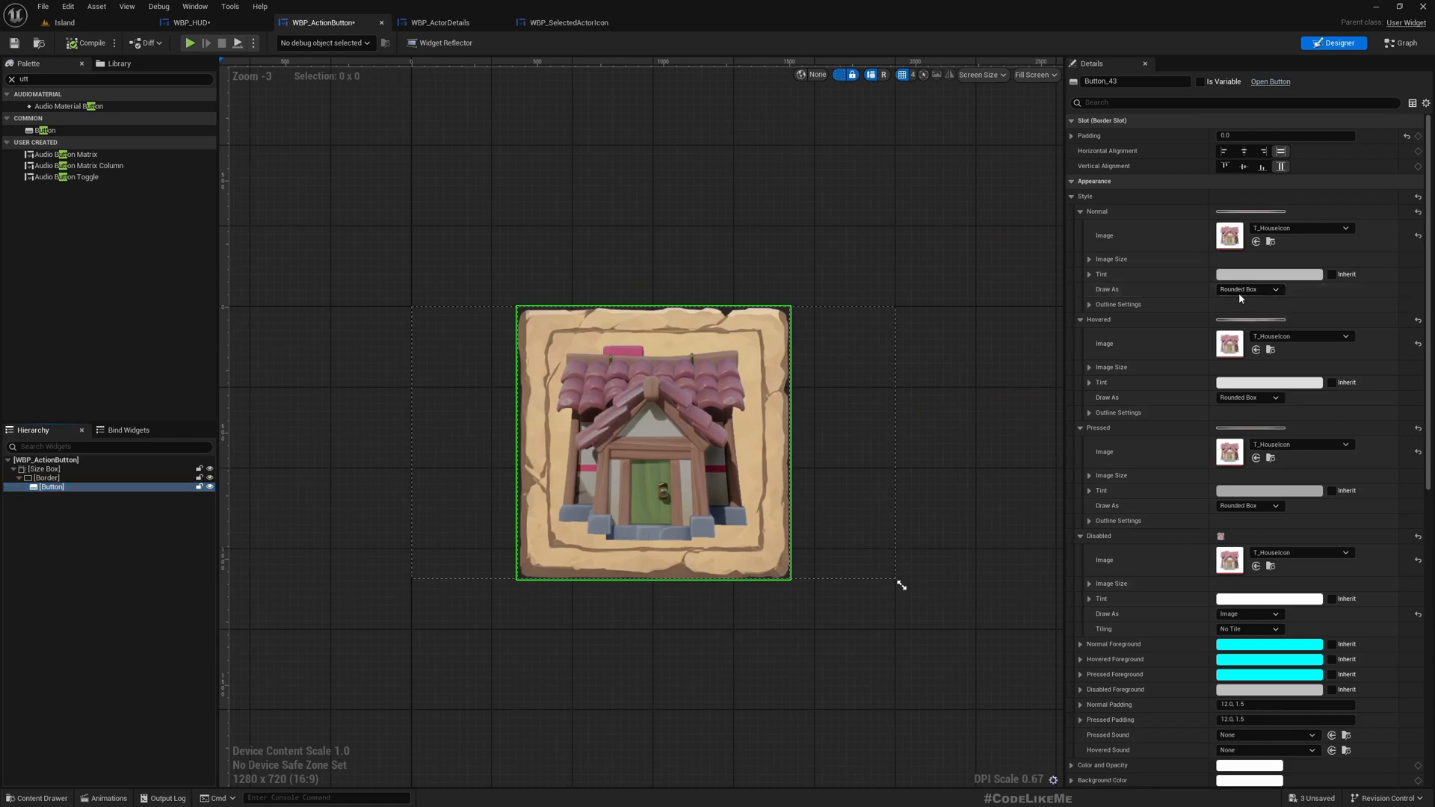
left_click(1249, 289)
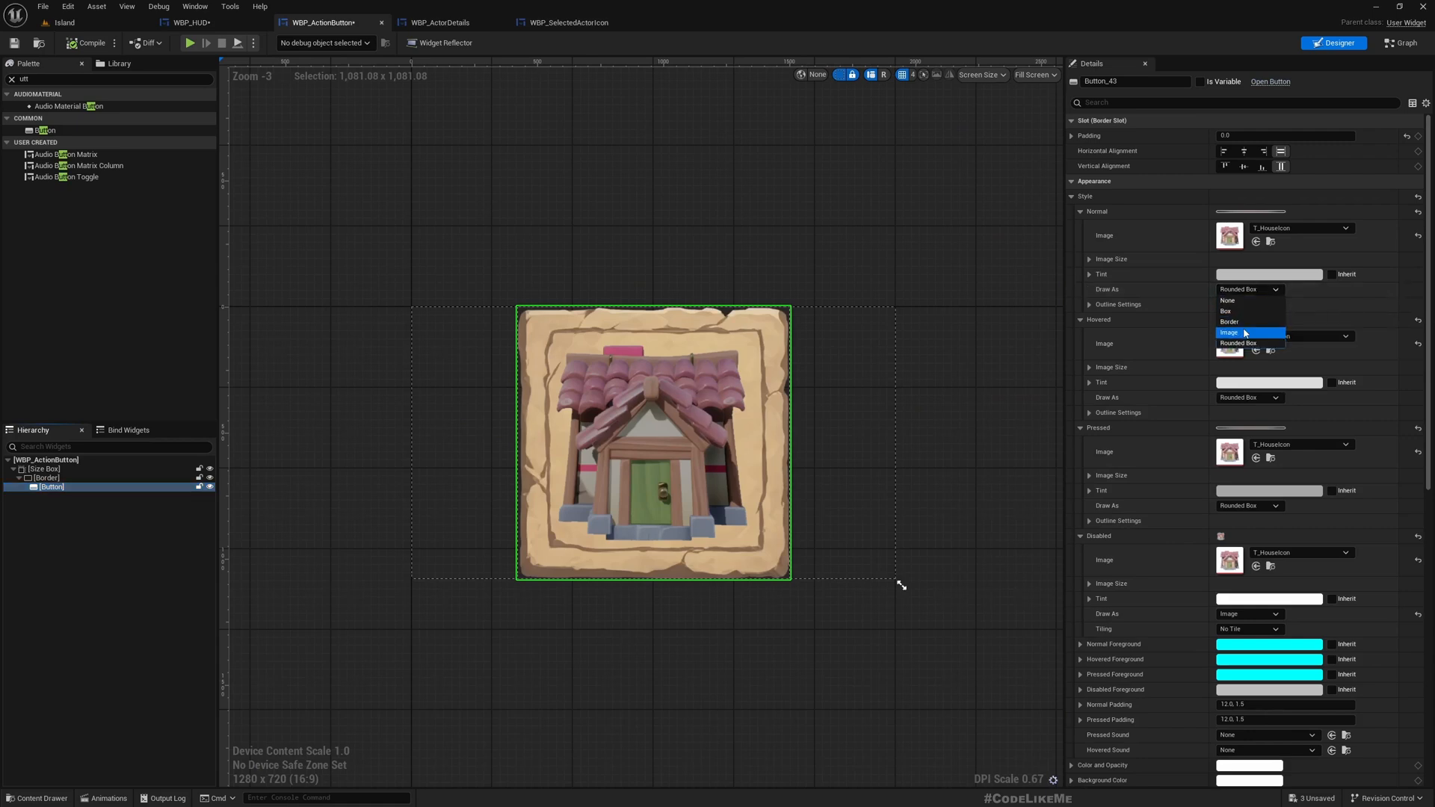
left_click(1229, 332)
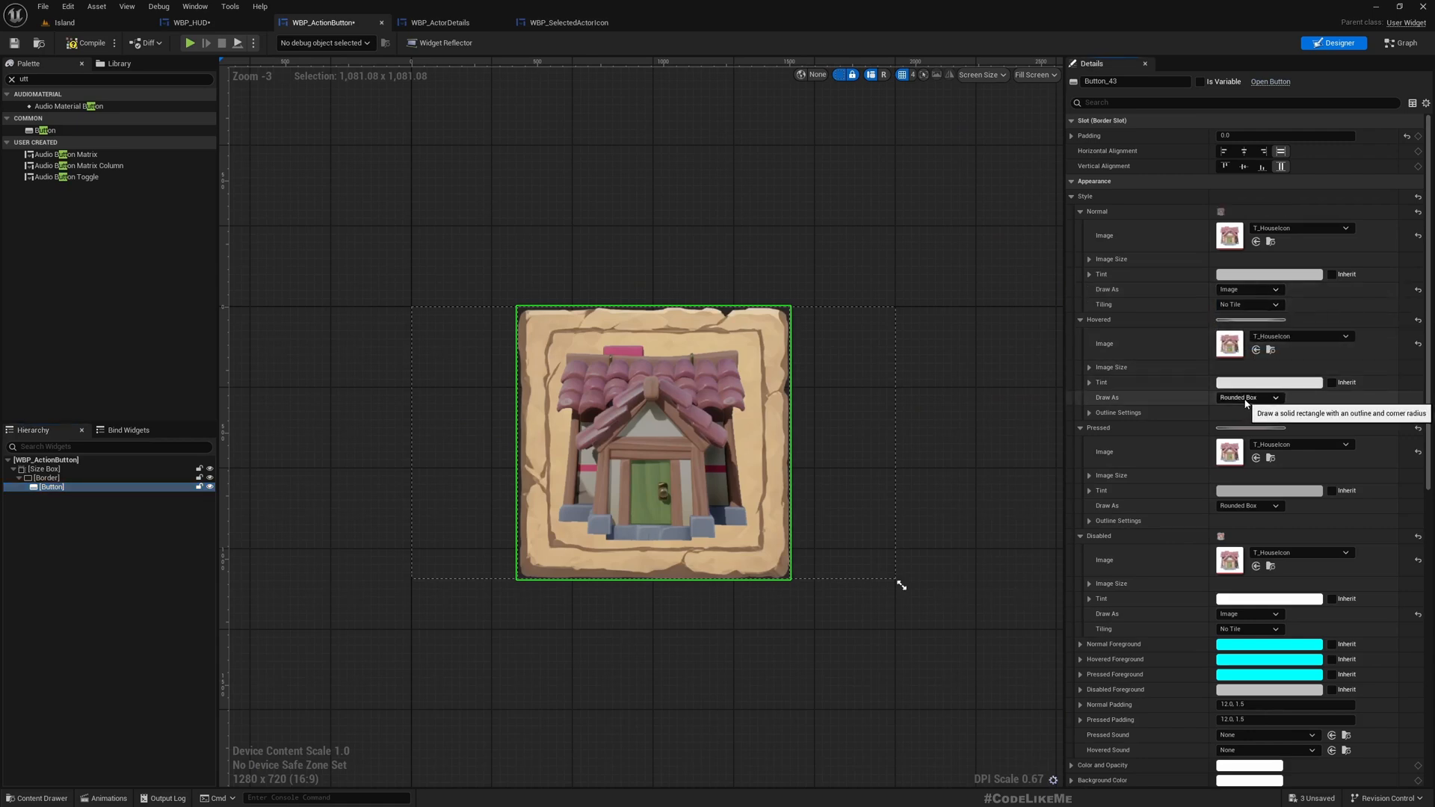
left_click(1249, 398)
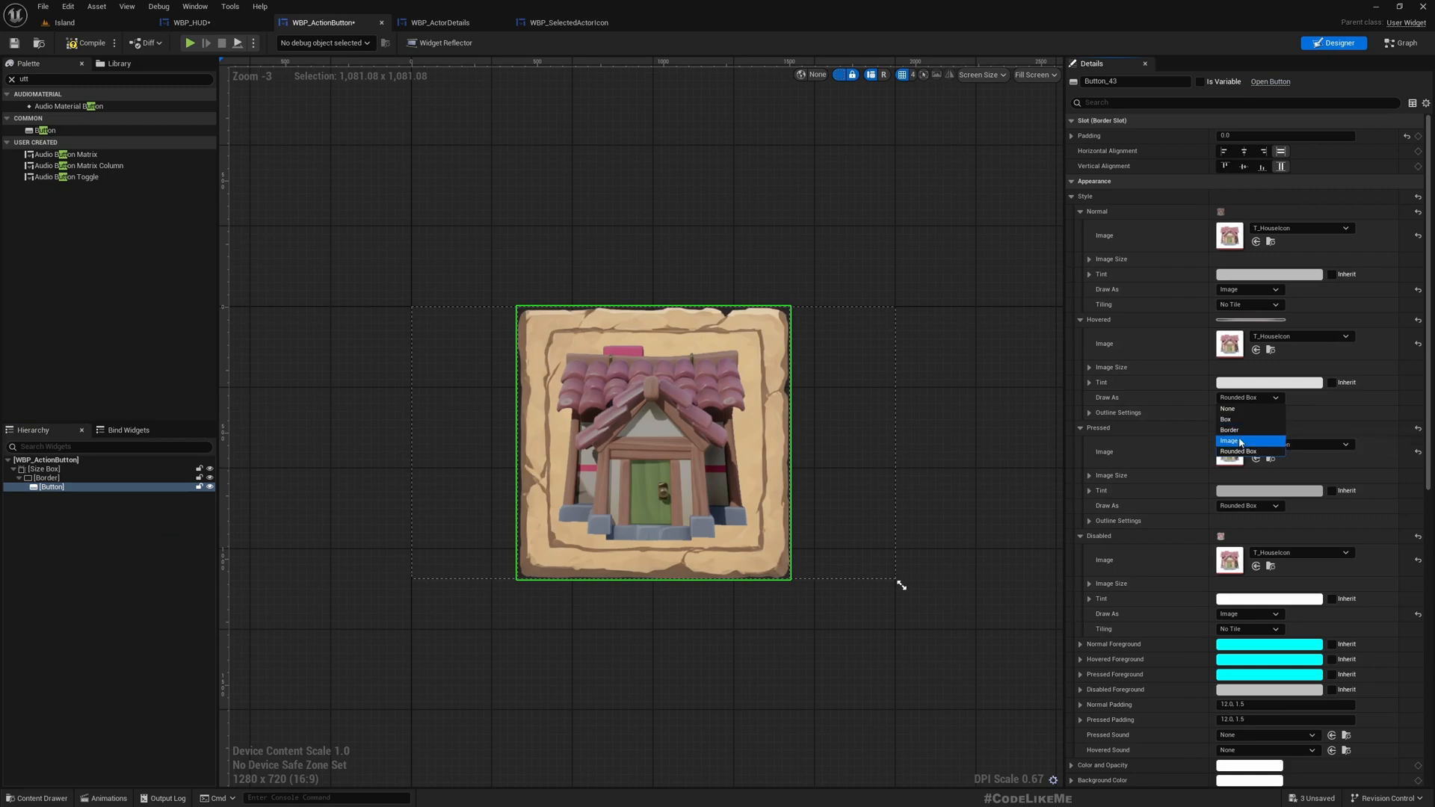
left_click(1230, 440)
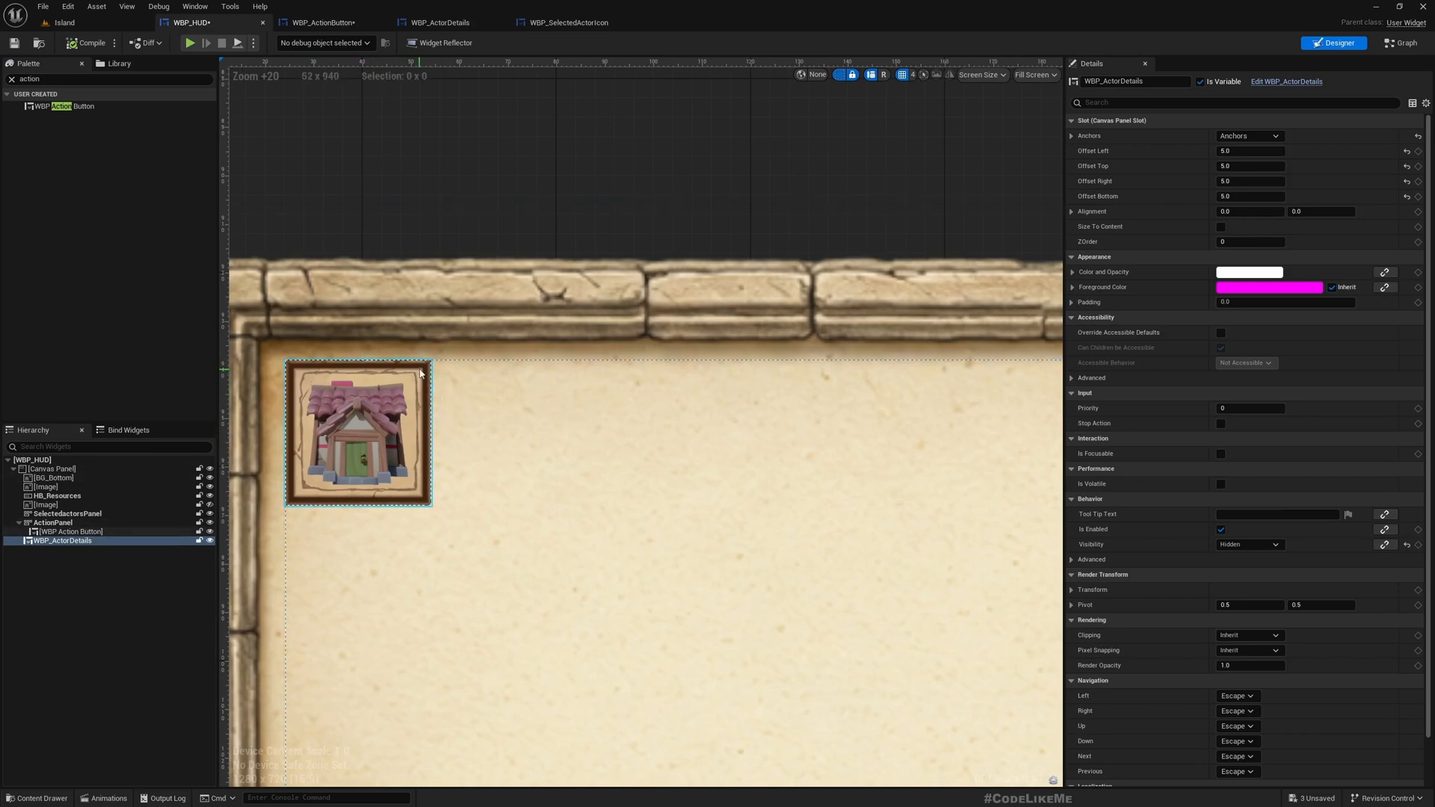
Check the Border's 2.0 outline width, preview in WBP_HUD, and reselect the Button
left_click(341, 22)
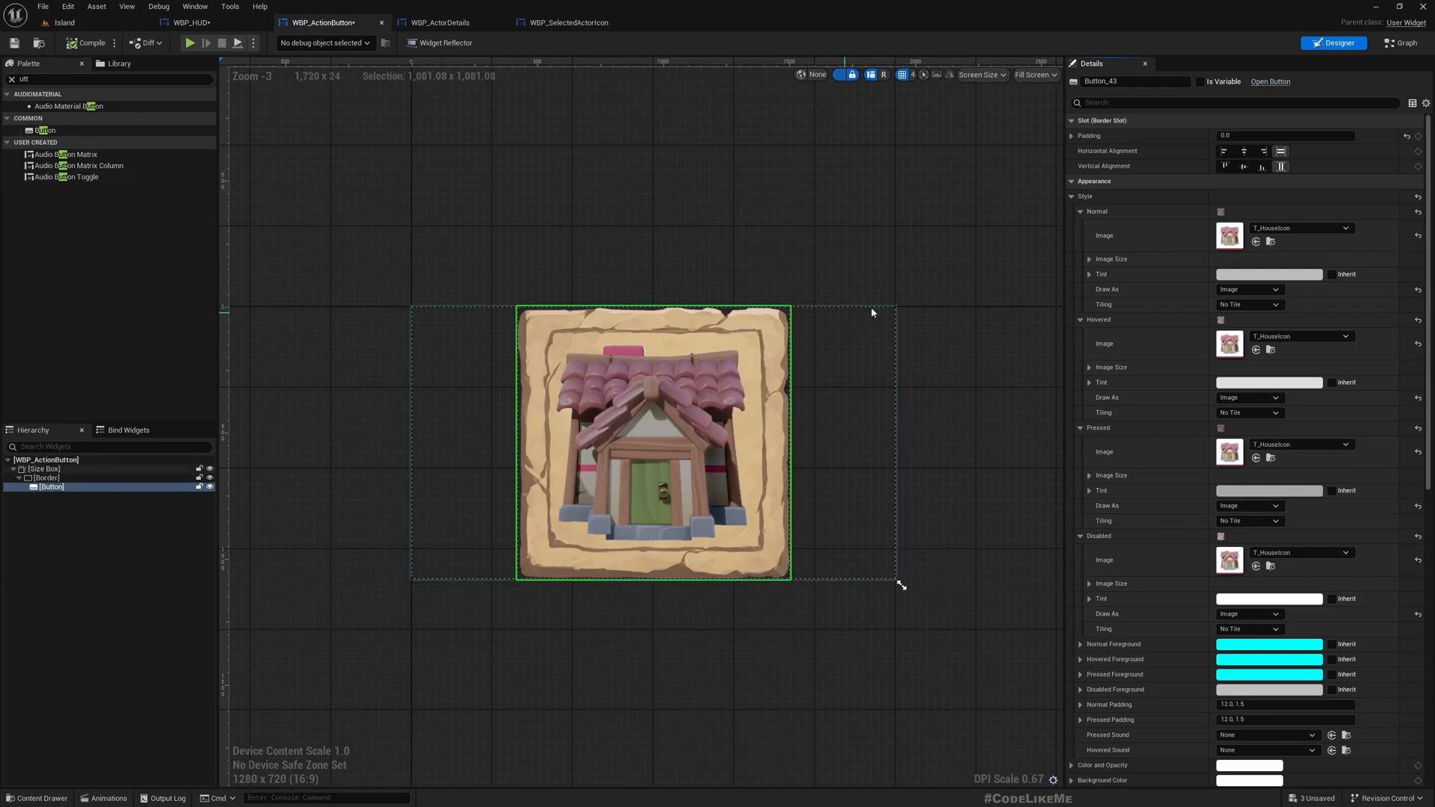
left_click(47, 477)
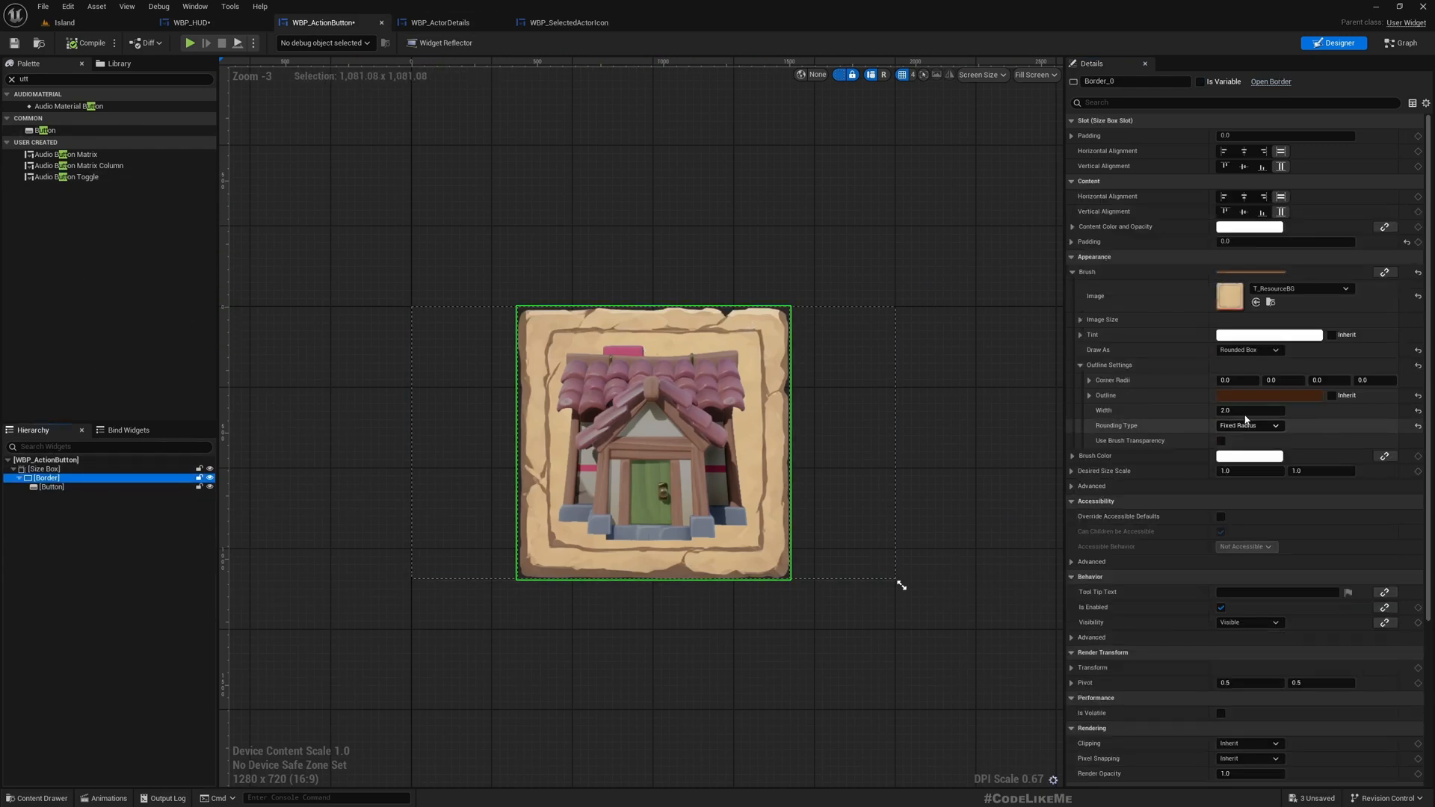
left_click(1250, 411)
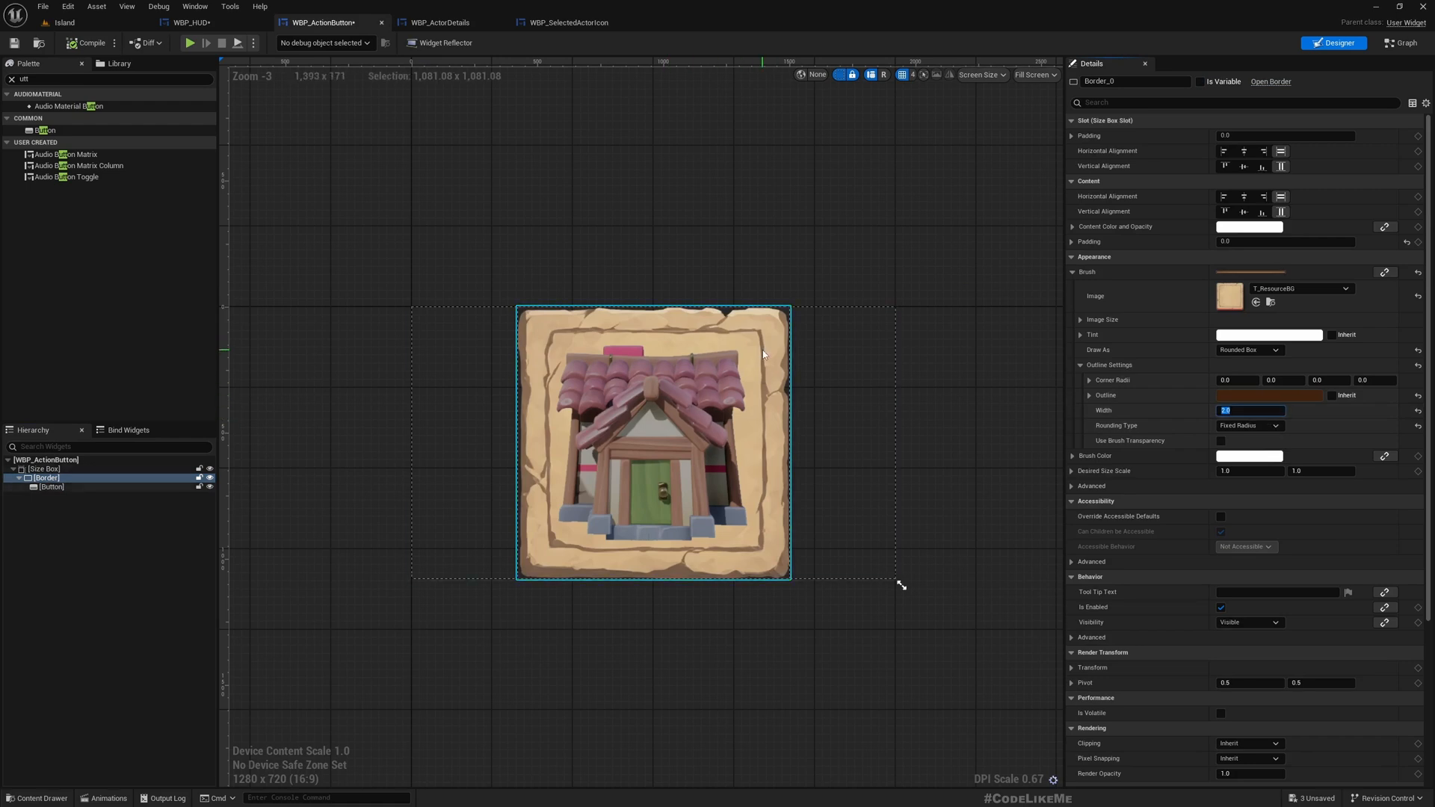
left_click(189, 23)
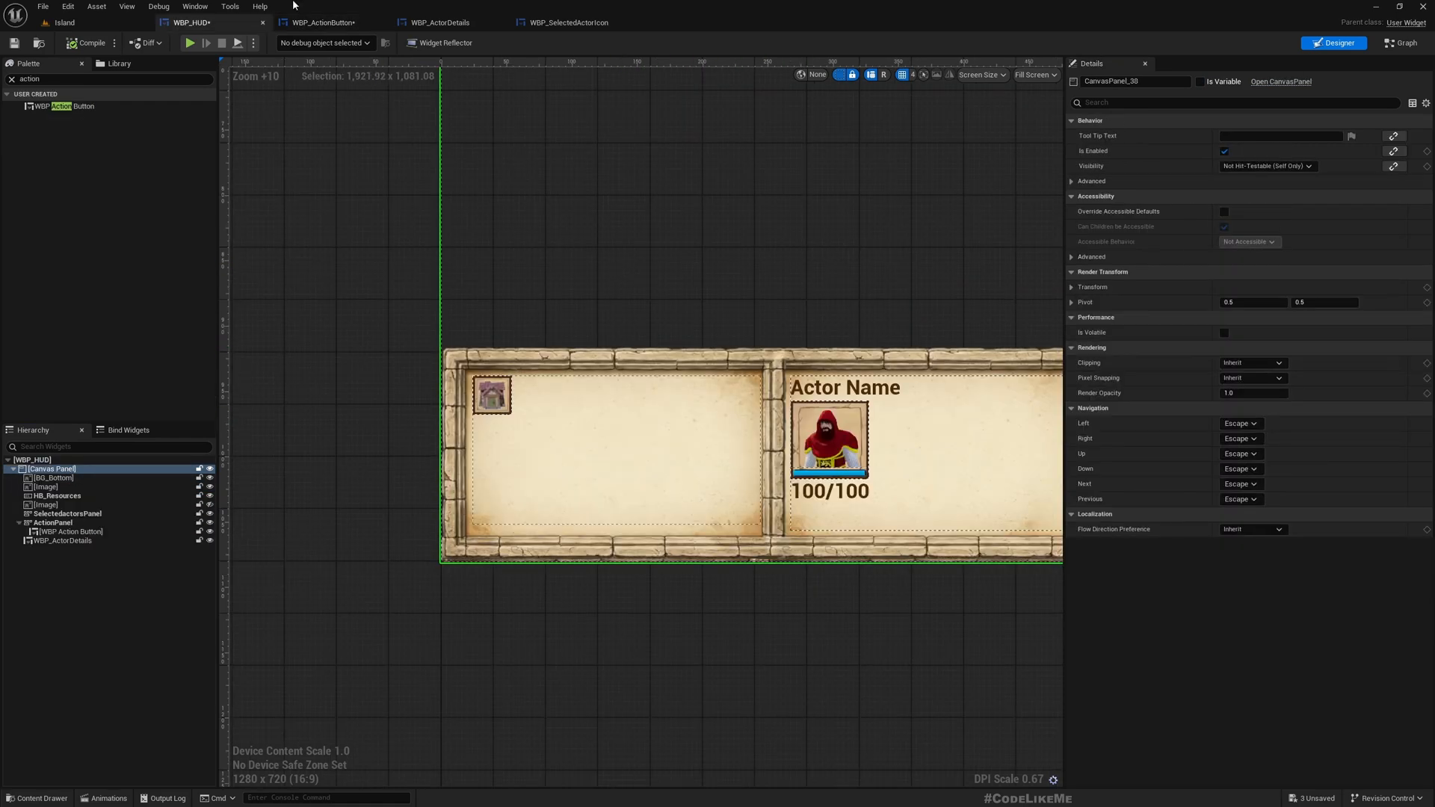
left_click(327, 23)
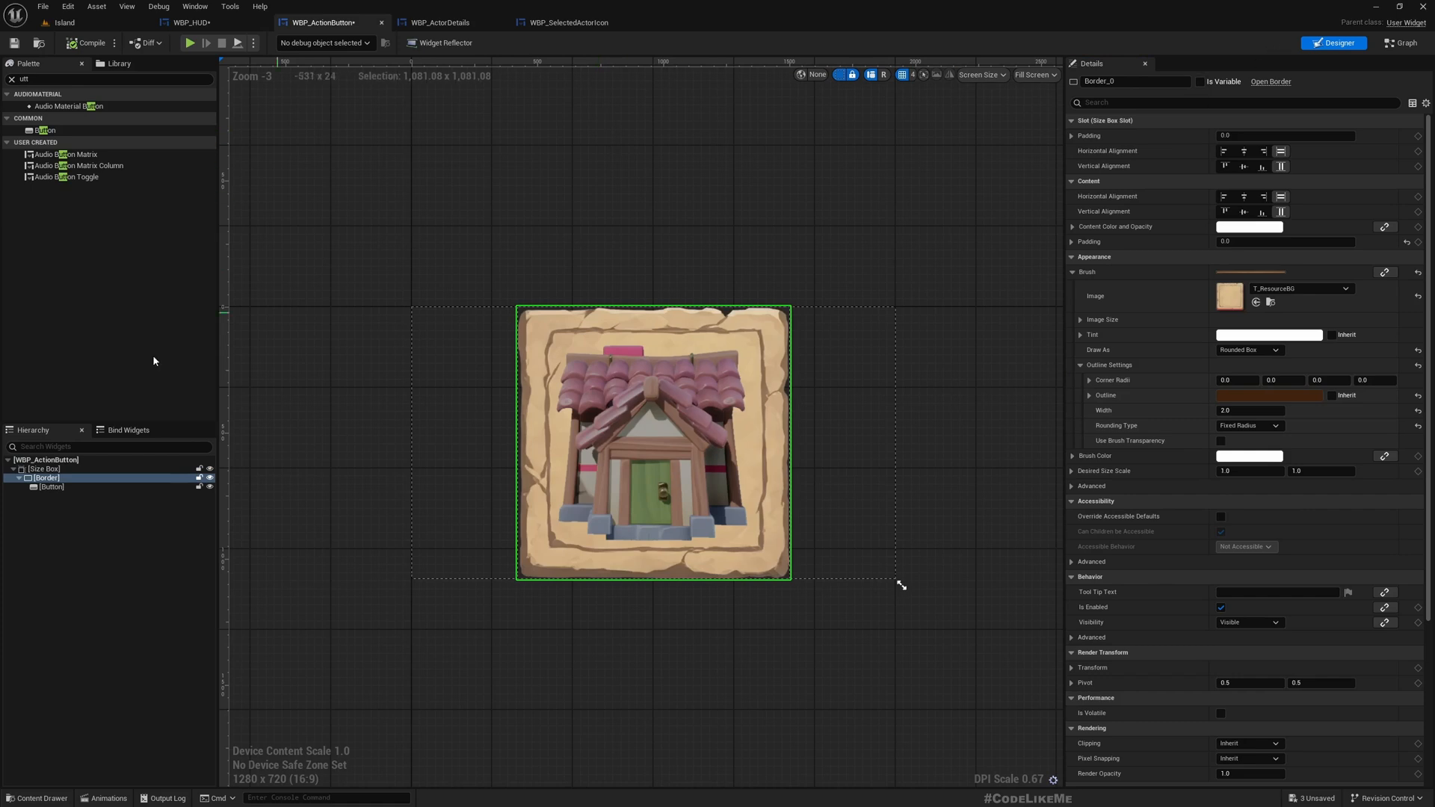
left_click(51, 487)
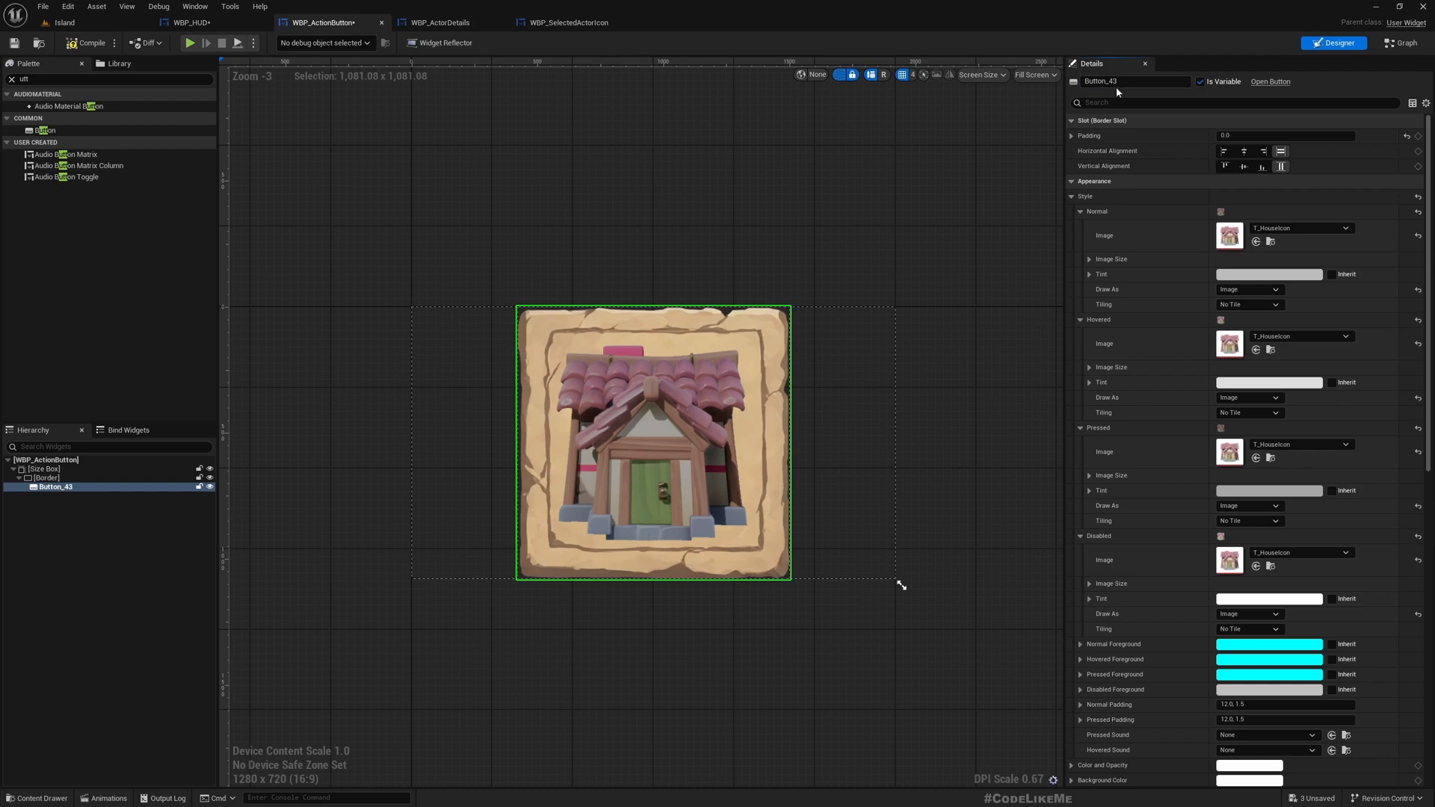
Rename Button_43 to 'Button' and add its On Clicked event
left_click(1134, 81)
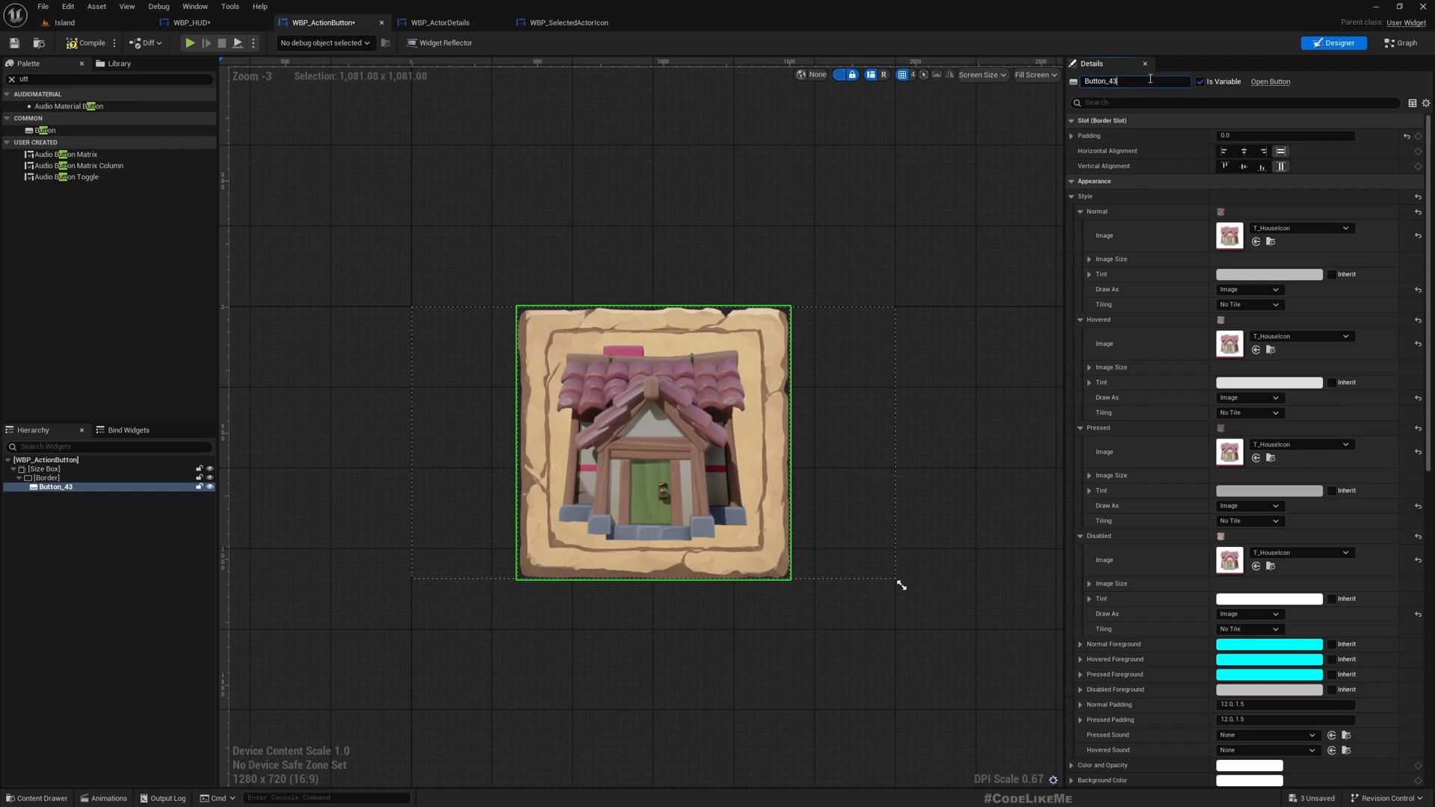
type("Button")
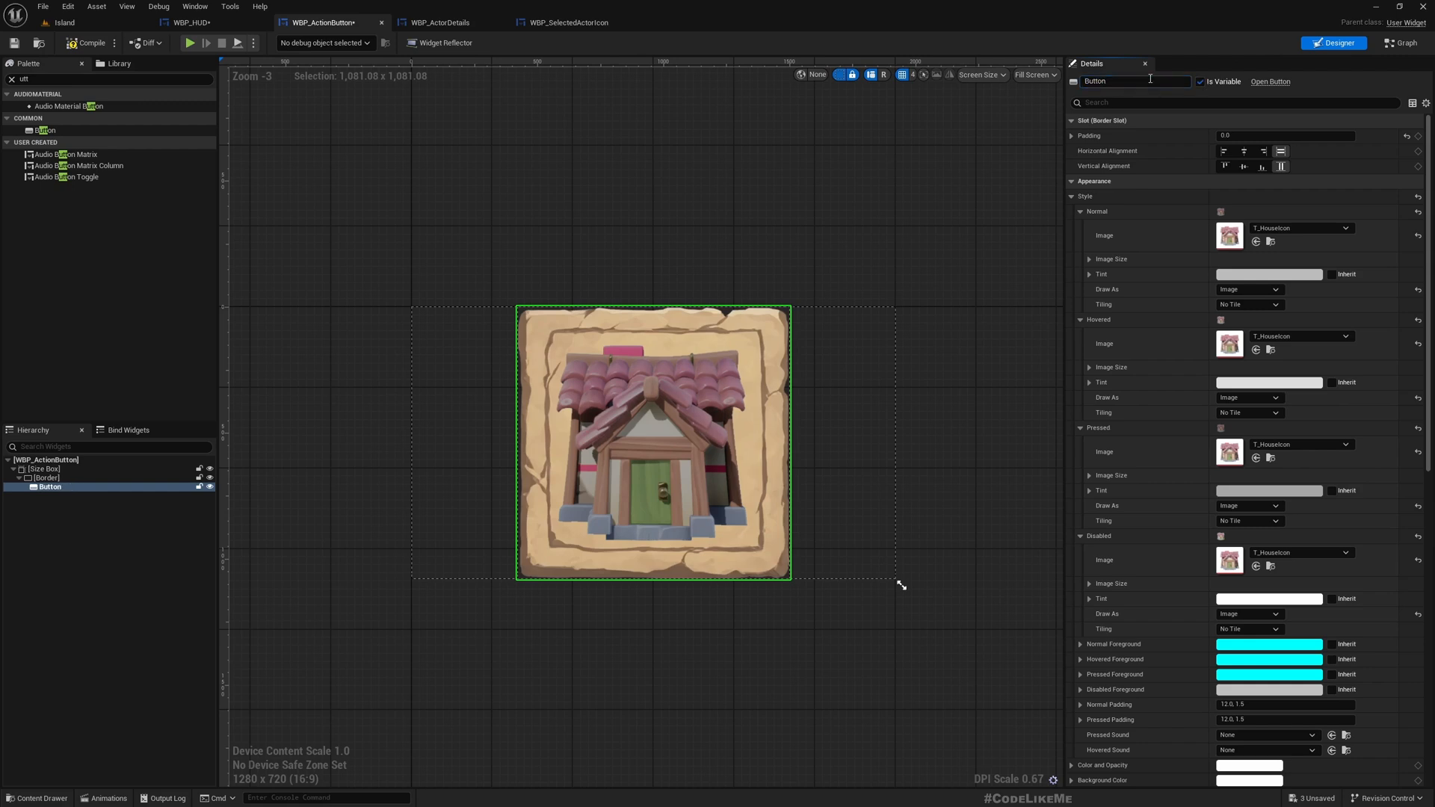
scroll("down", 3)
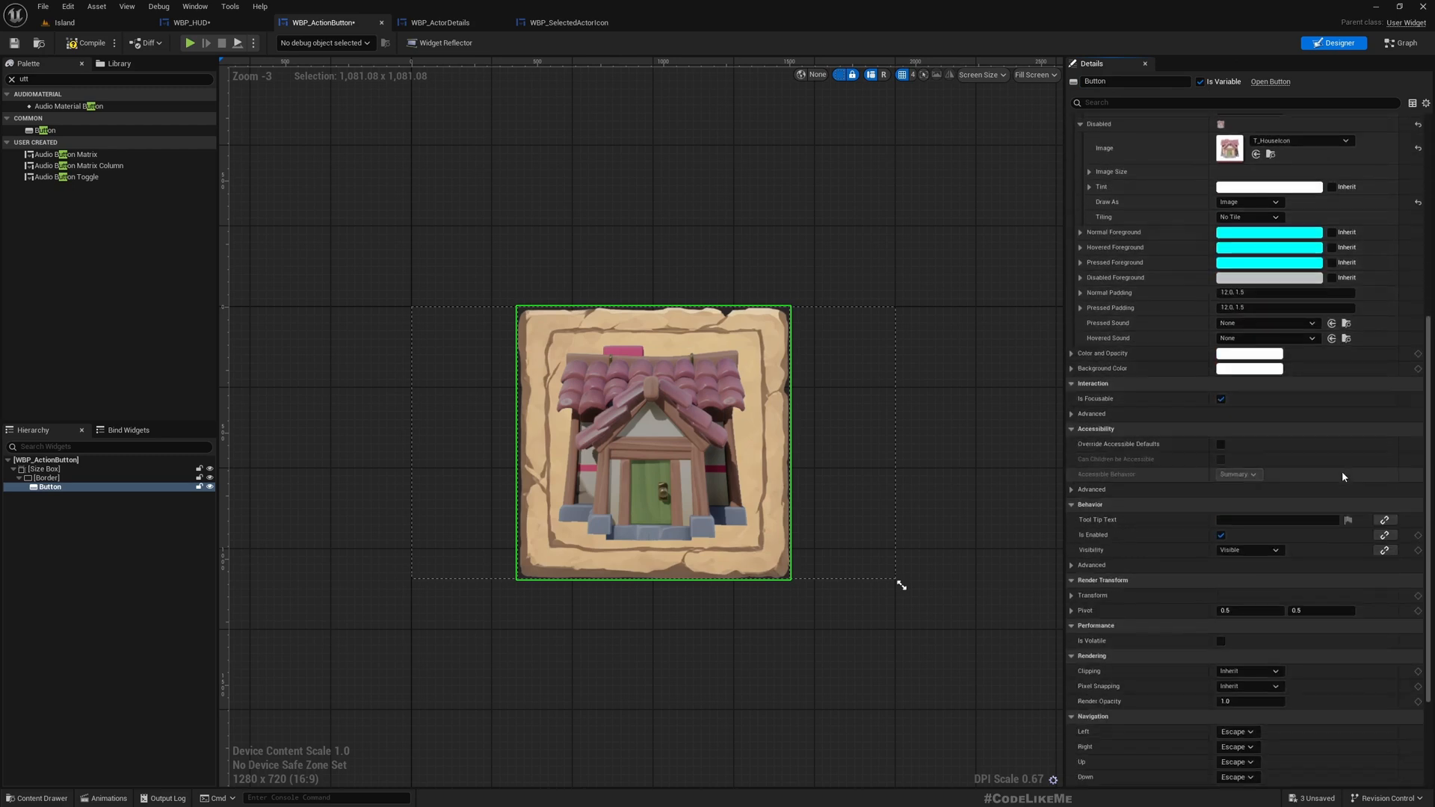
scroll("down", 3)
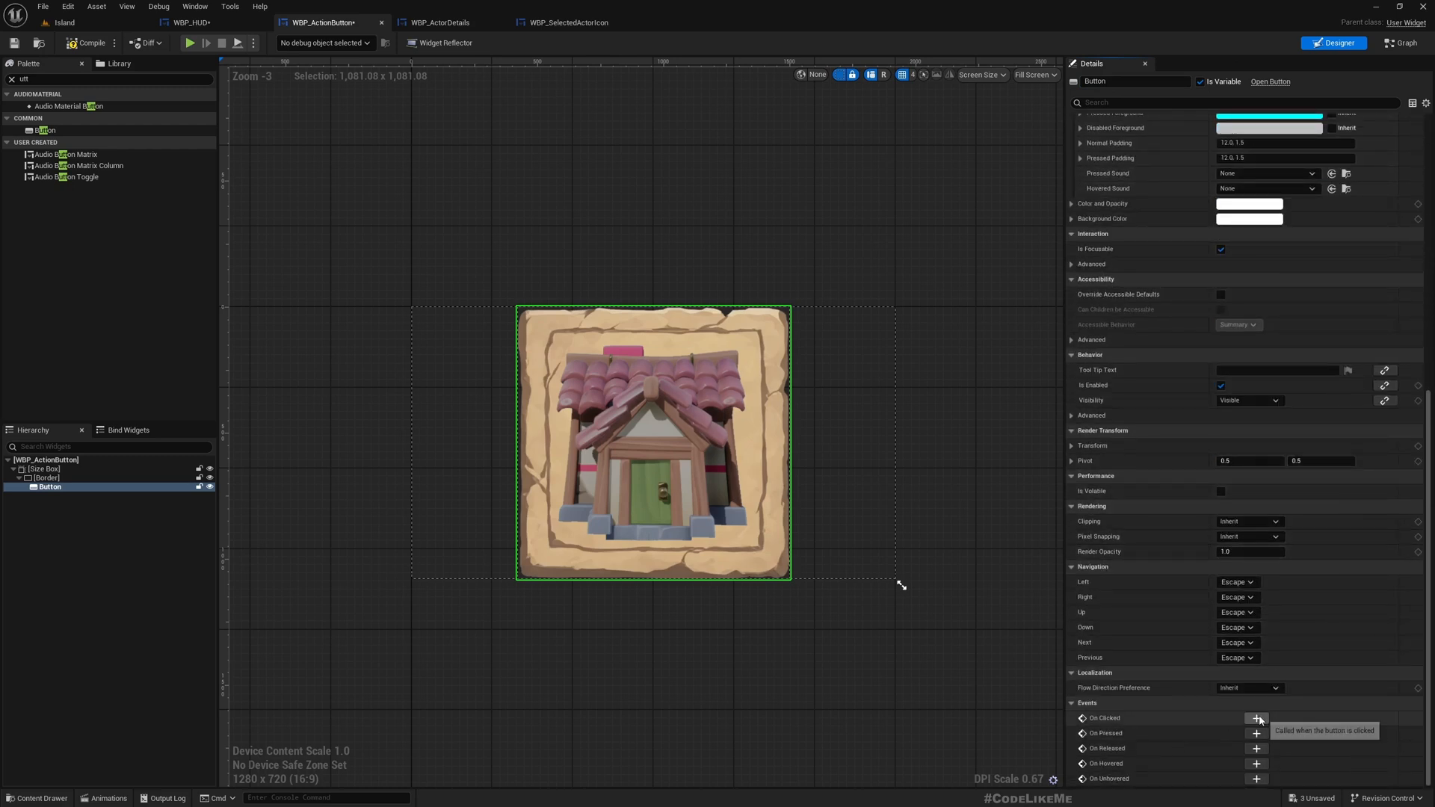
left_click(1257, 718)
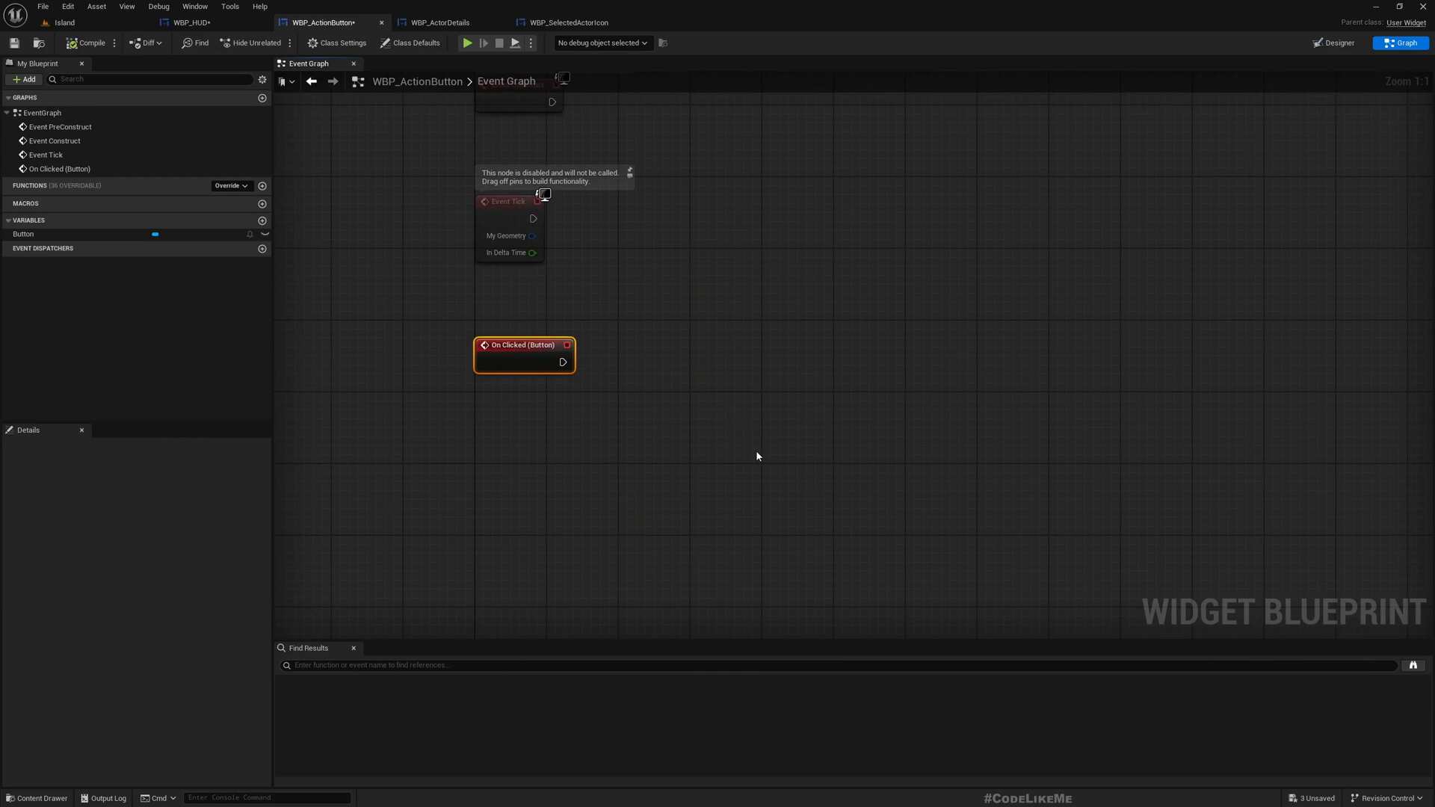
mouse_move(752, 432)
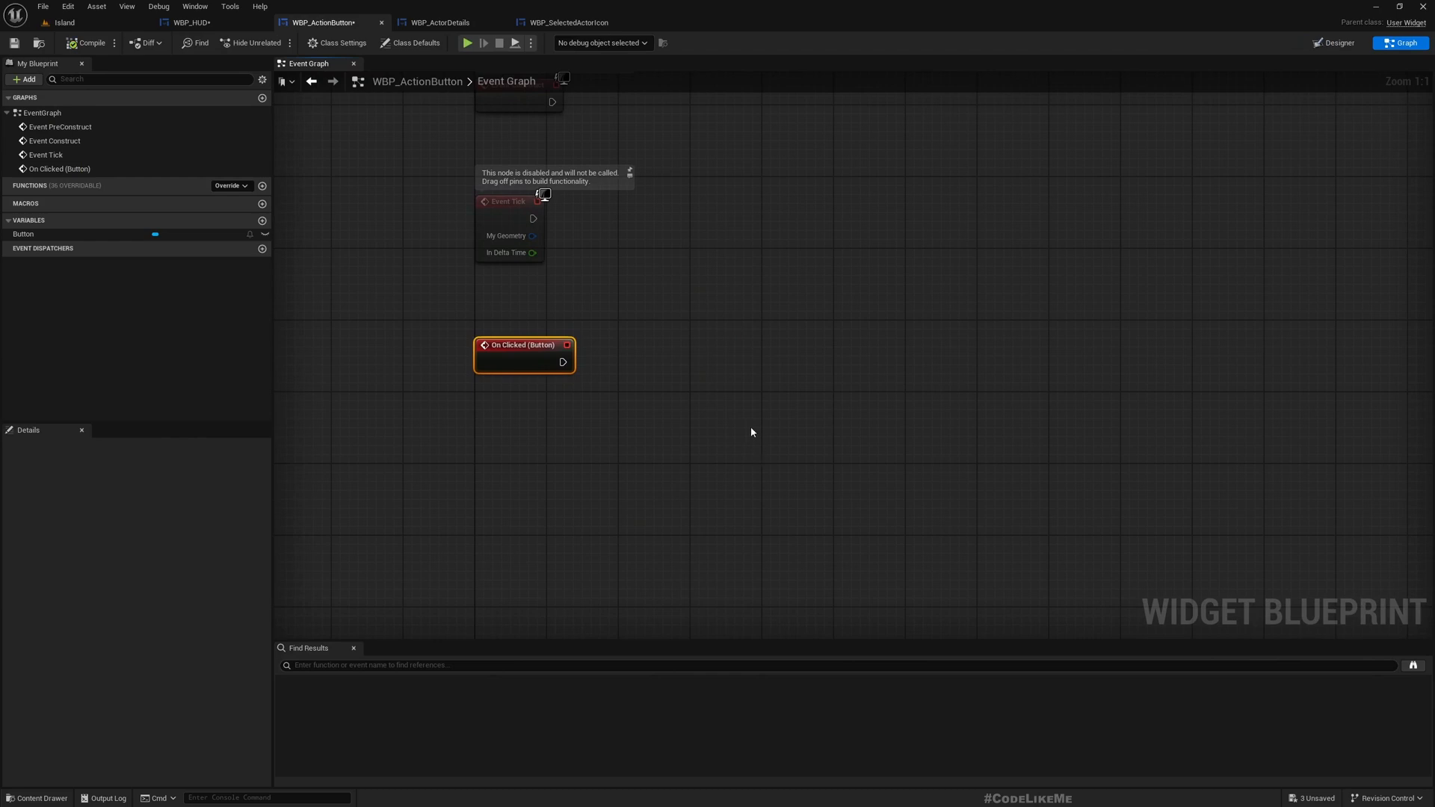
Open BP_TestBuildingPlacement from the Island level's Outliner
left_click(80, 25)
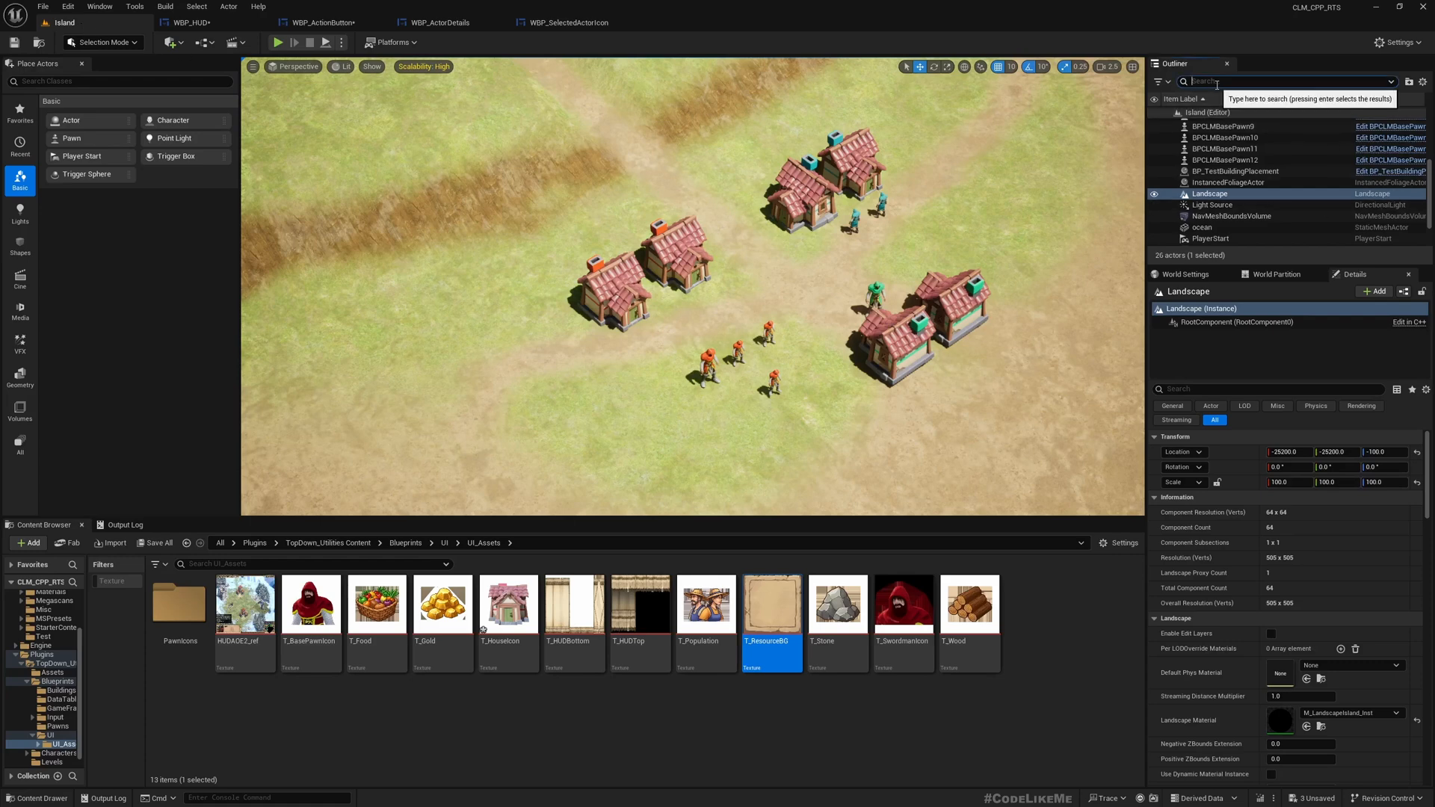
left_click(1233, 171)
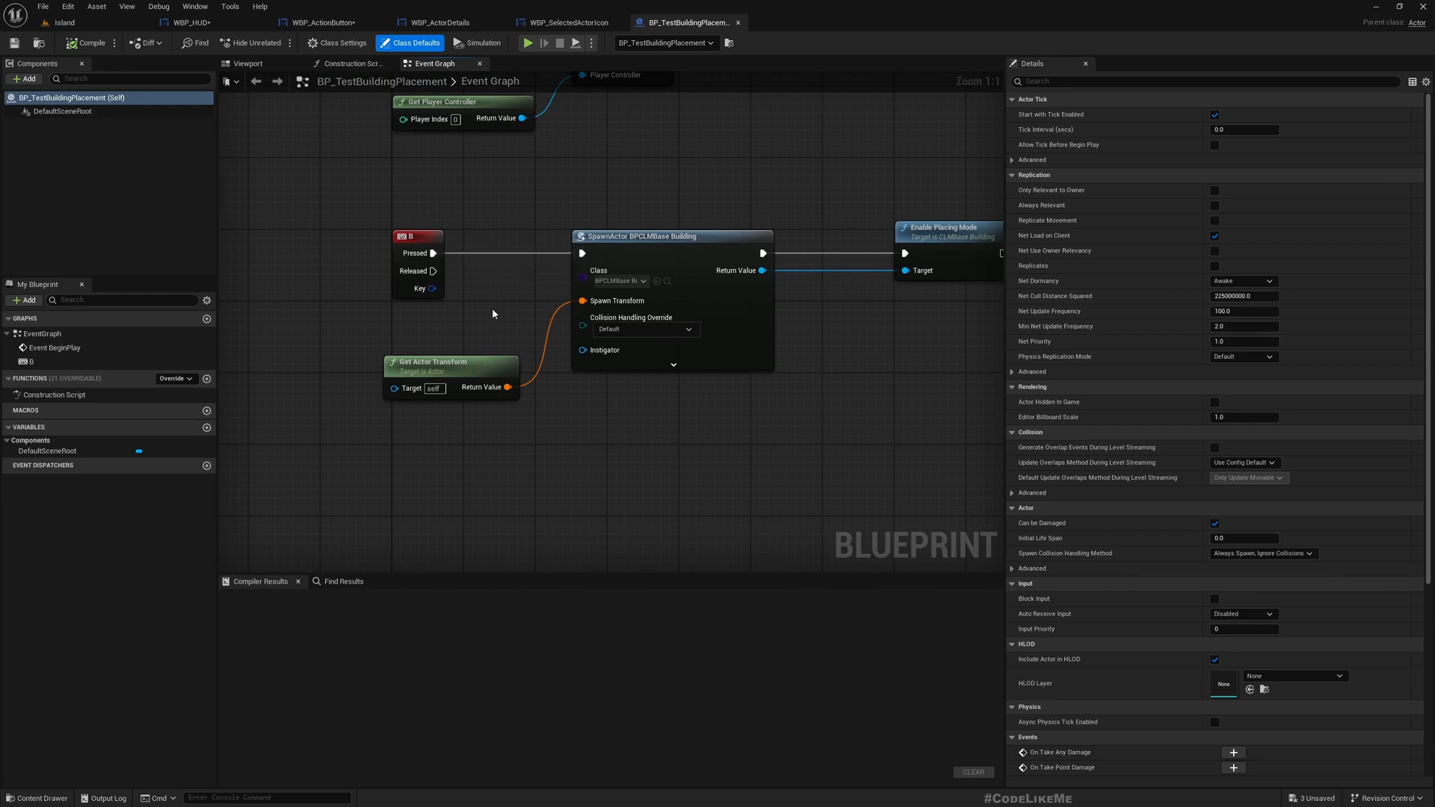
mouse_move(632, 290)
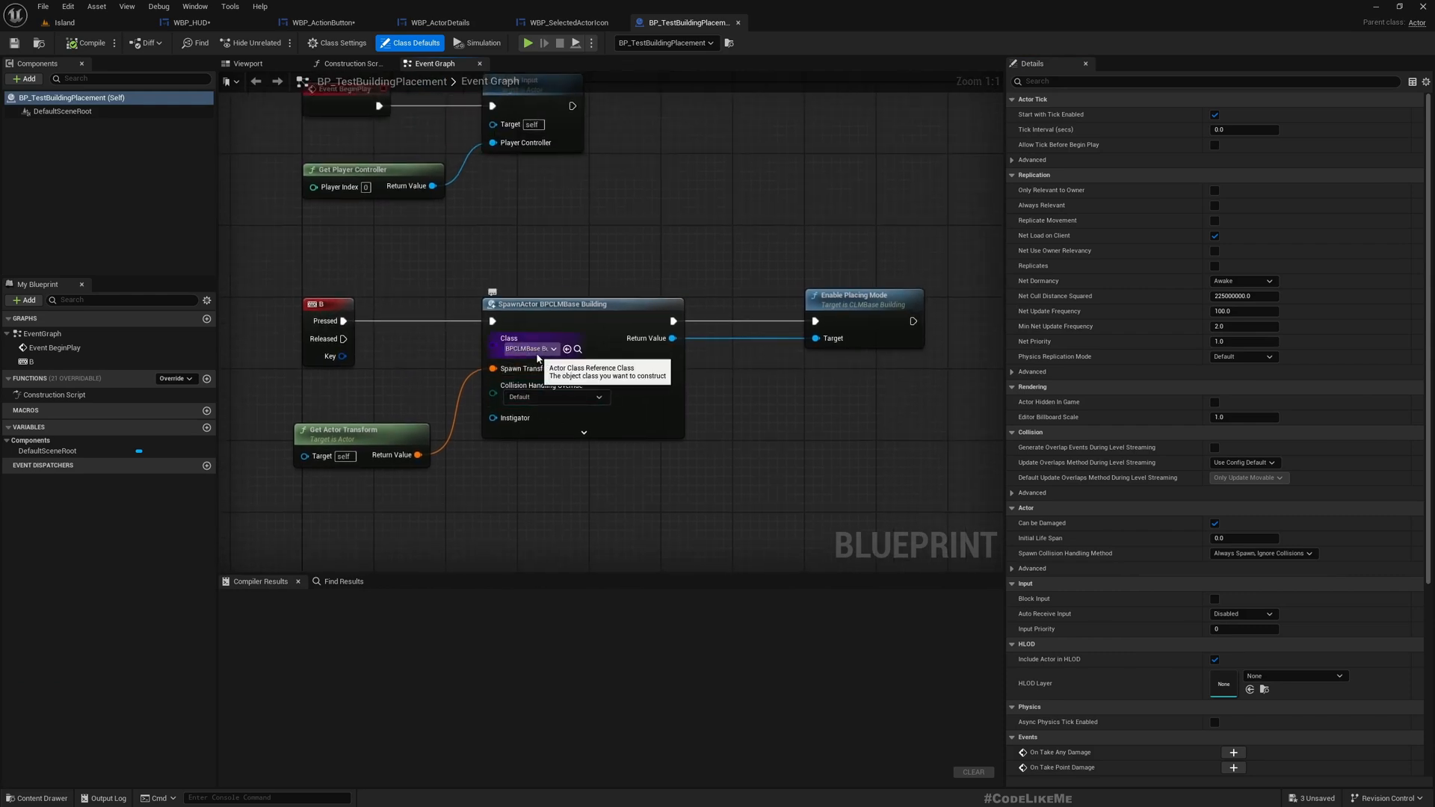
mouse_move(527, 348)
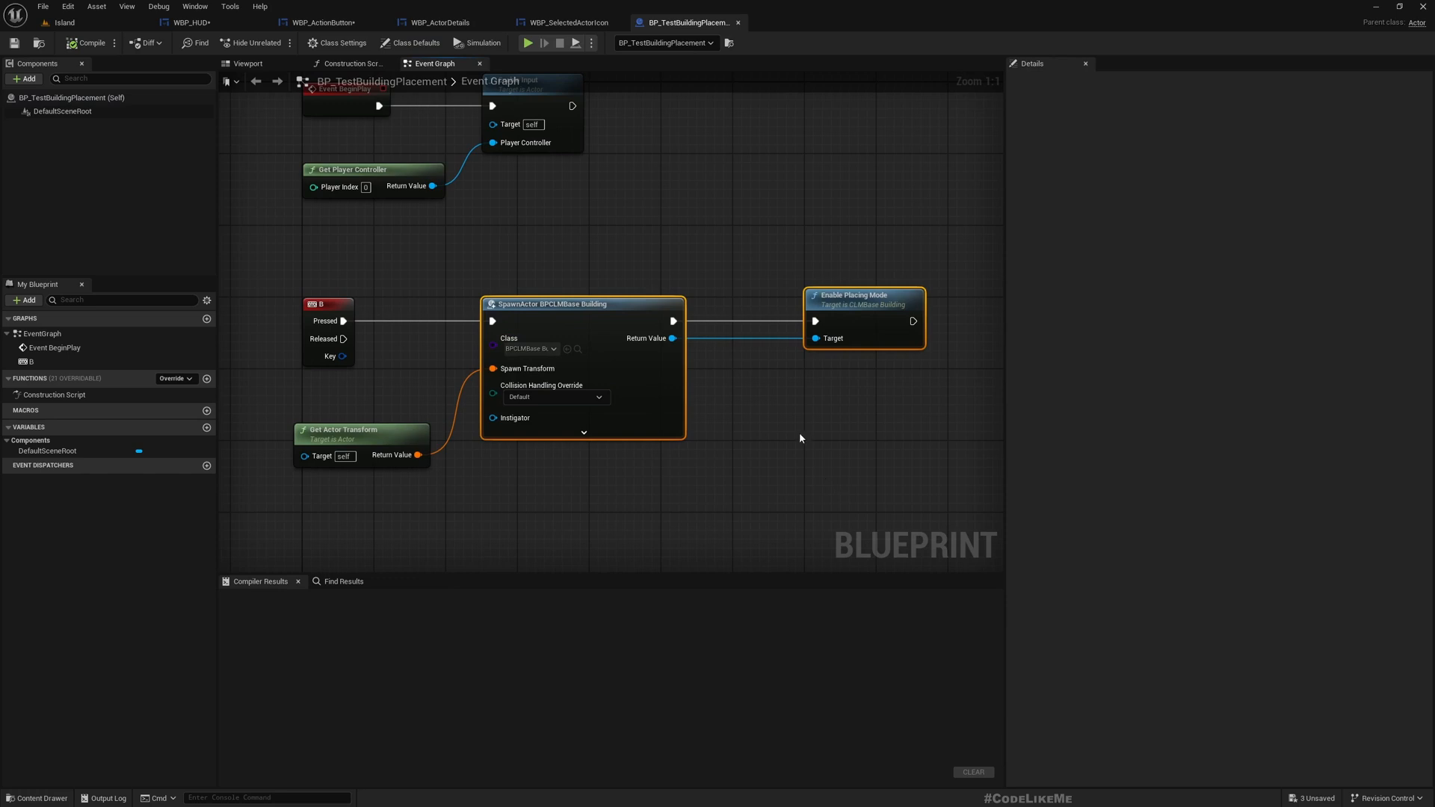
mouse_move(339, 19)
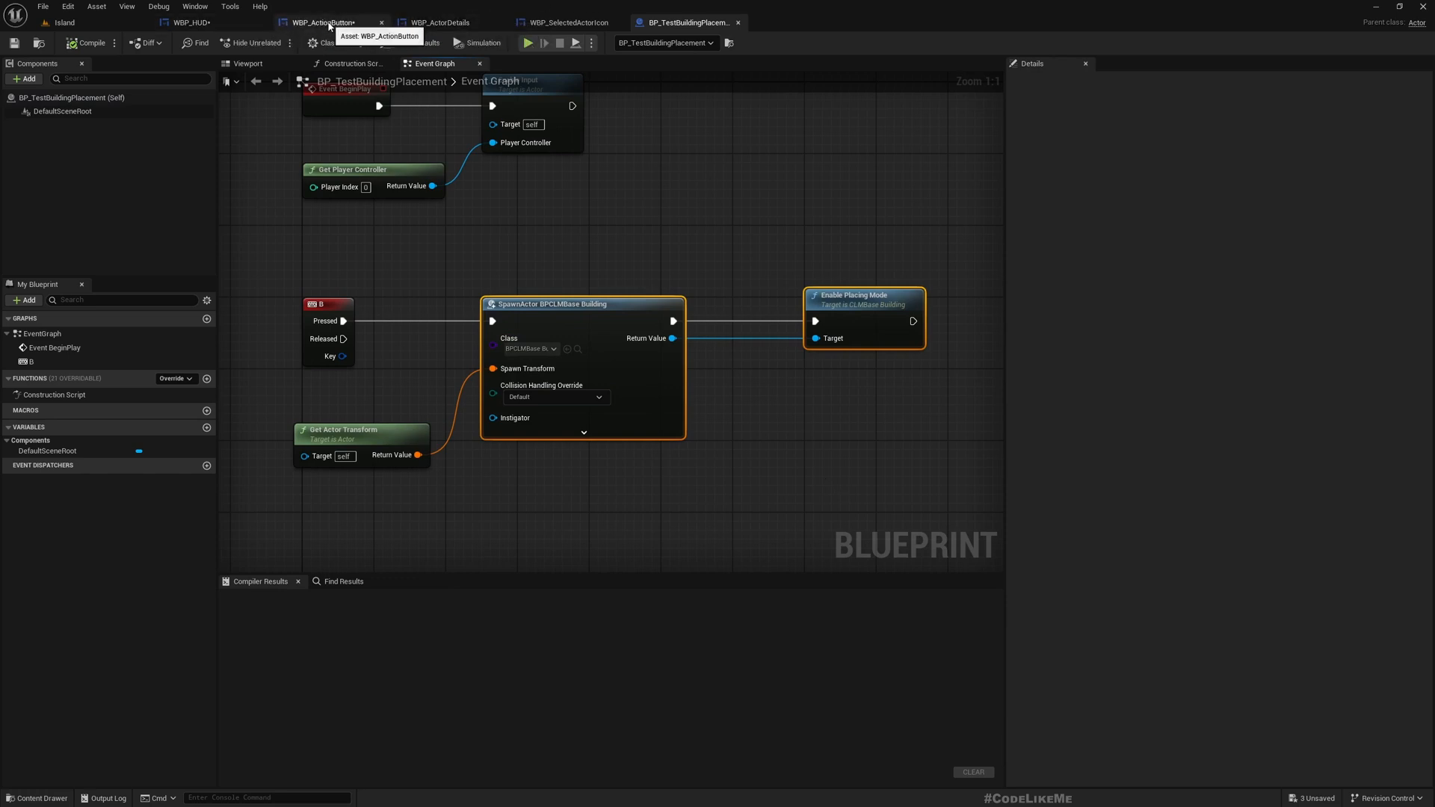
Wire On Clicked into the pasted SpawnActor BPCLMBase Building node and compile
left_click(334, 22)
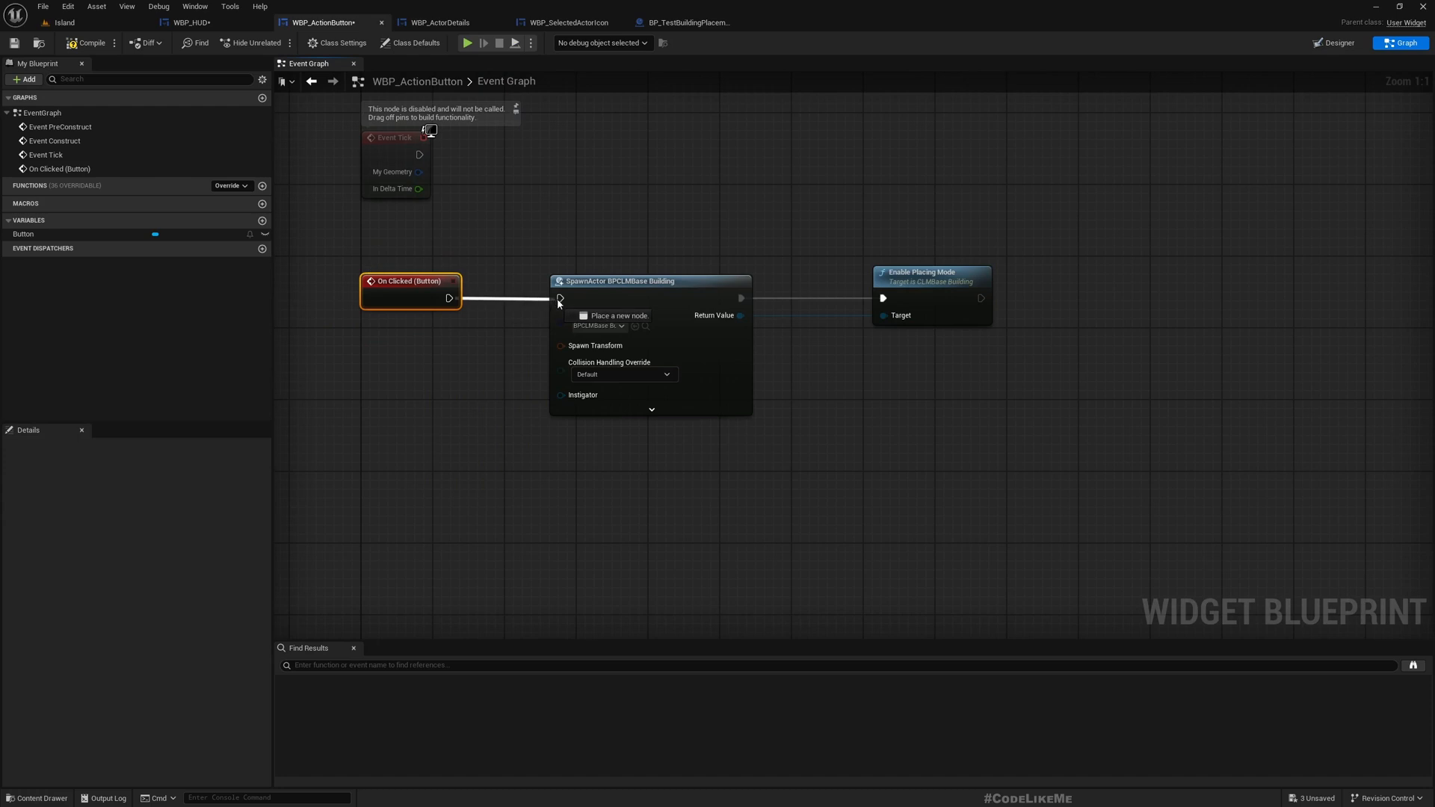
left_click(649, 280)
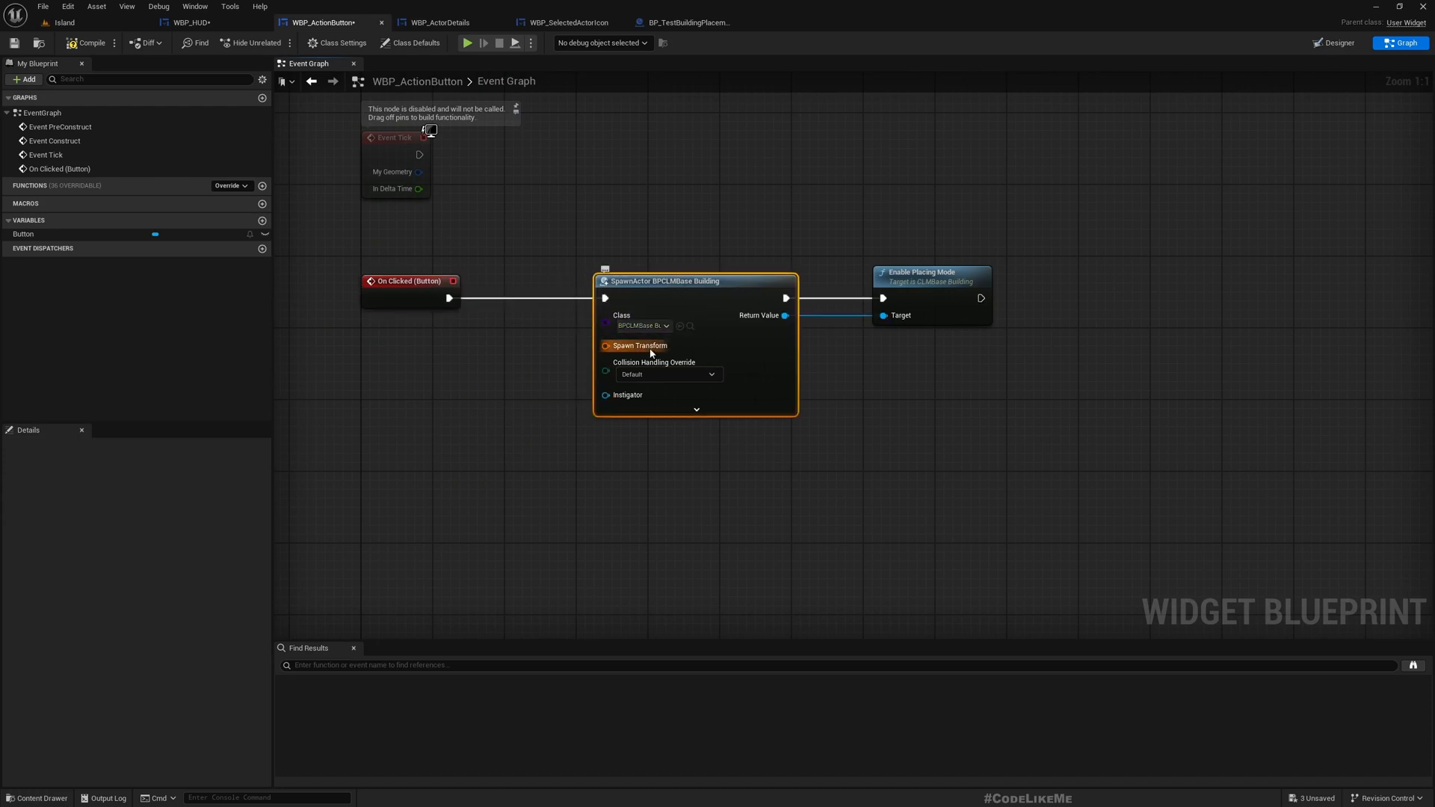
mouse_move(504, 329)
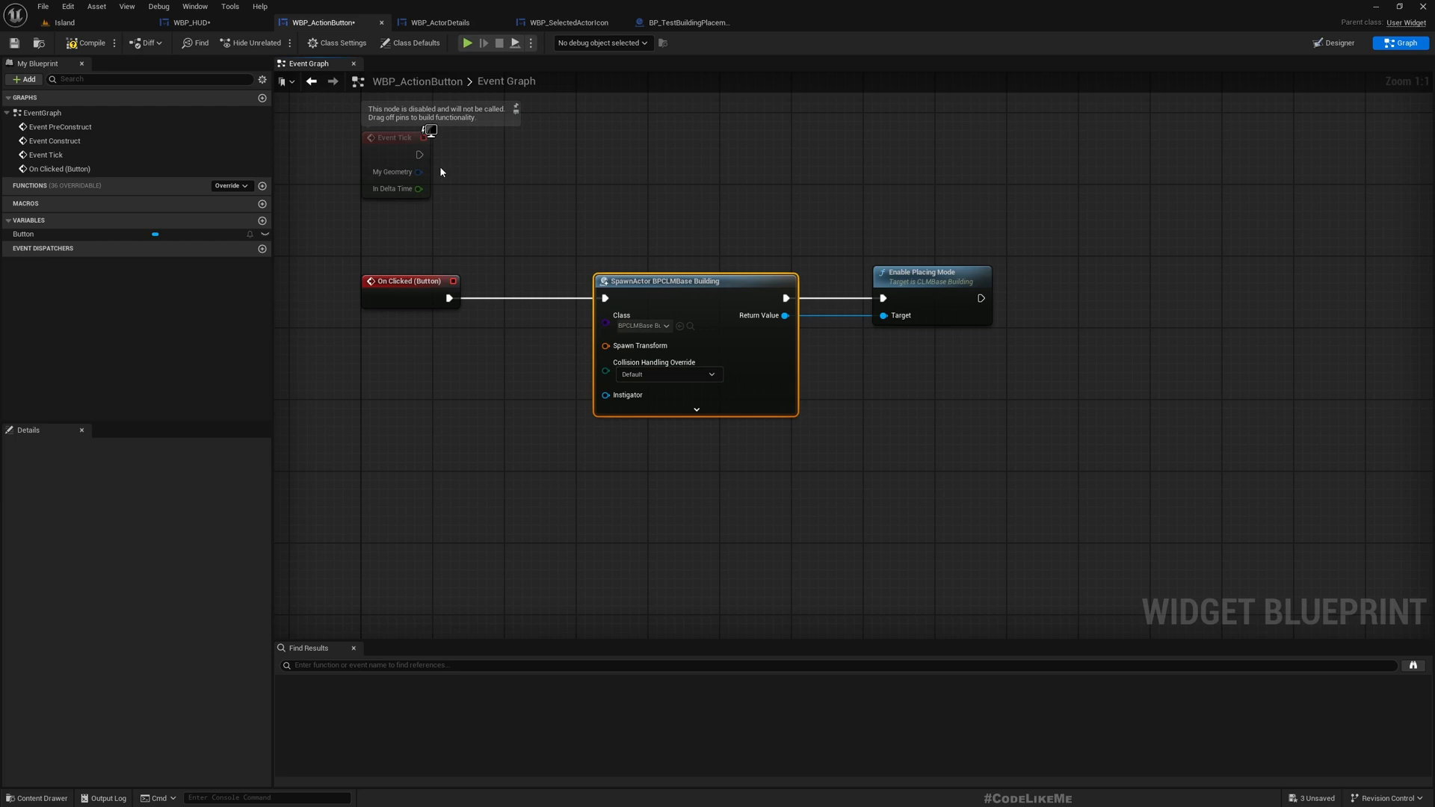
left_click(77, 43)
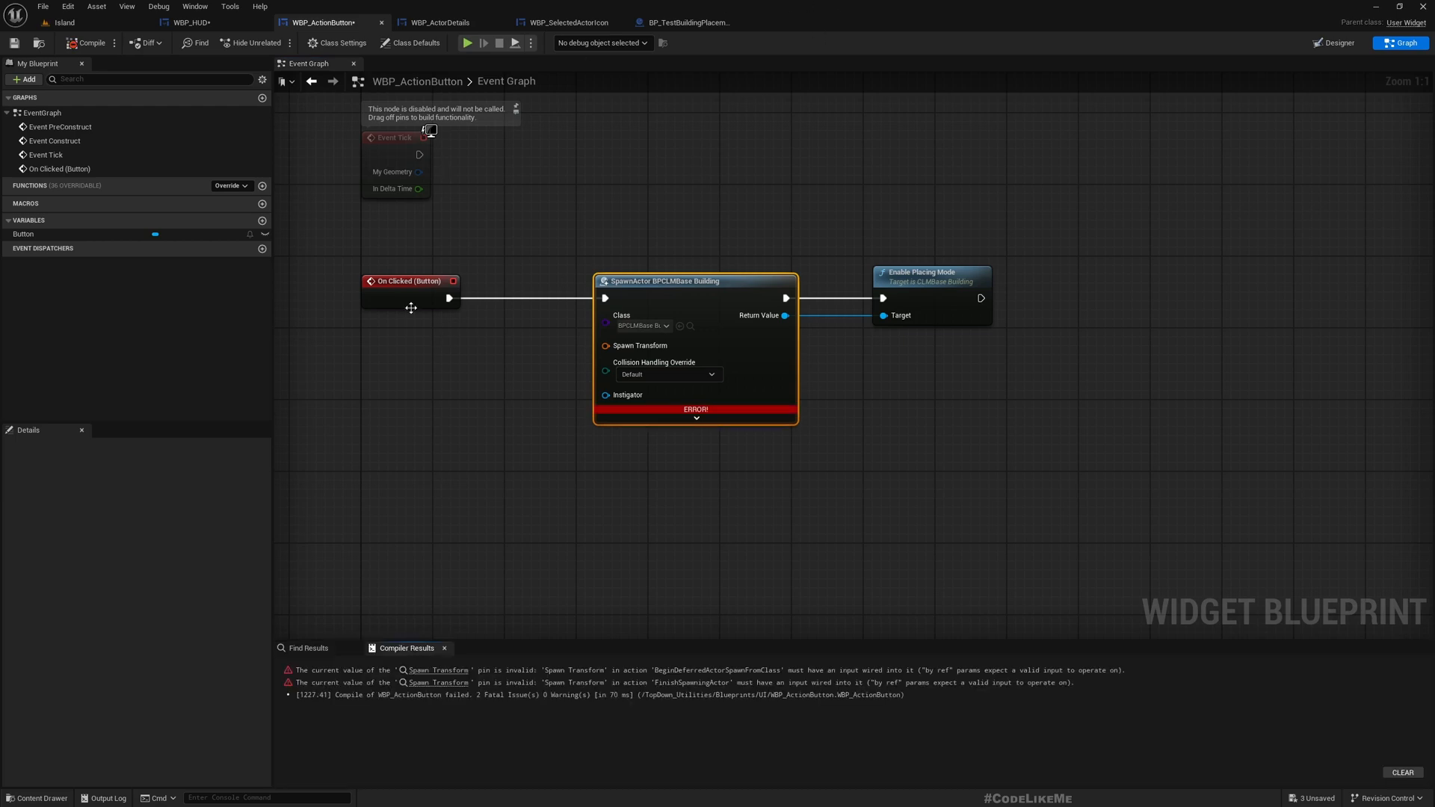
mouse_move(735, 369)
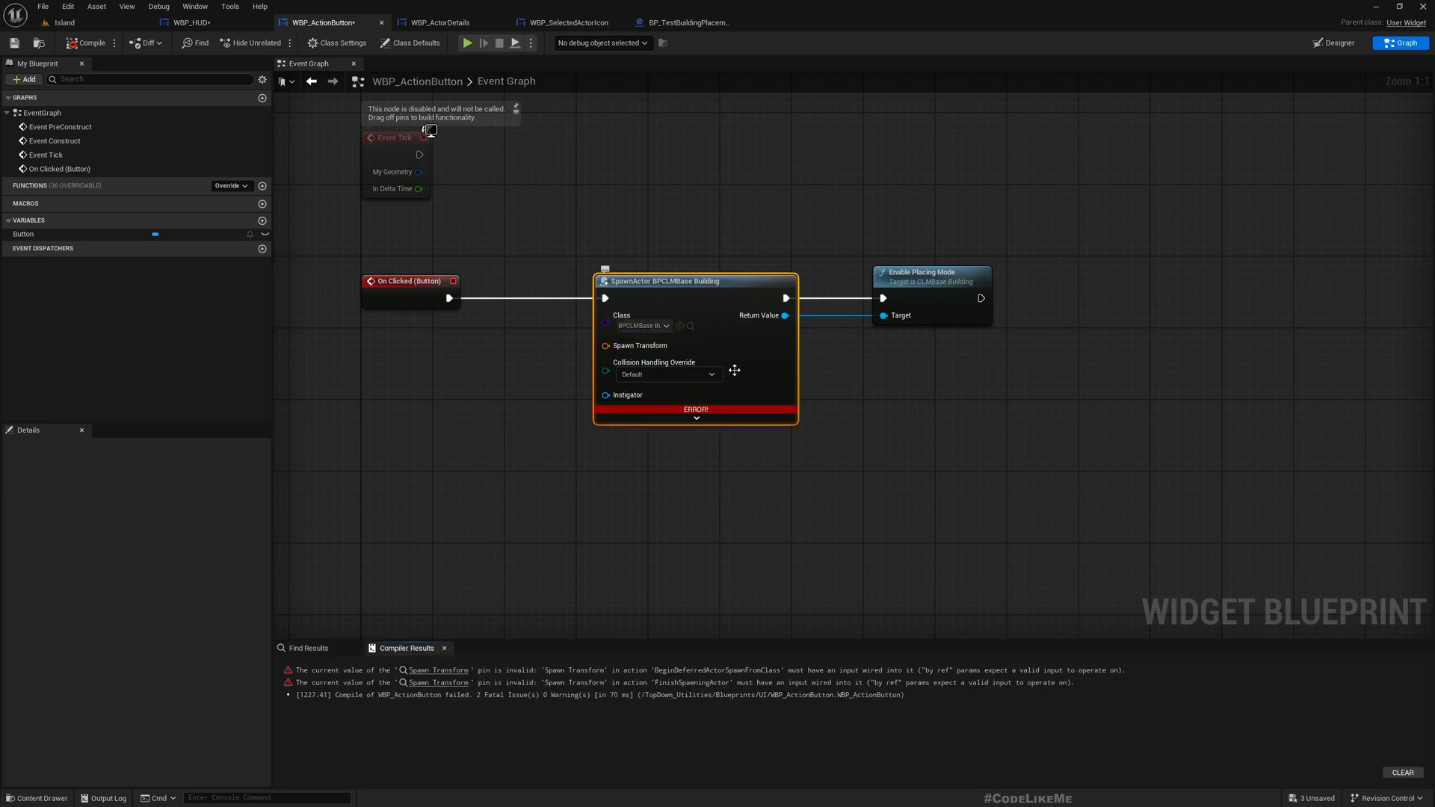
Split the Spawn Transform pin and set the Collision Handling Override
left_click(605, 345)
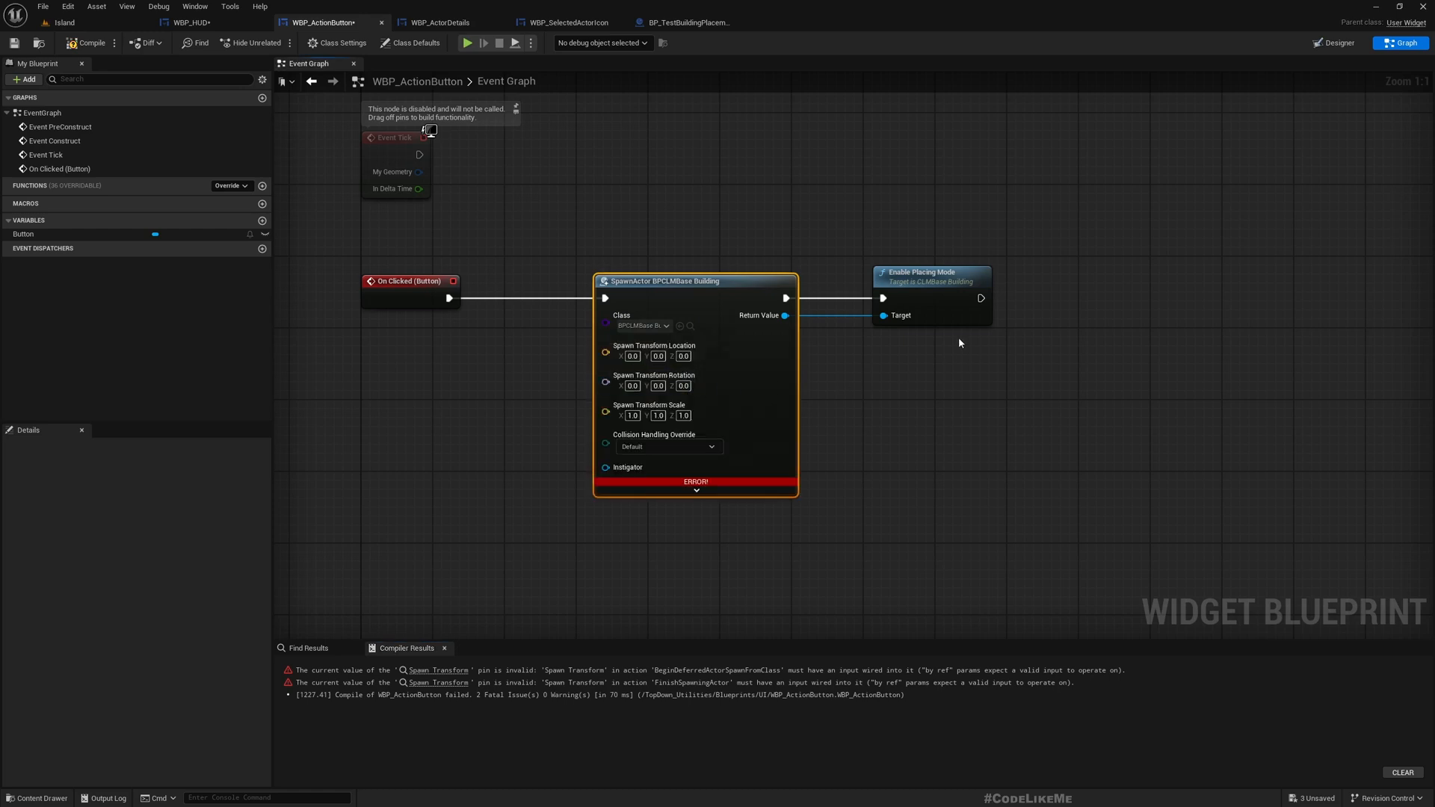
left_click(668, 447)
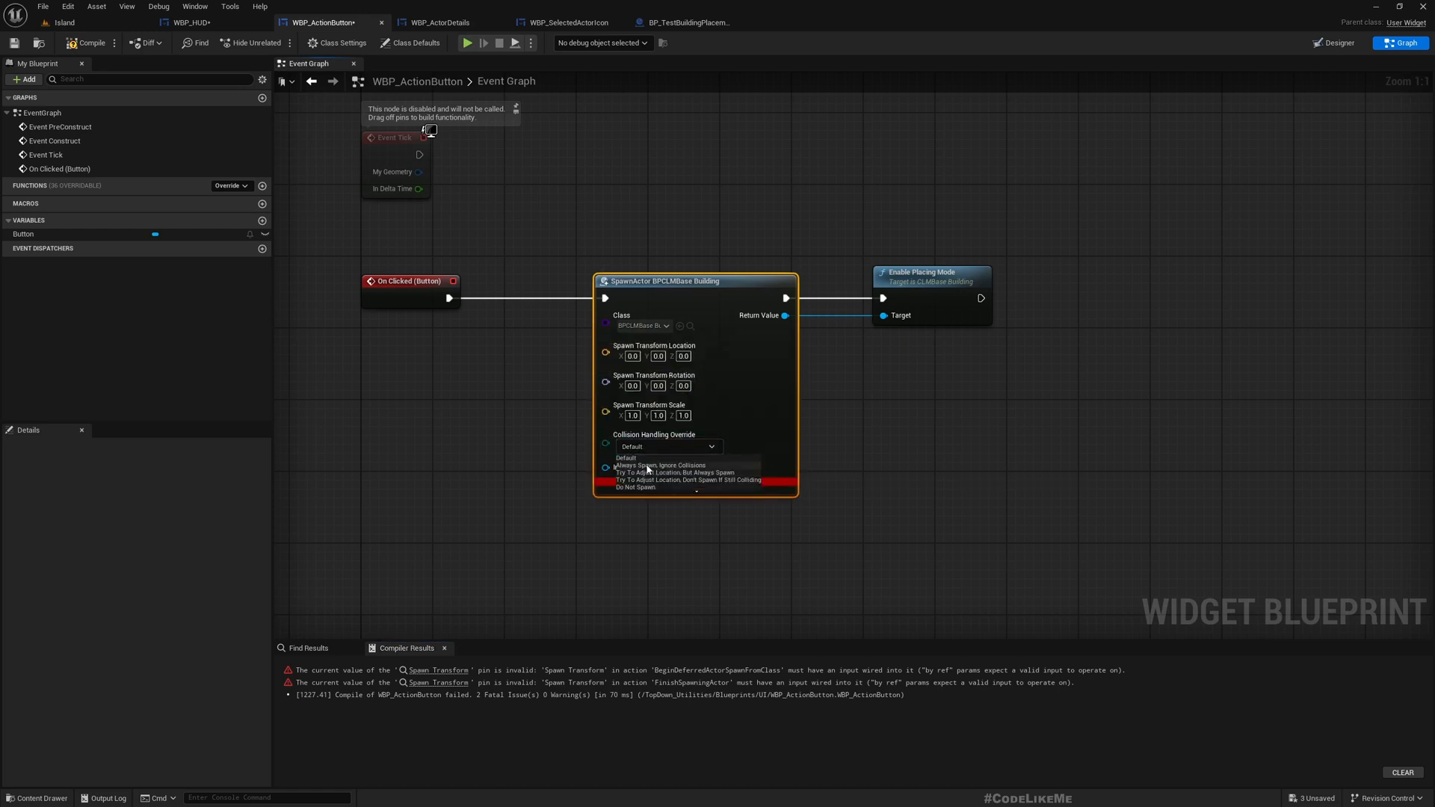
left_click(659, 466)
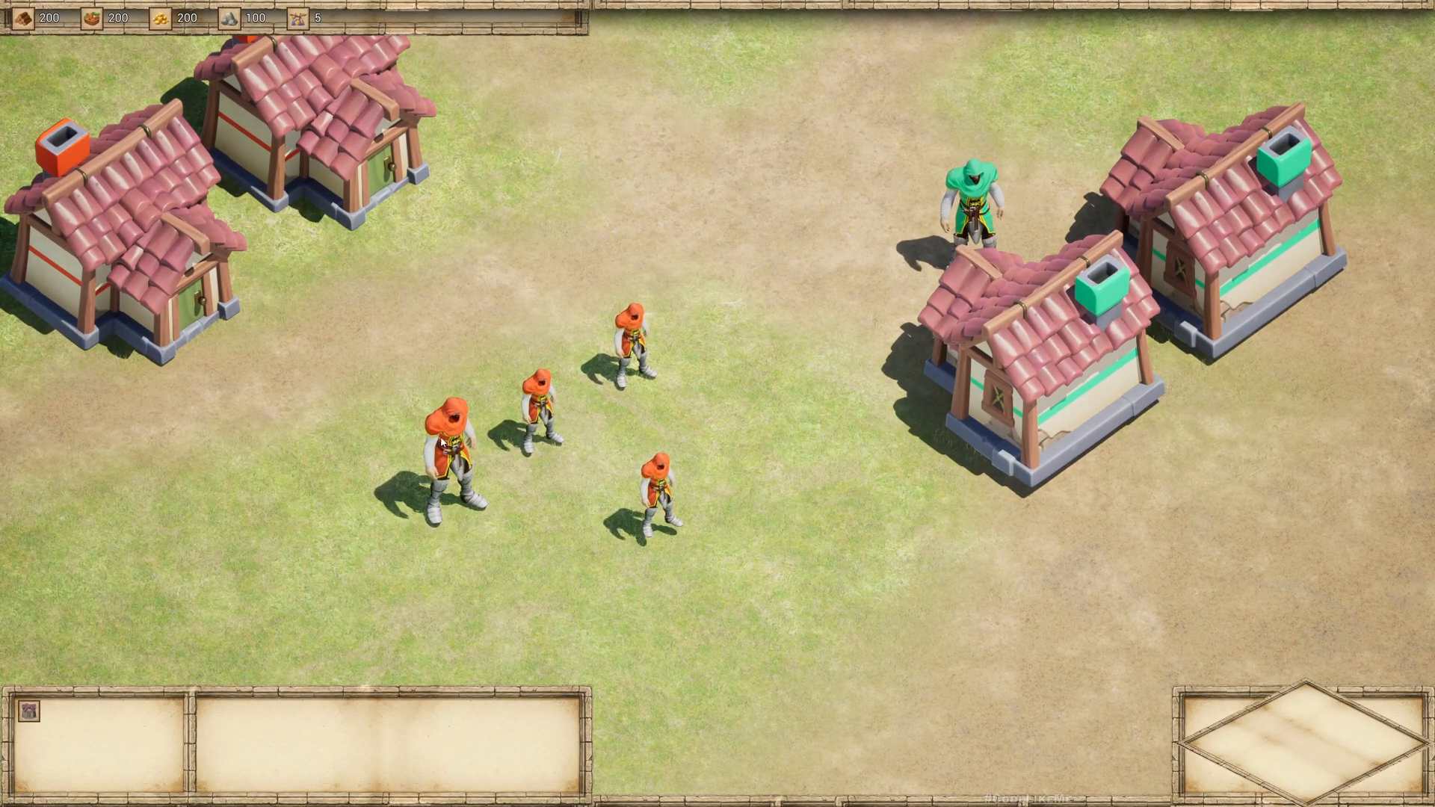
Click the house action button in the running game's HUD to test it
left_click(443, 446)
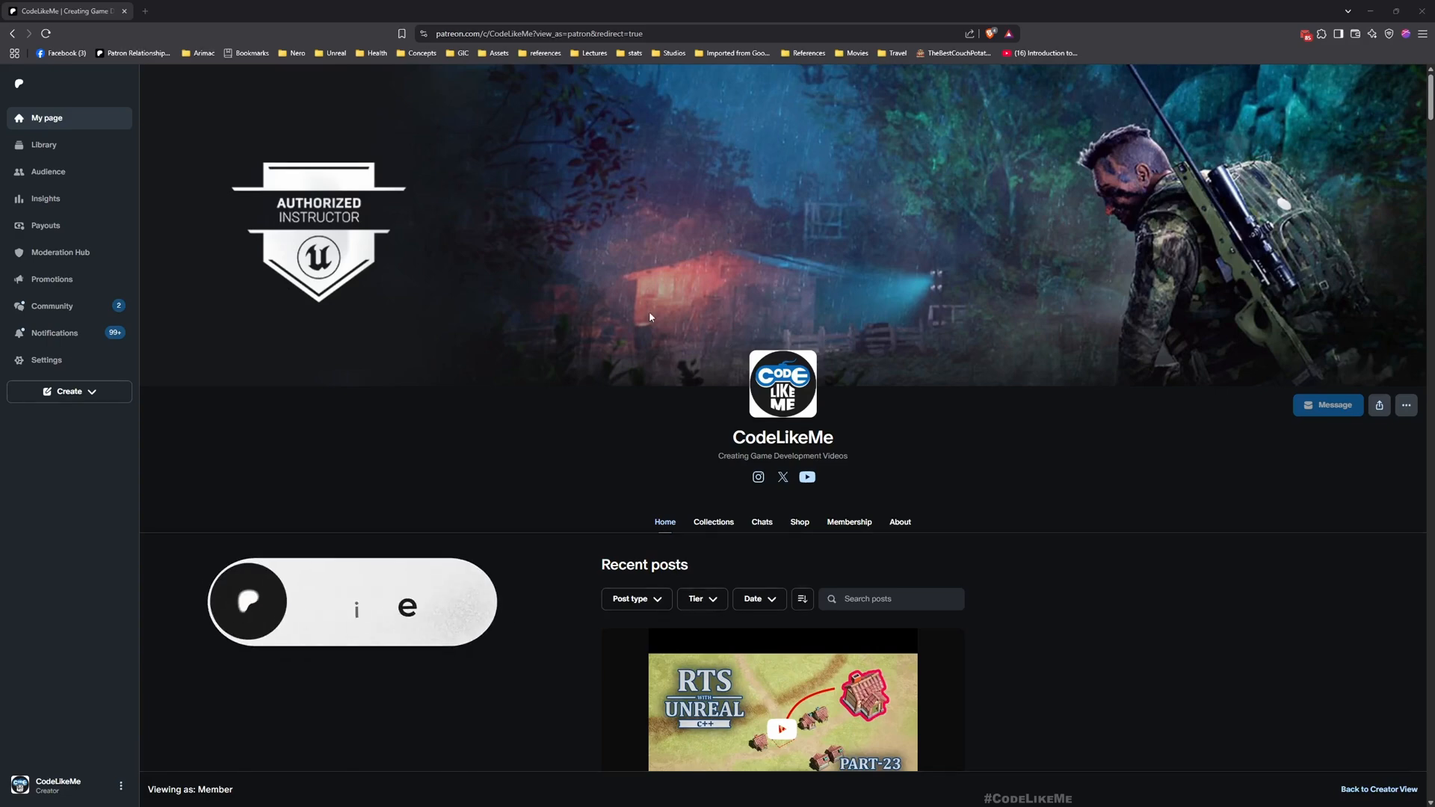
Scroll the CodeLikeMe Patreon page past the RTS posts to the Action RPG posts
scroll("down", 3)
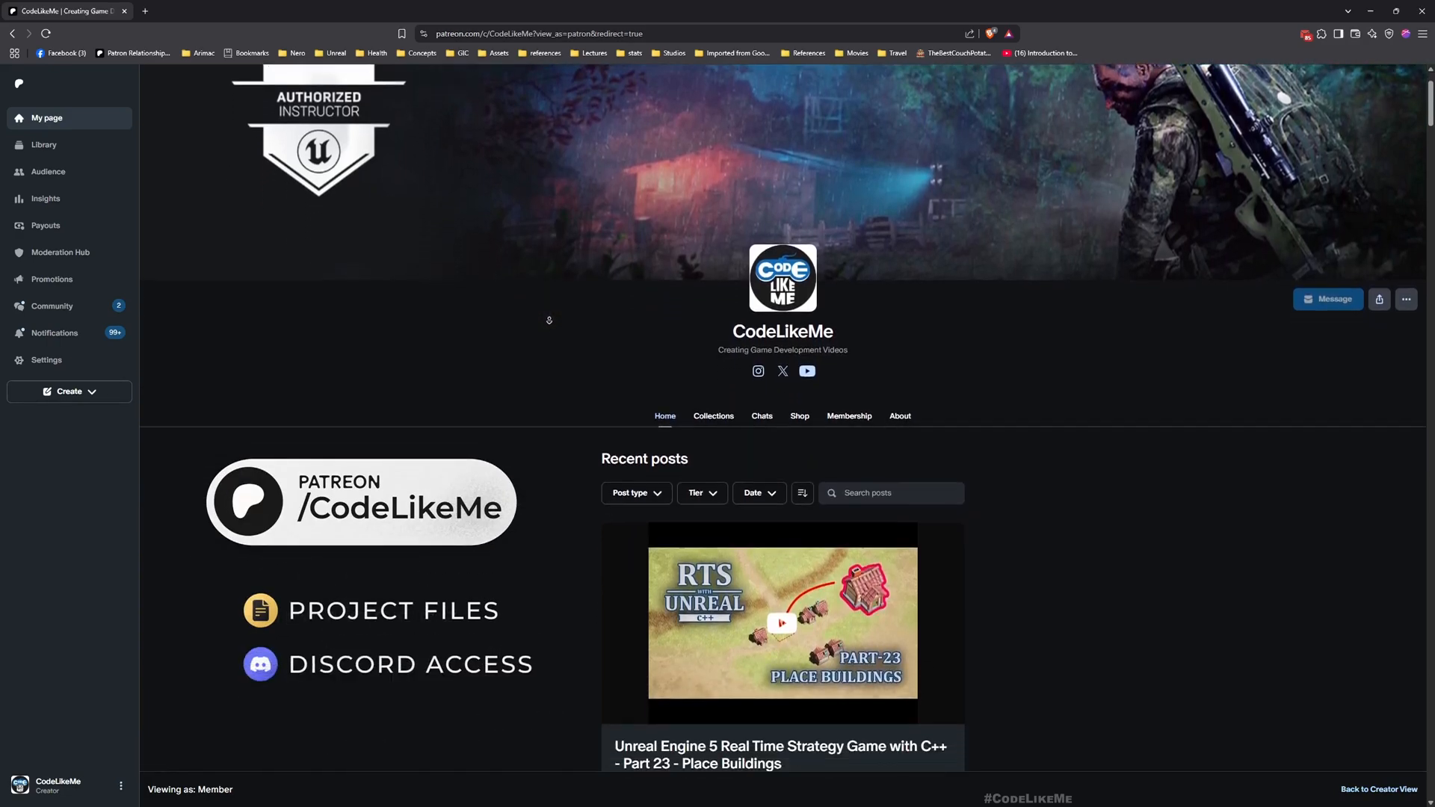
scroll("down", 3)
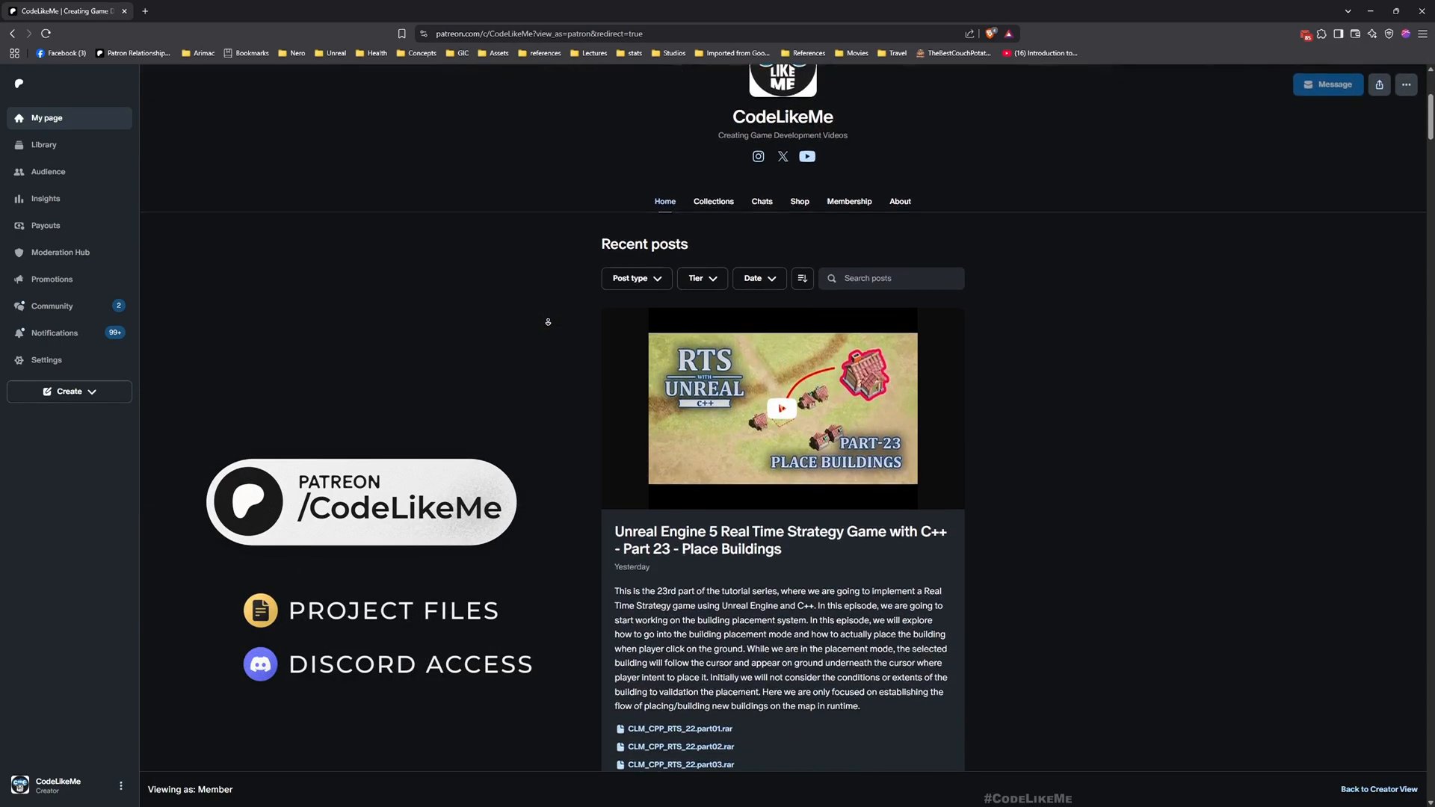
scroll("down", 3)
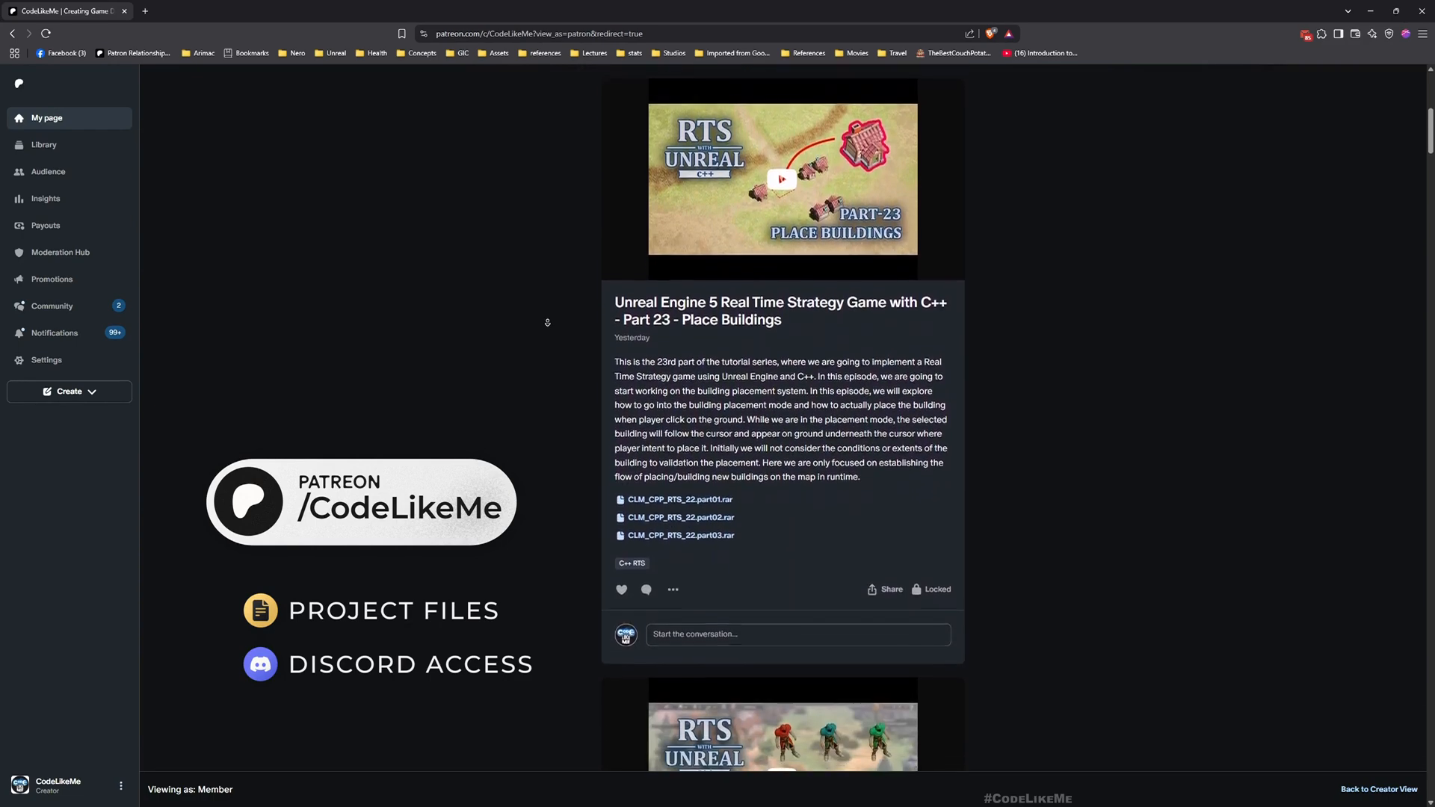
scroll("down", 3)
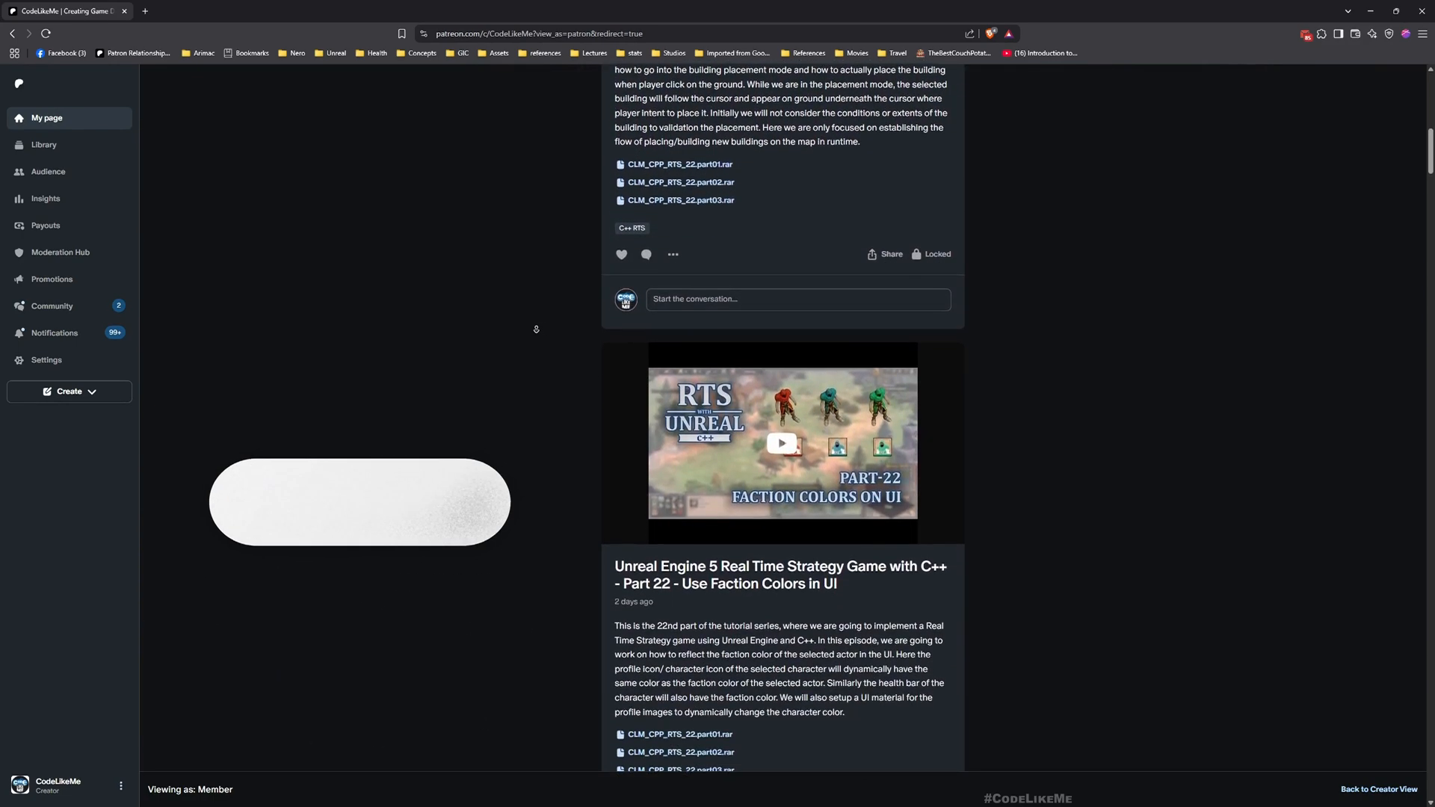
scroll("down", 3)
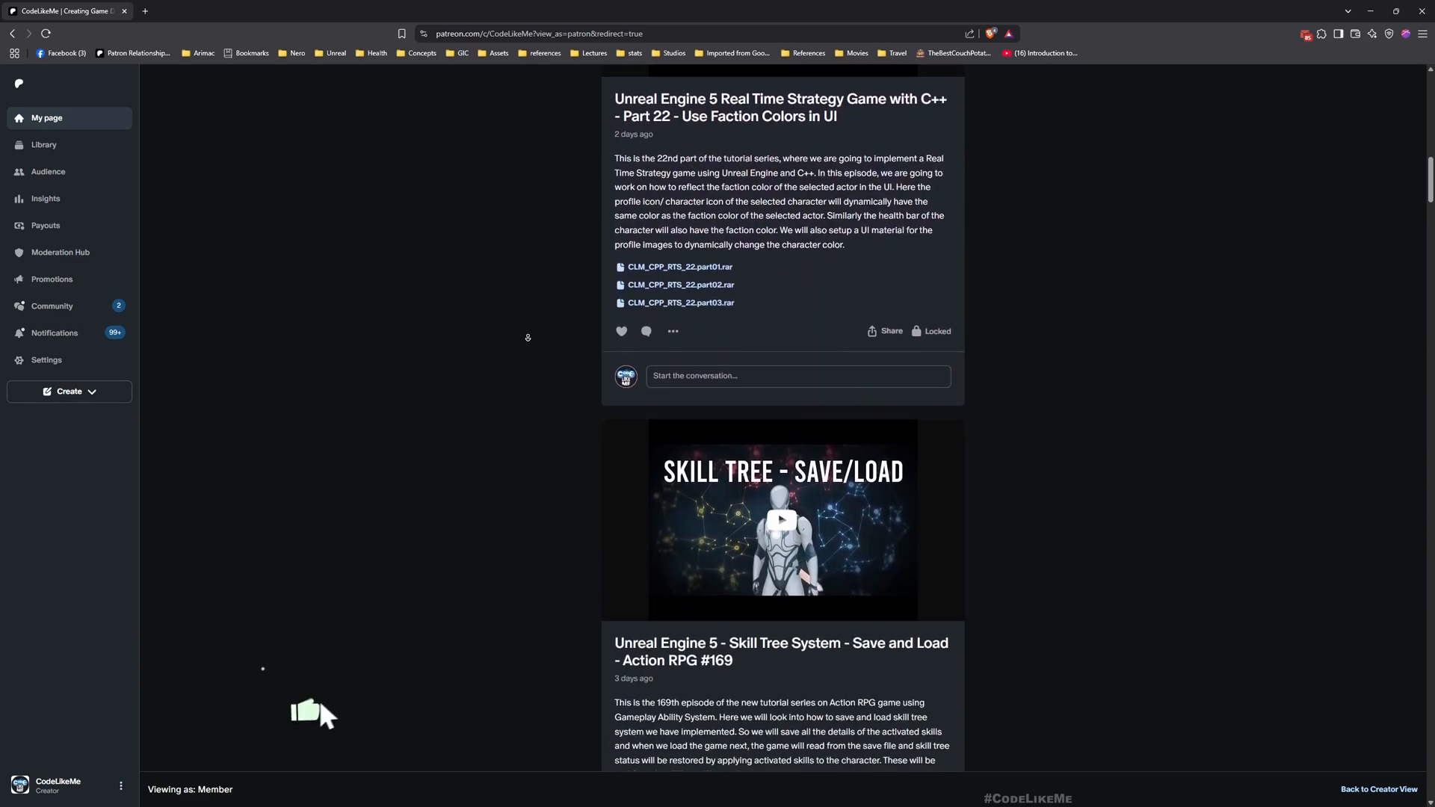
scroll("down", 3)
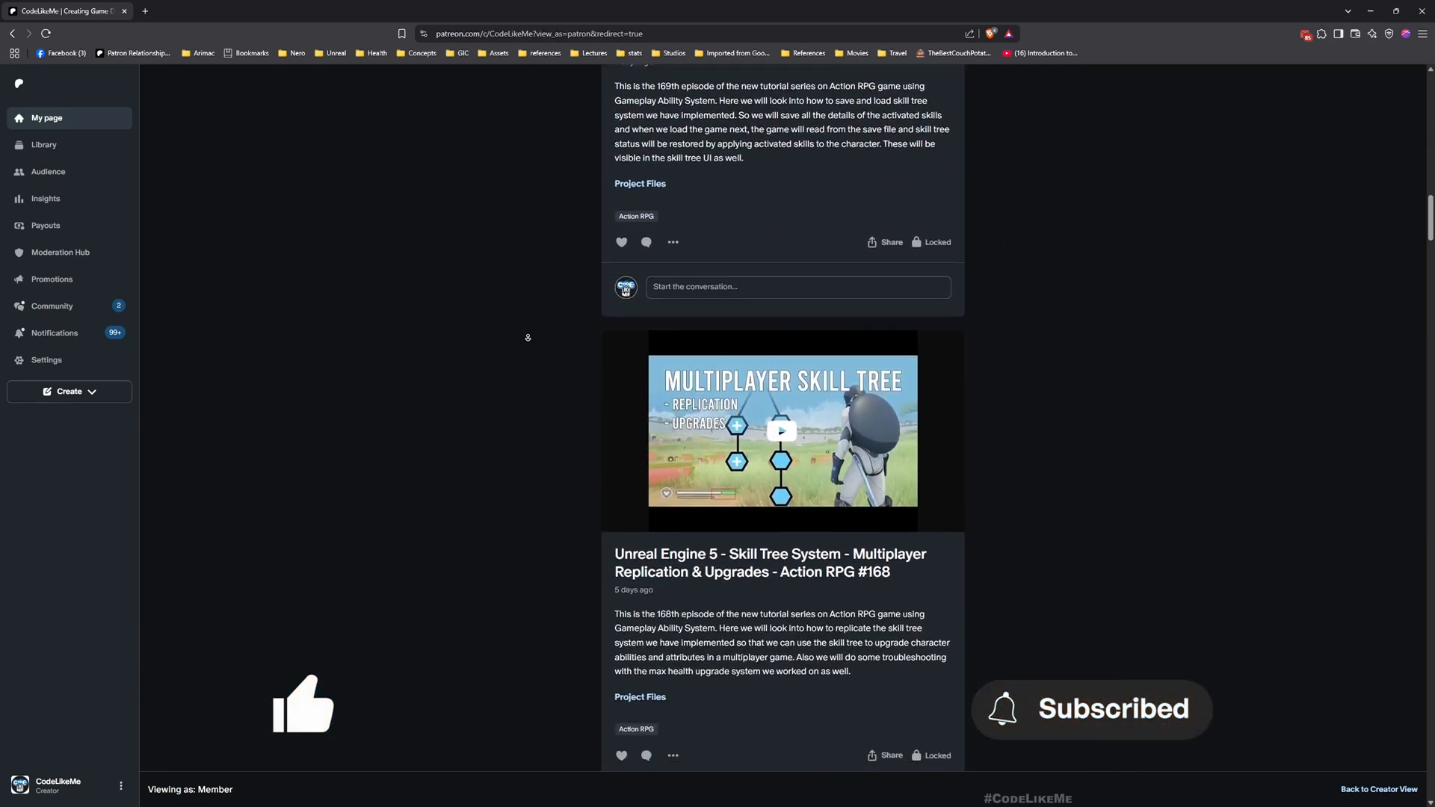